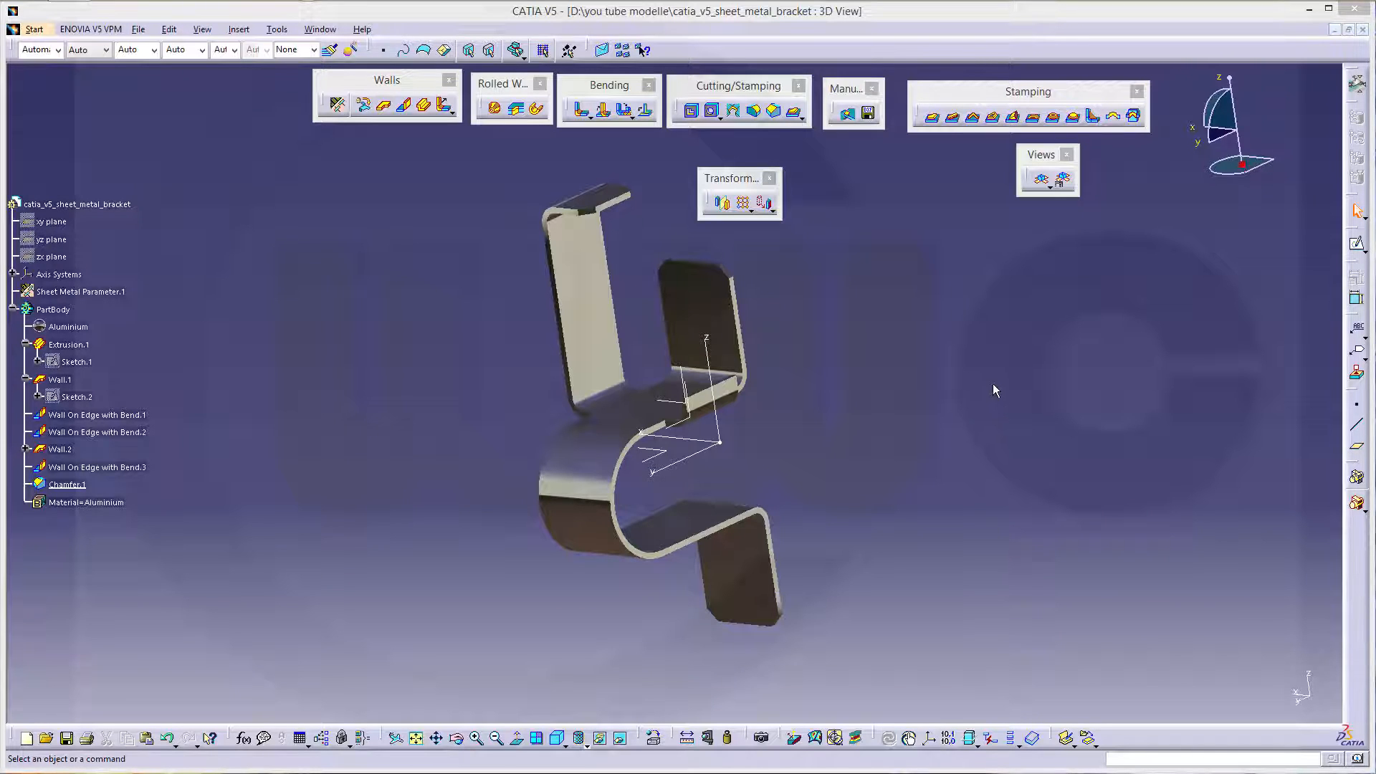
{"action": "mouse_move", "coordinate": [869, 387]}
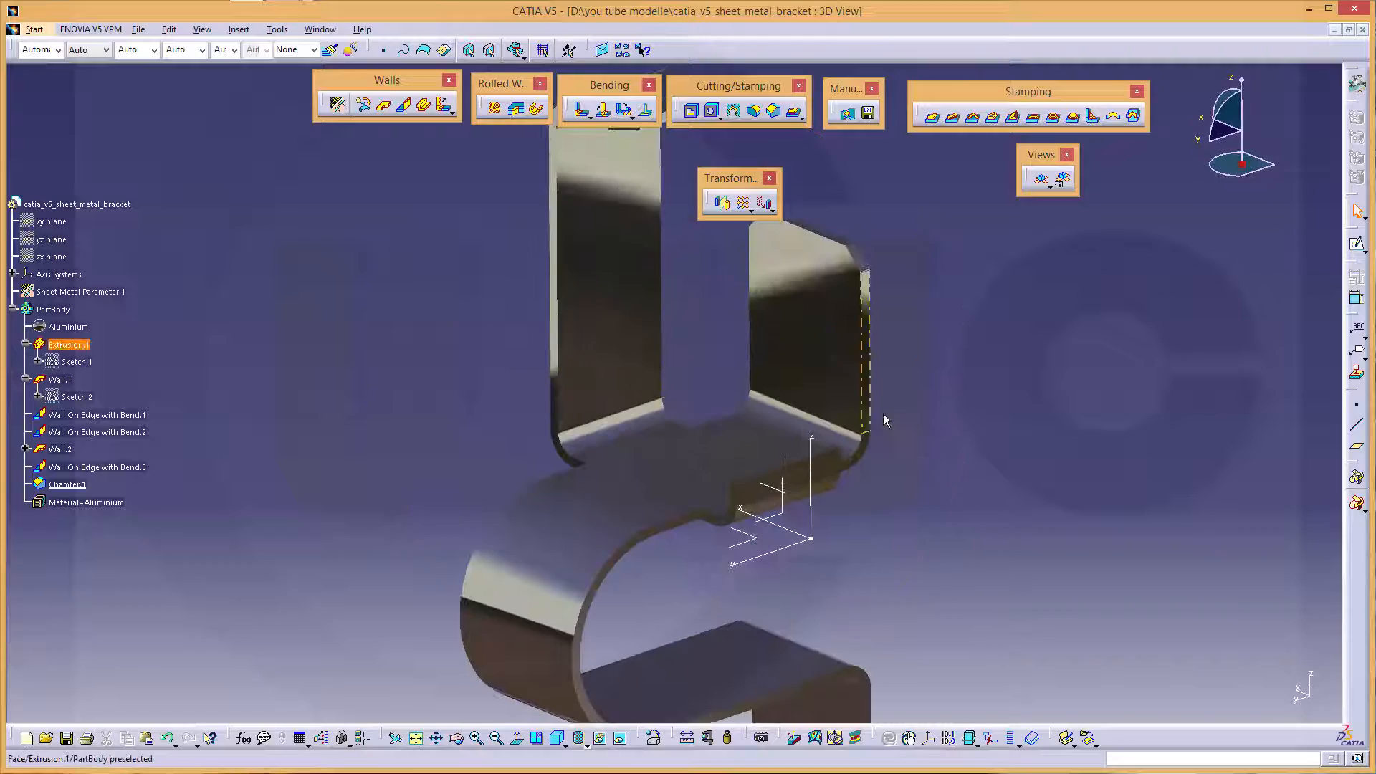
Orbit the finished bracket to inspect it from several sides
{"action": "left_click_drag", "start_coordinate": [884, 420], "coordinate": [757, 369]}
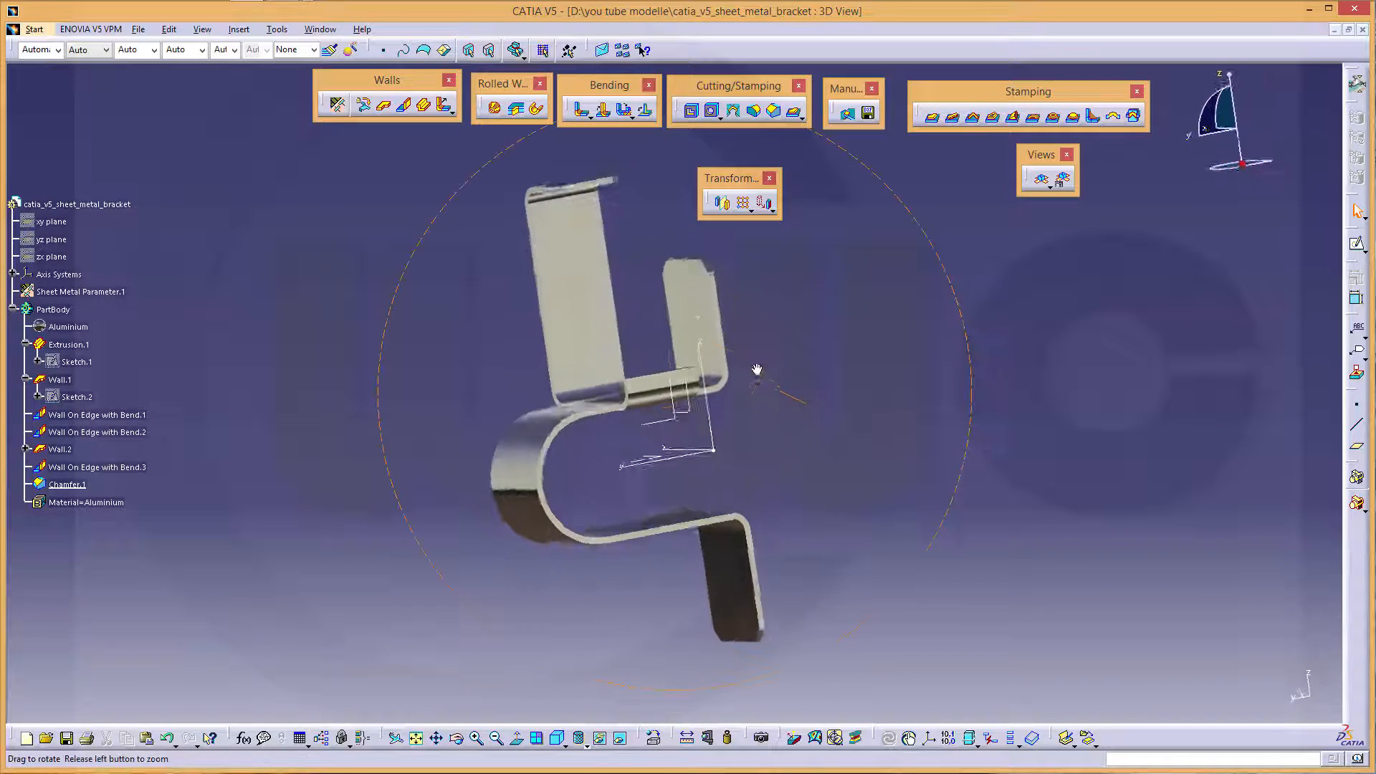
{"action": "left_click_drag", "start_coordinate": [757, 368], "coordinate": [718, 430]}
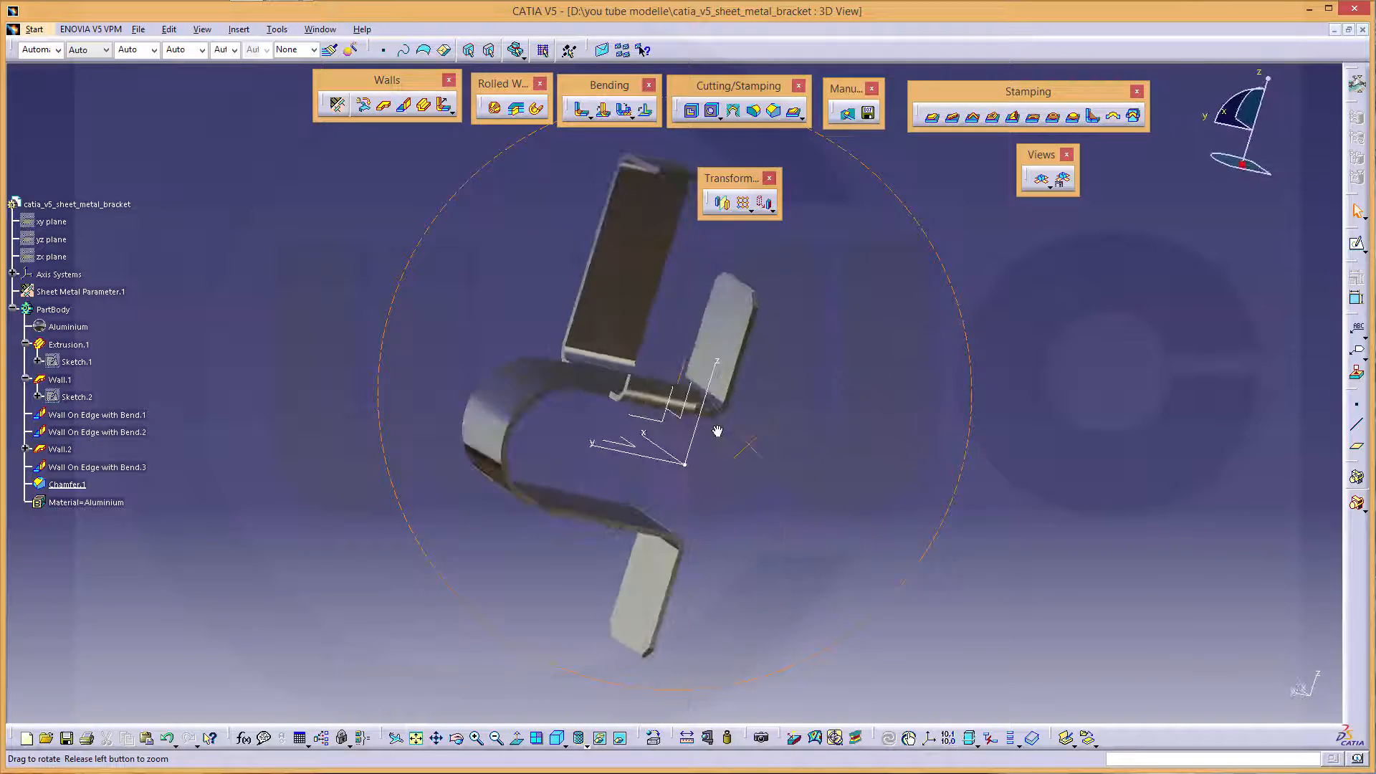
{"action": "left_click_drag", "start_coordinate": [718, 432], "coordinate": [800, 478]}
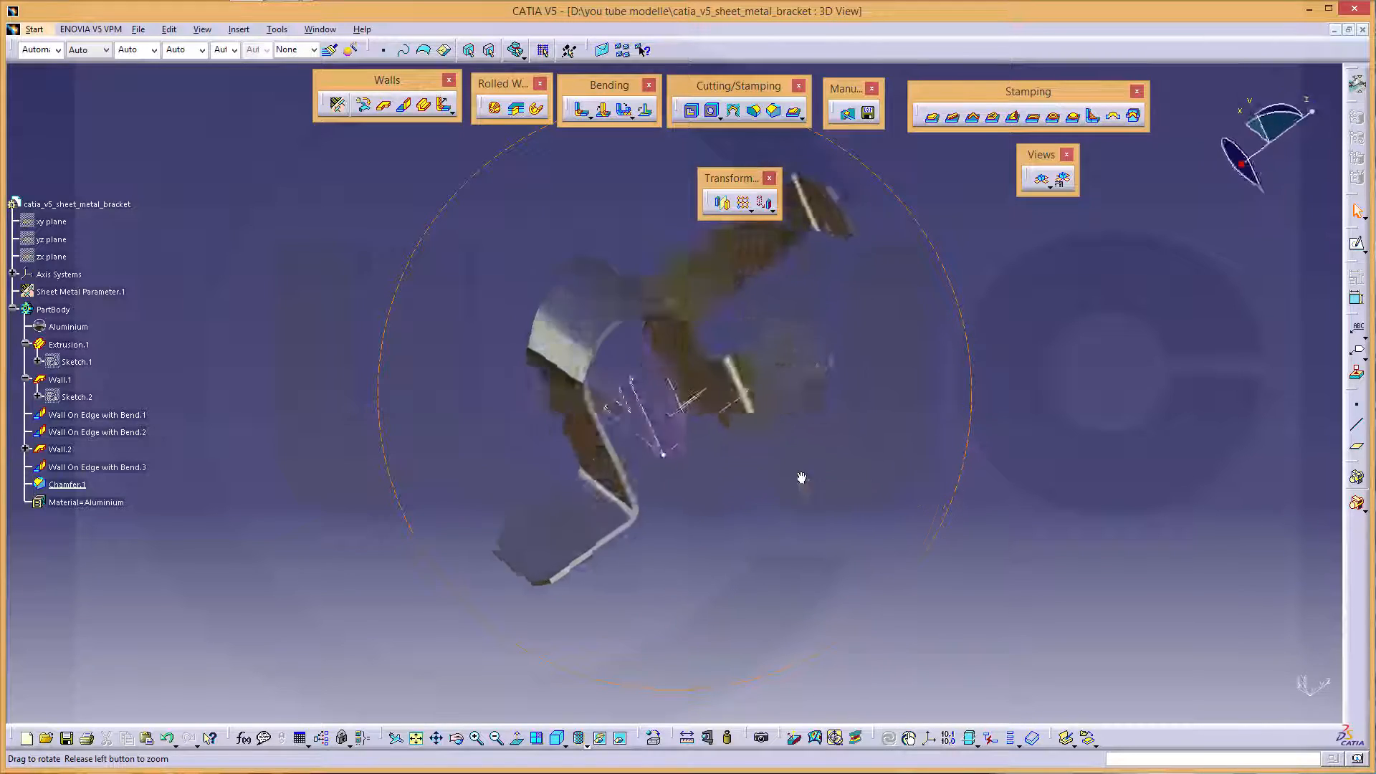
{"action": "left_click_drag", "start_coordinate": [800, 478], "coordinate": [1093, 389]}
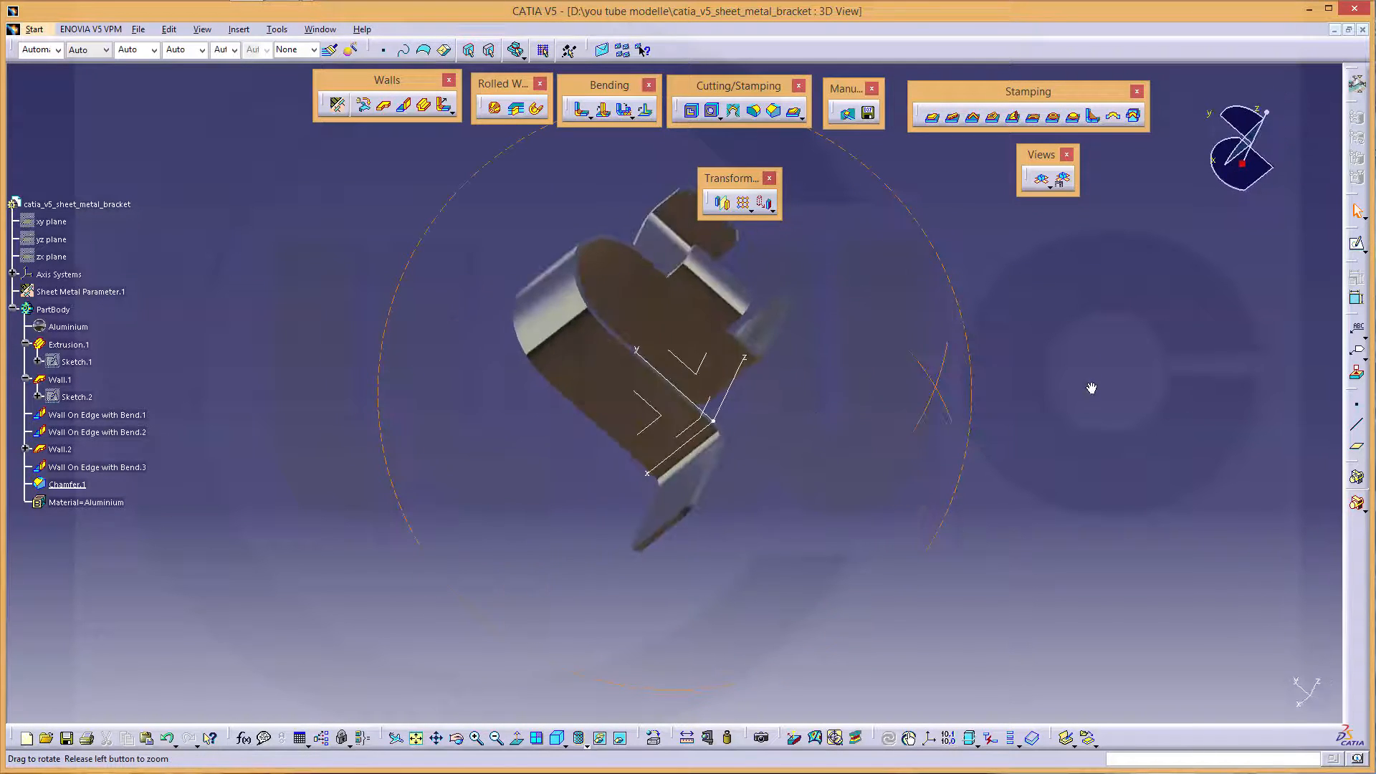
{"action": "left_click_drag", "start_coordinate": [1092, 389], "coordinate": [635, 635]}
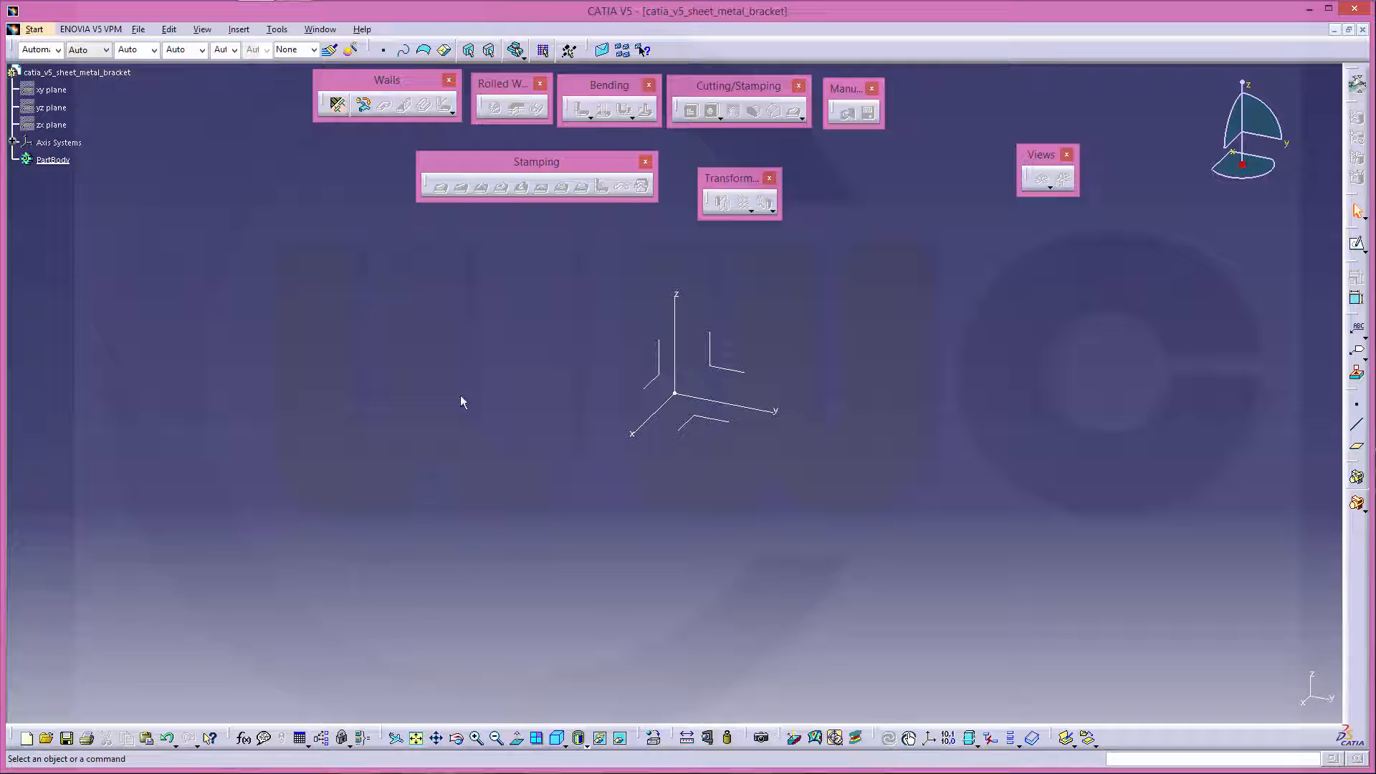
{"action": "mouse_move", "coordinate": [885, 169]}
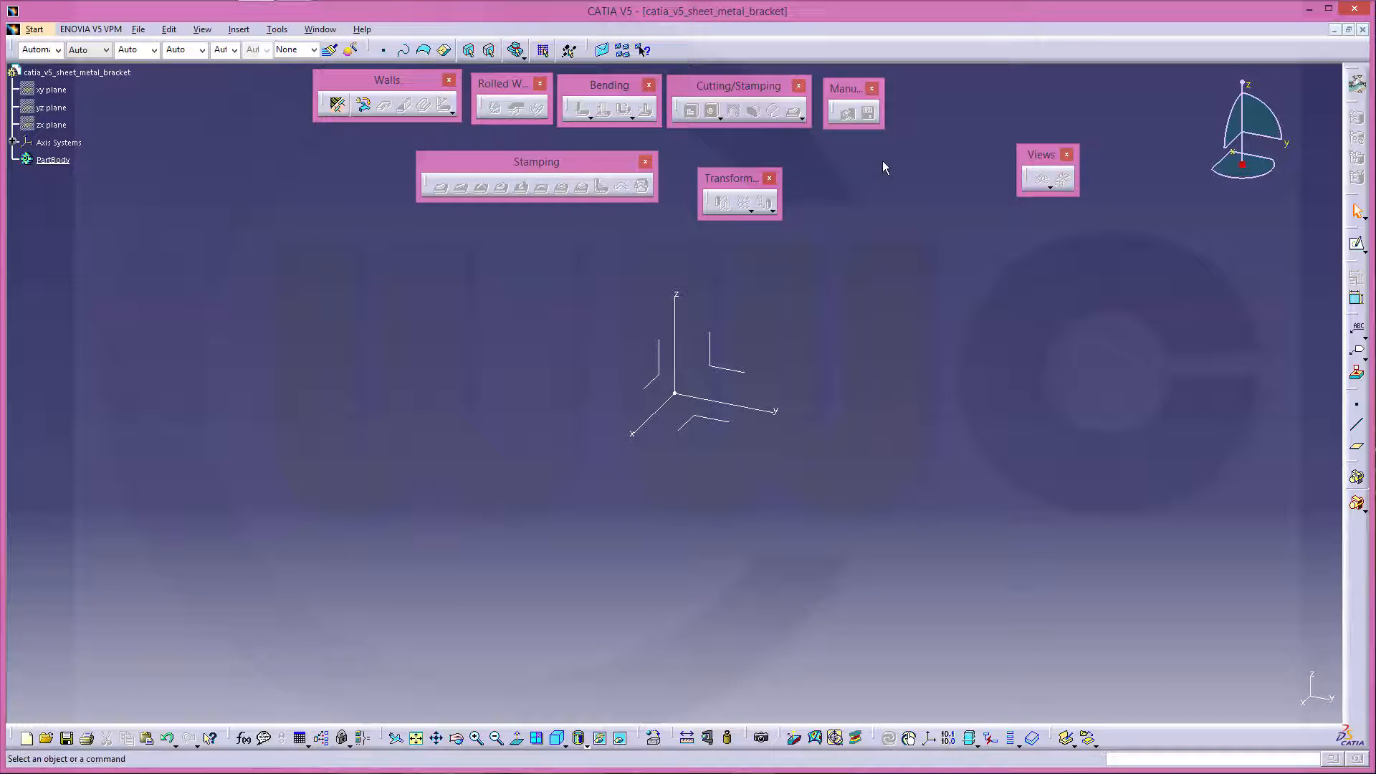
{"action": "mouse_move", "coordinate": [365, 248]}
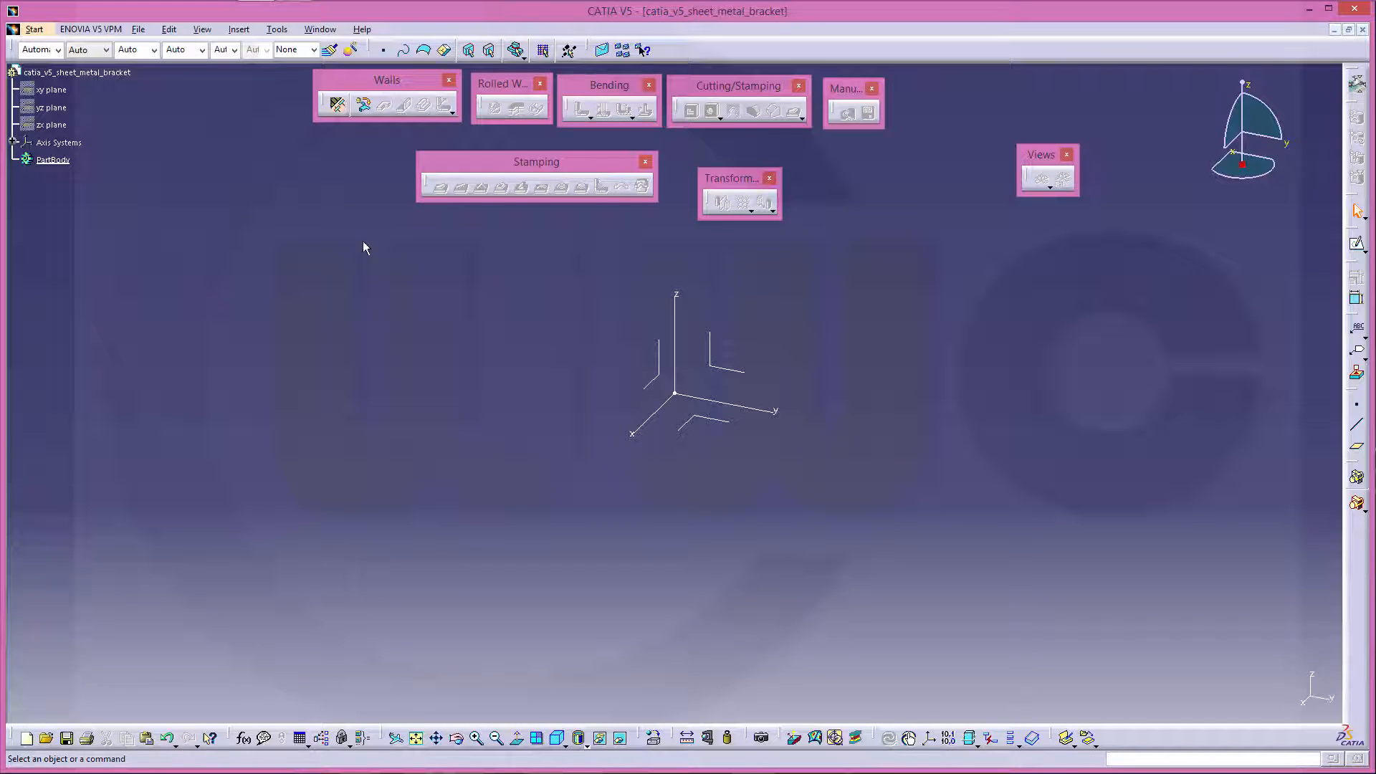
{"action": "mouse_move", "coordinate": [327, 218]}
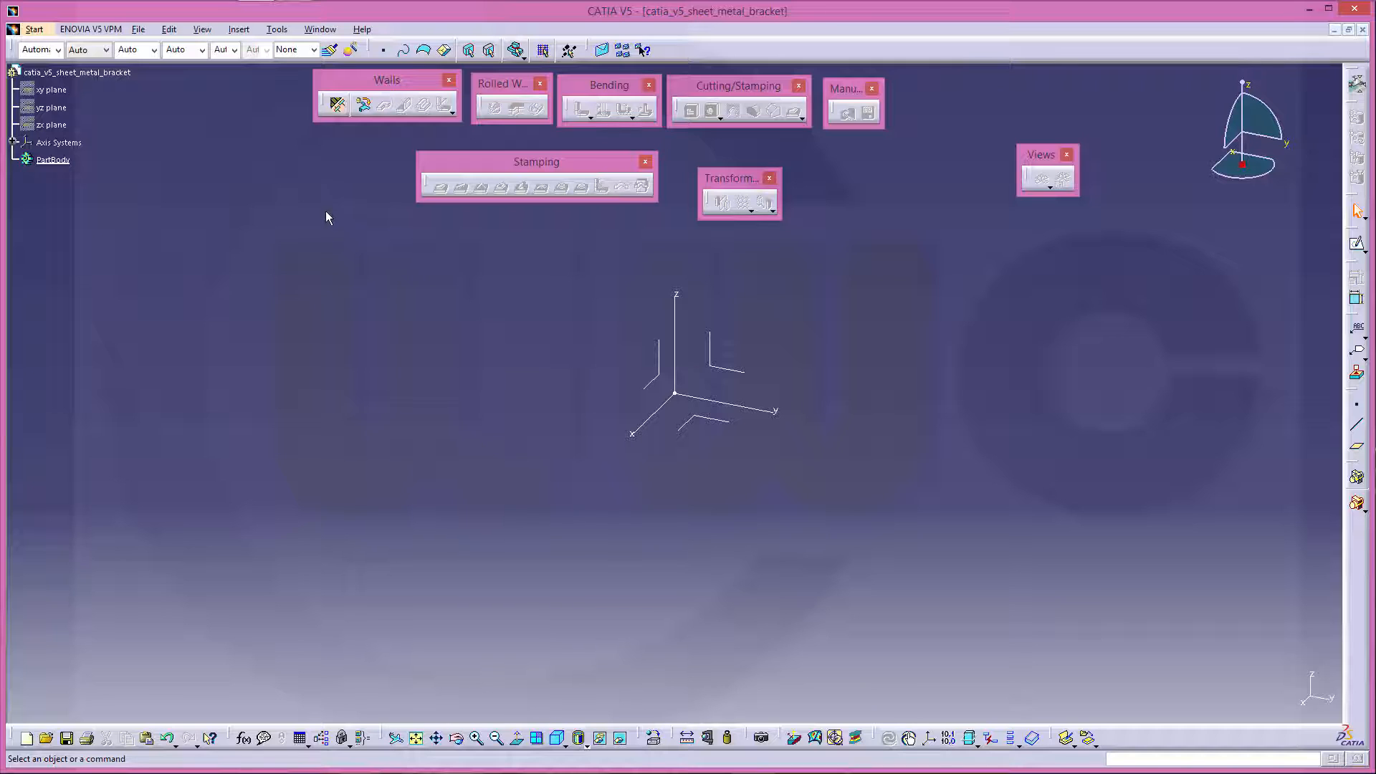
{"action": "mouse_move", "coordinate": [336, 106]}
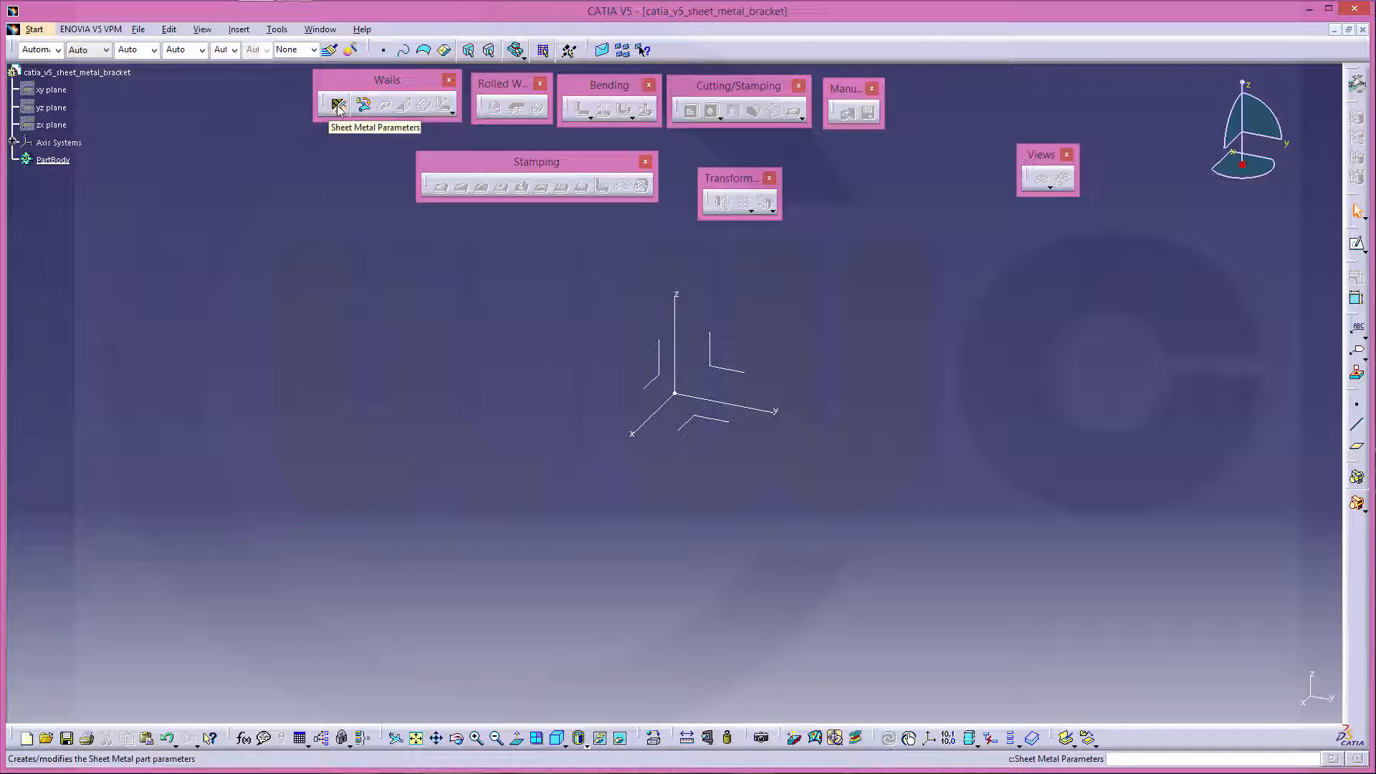
Define sheet metal parameters with 2 mm thickness and 4 mm default bend radius
{"action": "left_click", "coordinate": [335, 106]}
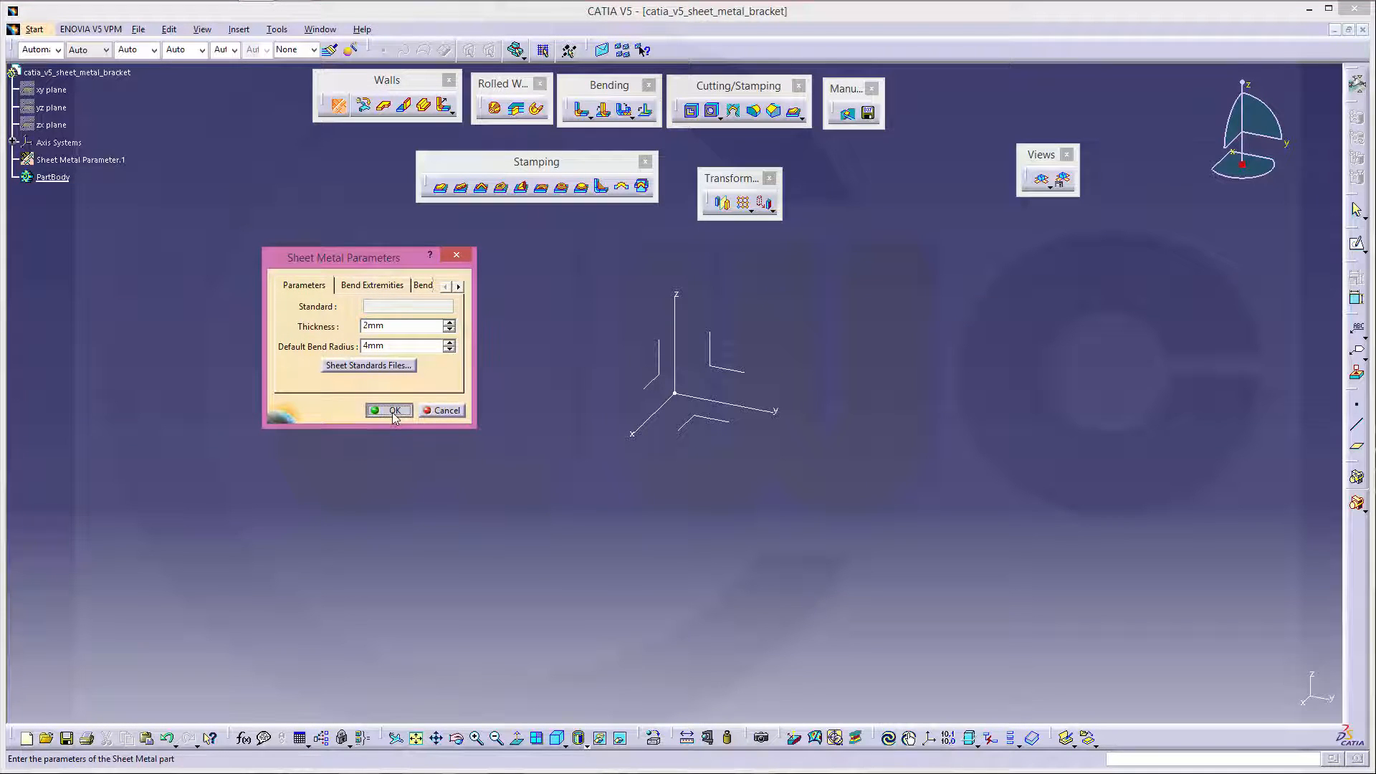
{"action": "left_click", "coordinate": [389, 410]}
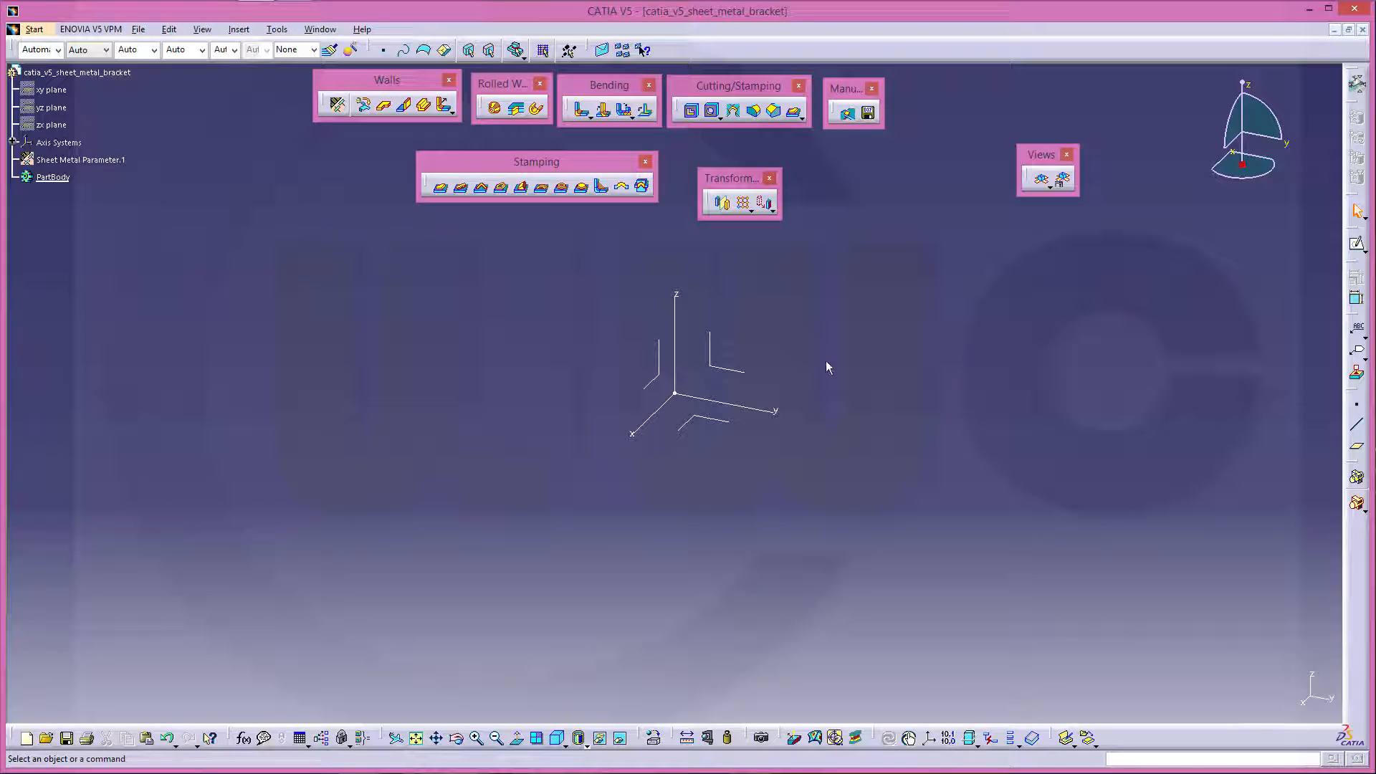
{"action": "mouse_move", "coordinate": [1144, 410]}
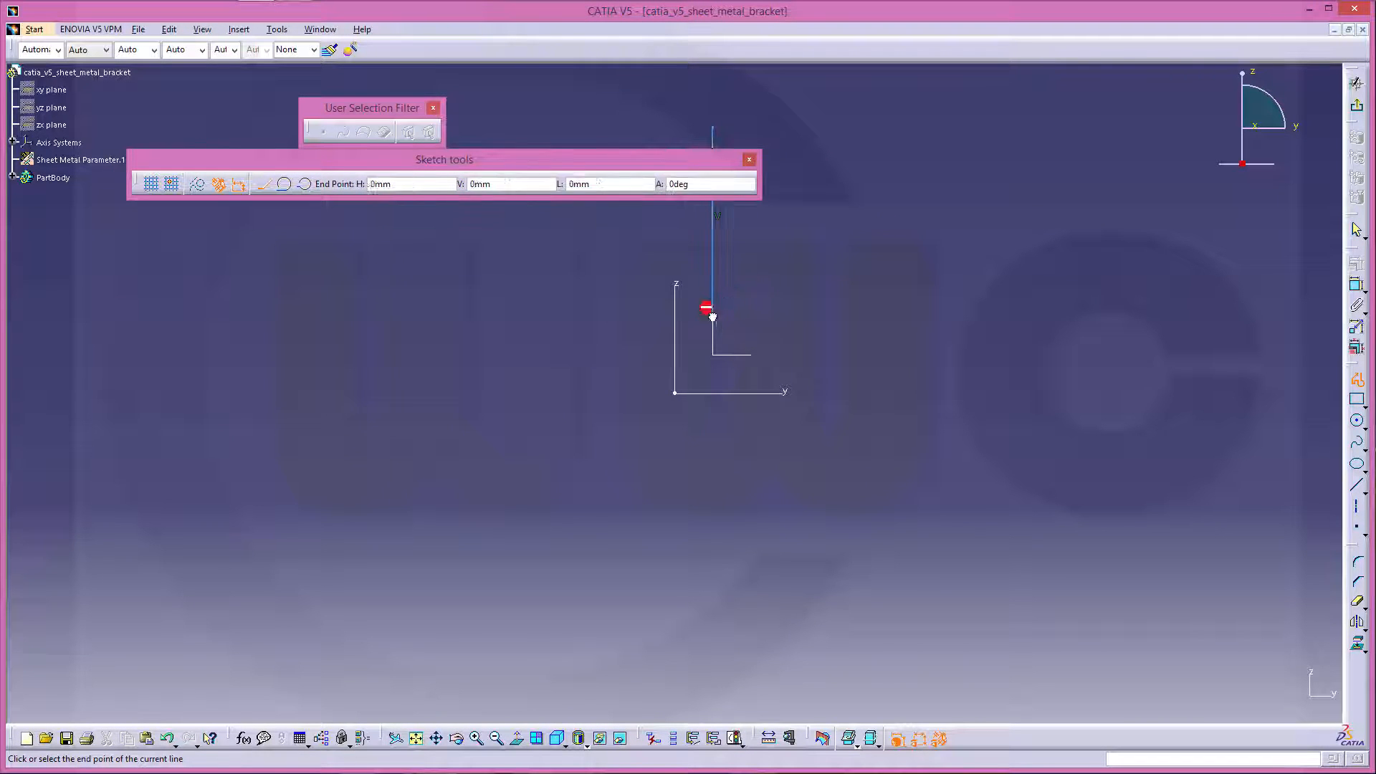
Draw the open profile: vertical legs, horizontal runs and a tangent half-round arc
{"action": "left_click", "coordinate": [860, 310]}
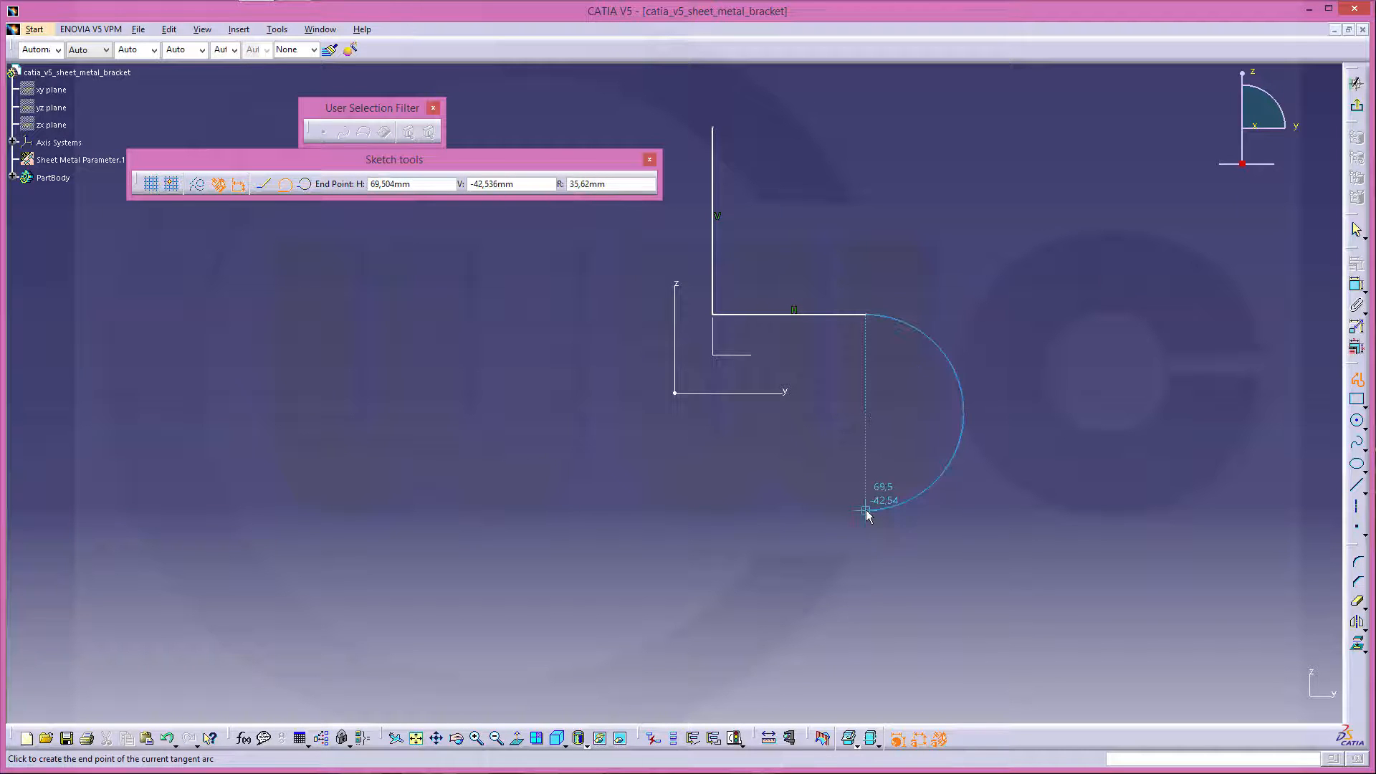
{"action": "left_click", "coordinate": [865, 512]}
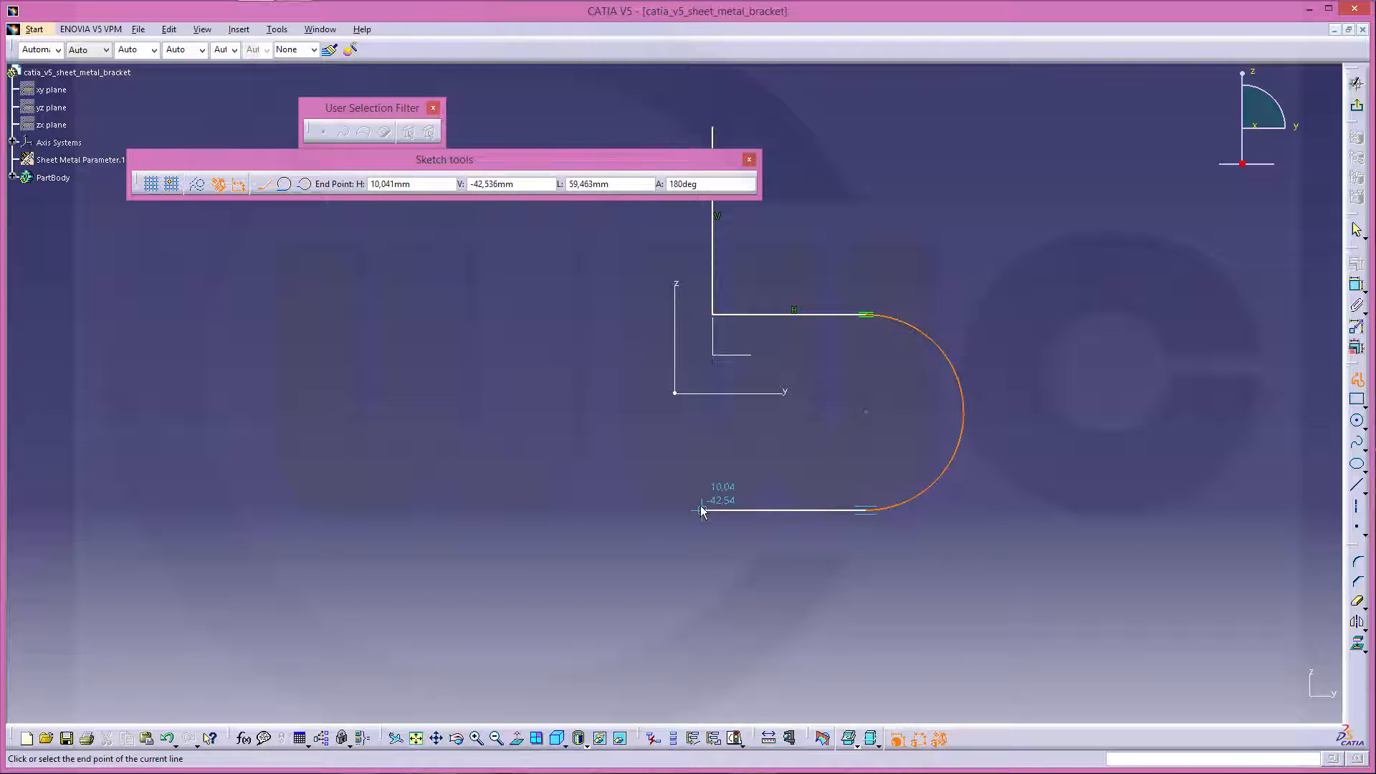
{"action": "left_click", "coordinate": [711, 664]}
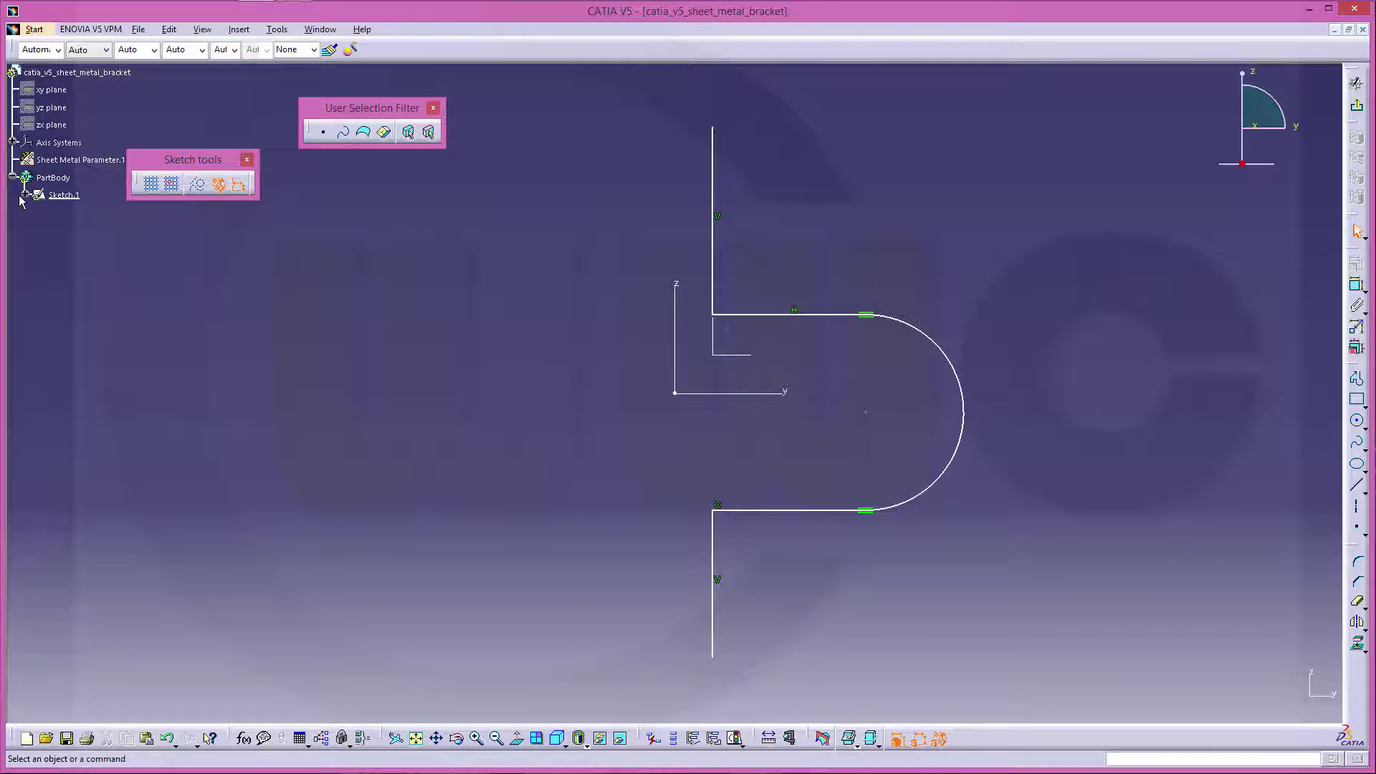
Delete the parallelism constraints from the sketch's constraint list, keeping tangency
{"action": "left_click", "coordinate": [25, 195]}
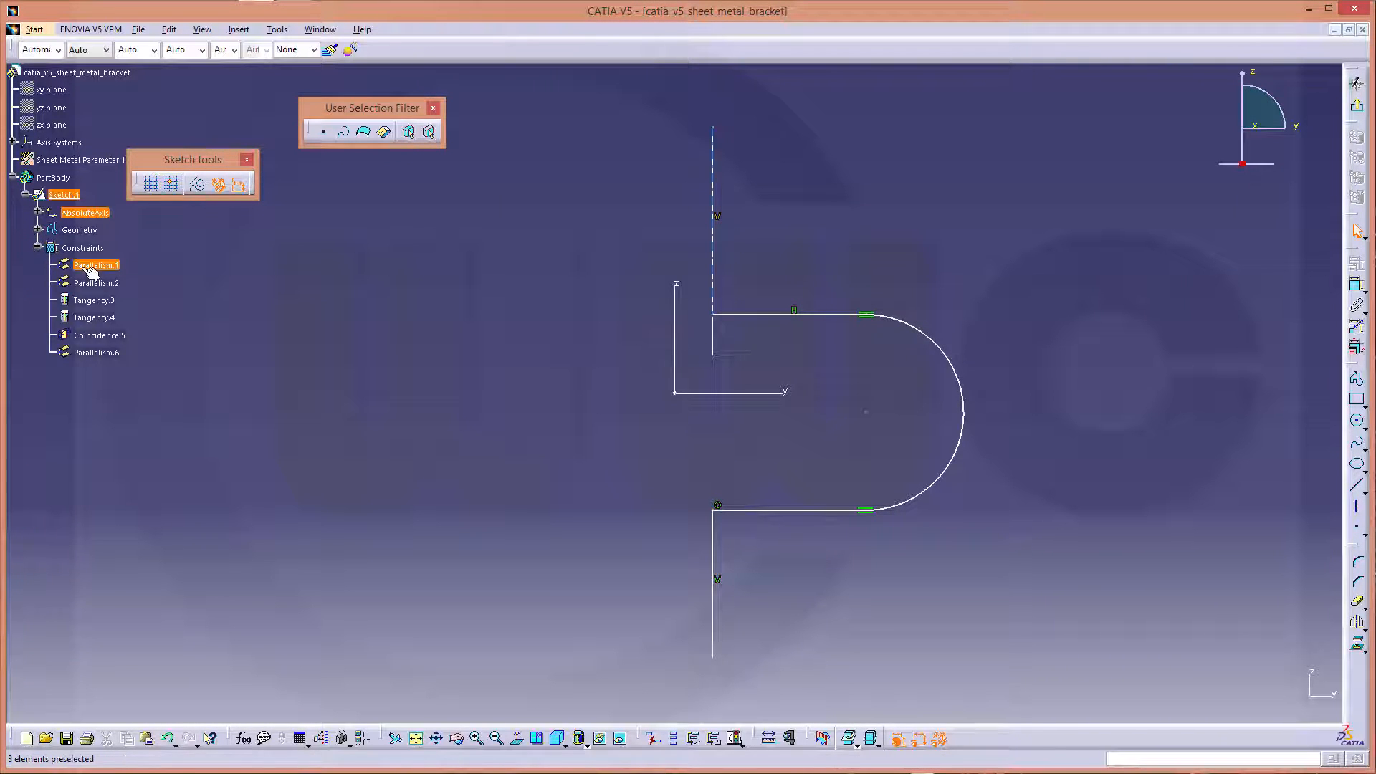
{"action": "left_click", "coordinate": [95, 353]}
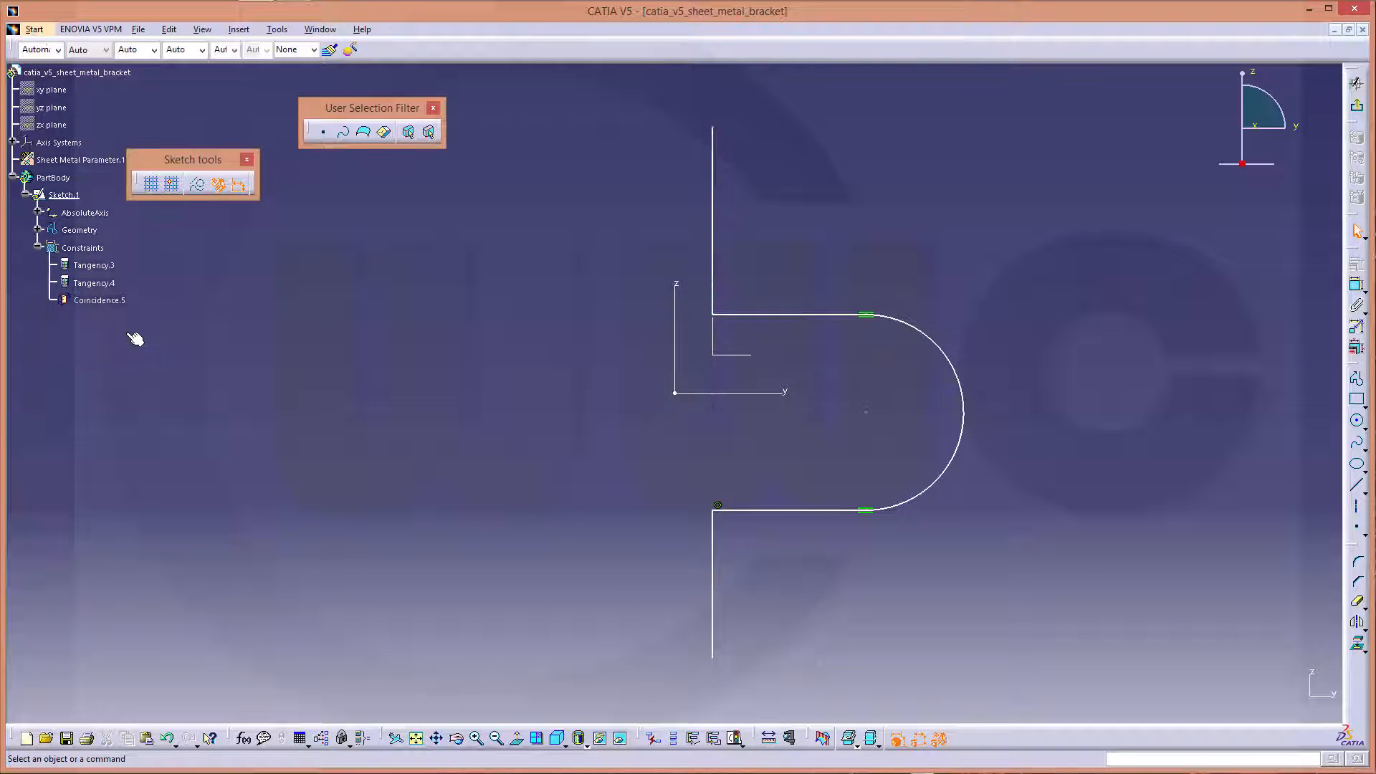
{"action": "mouse_move", "coordinate": [929, 370]}
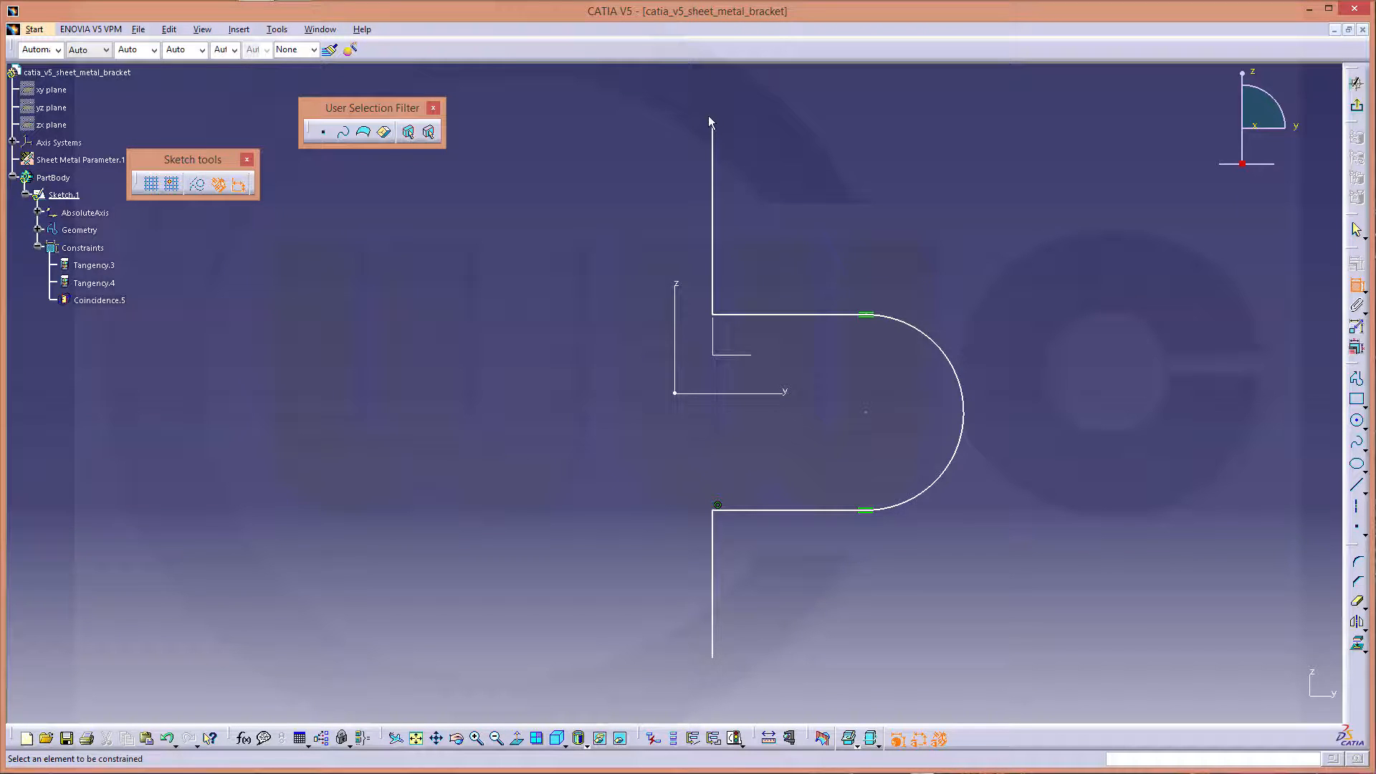
{"action": "mouse_move", "coordinate": [717, 134]}
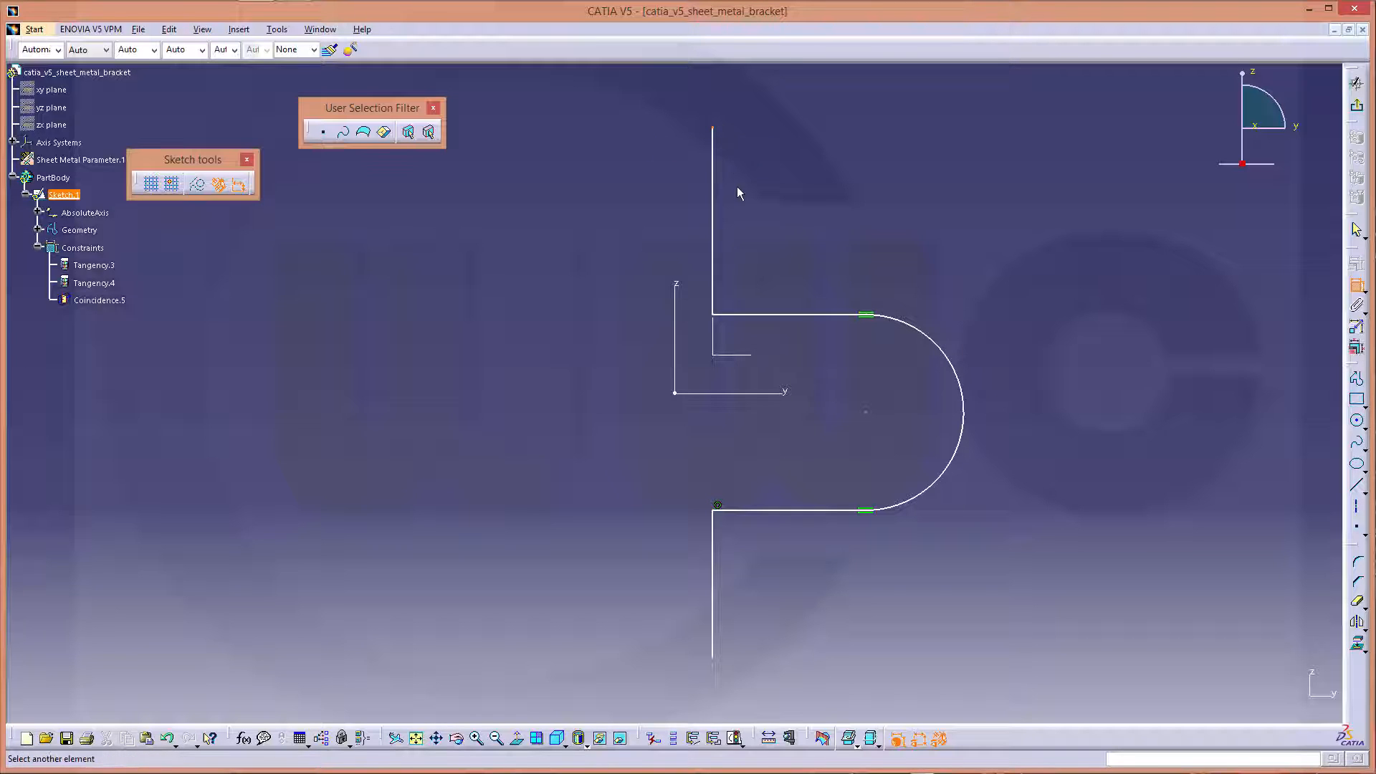
{"action": "mouse_move", "coordinate": [714, 662]}
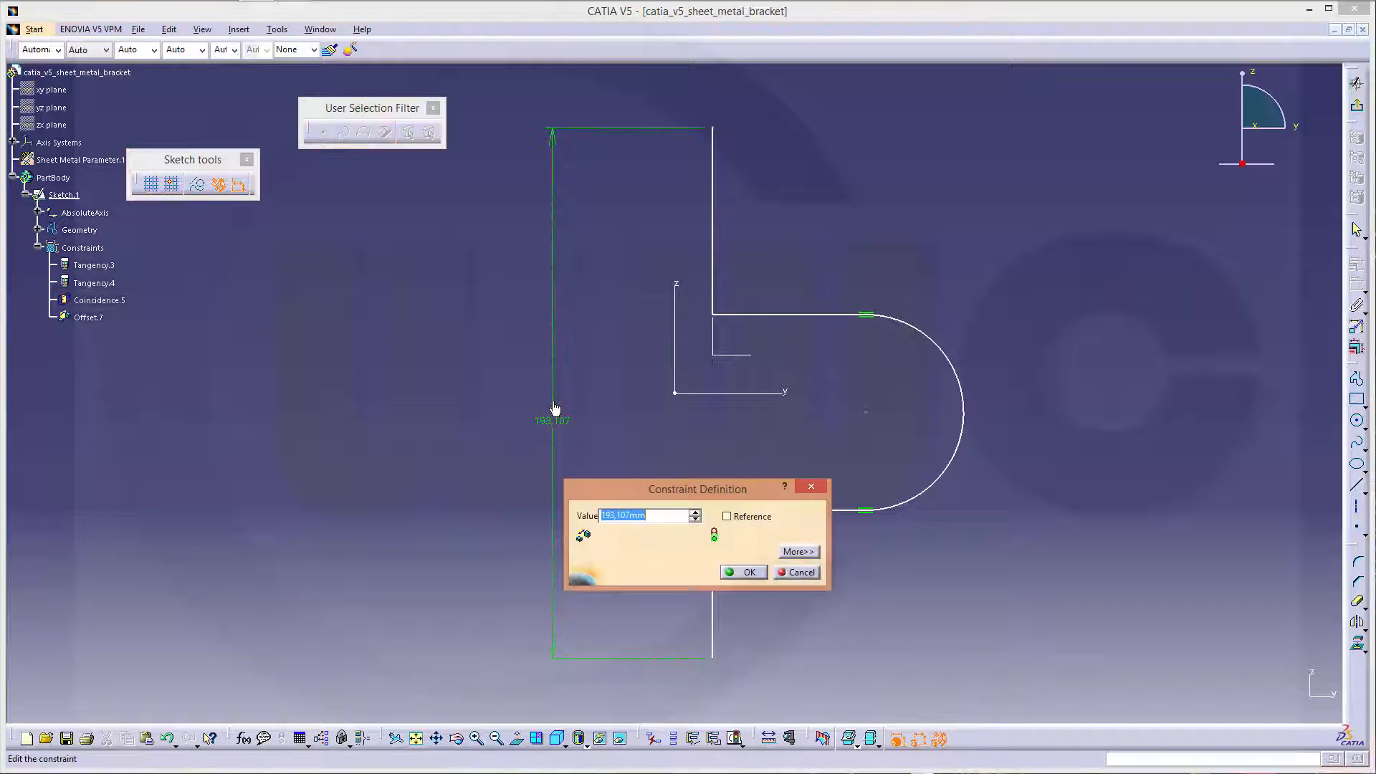
Dimension the profile with 120 overall height, 60 vertical offset and R20 bend radius
{"action": "left_click", "coordinate": [742, 572]}
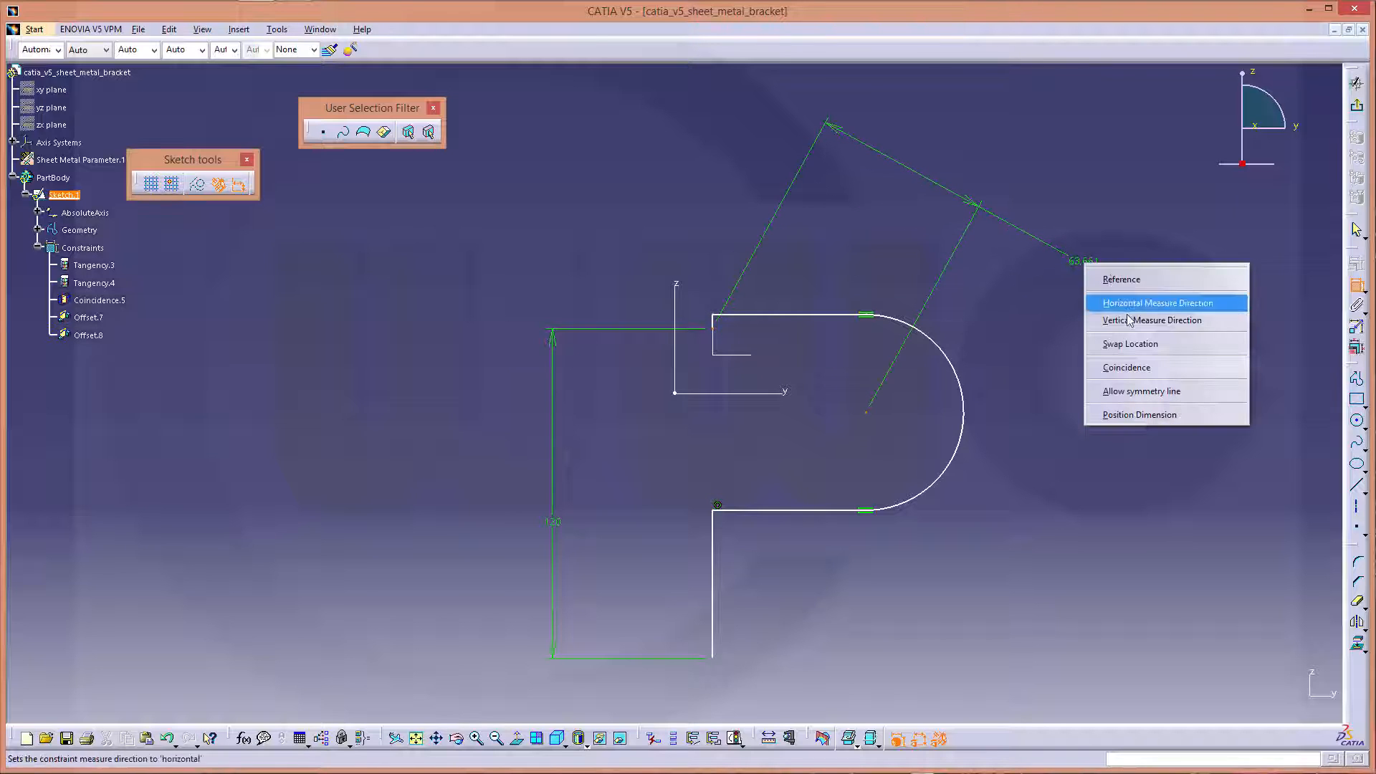
{"action": "left_click", "coordinate": [1152, 319]}
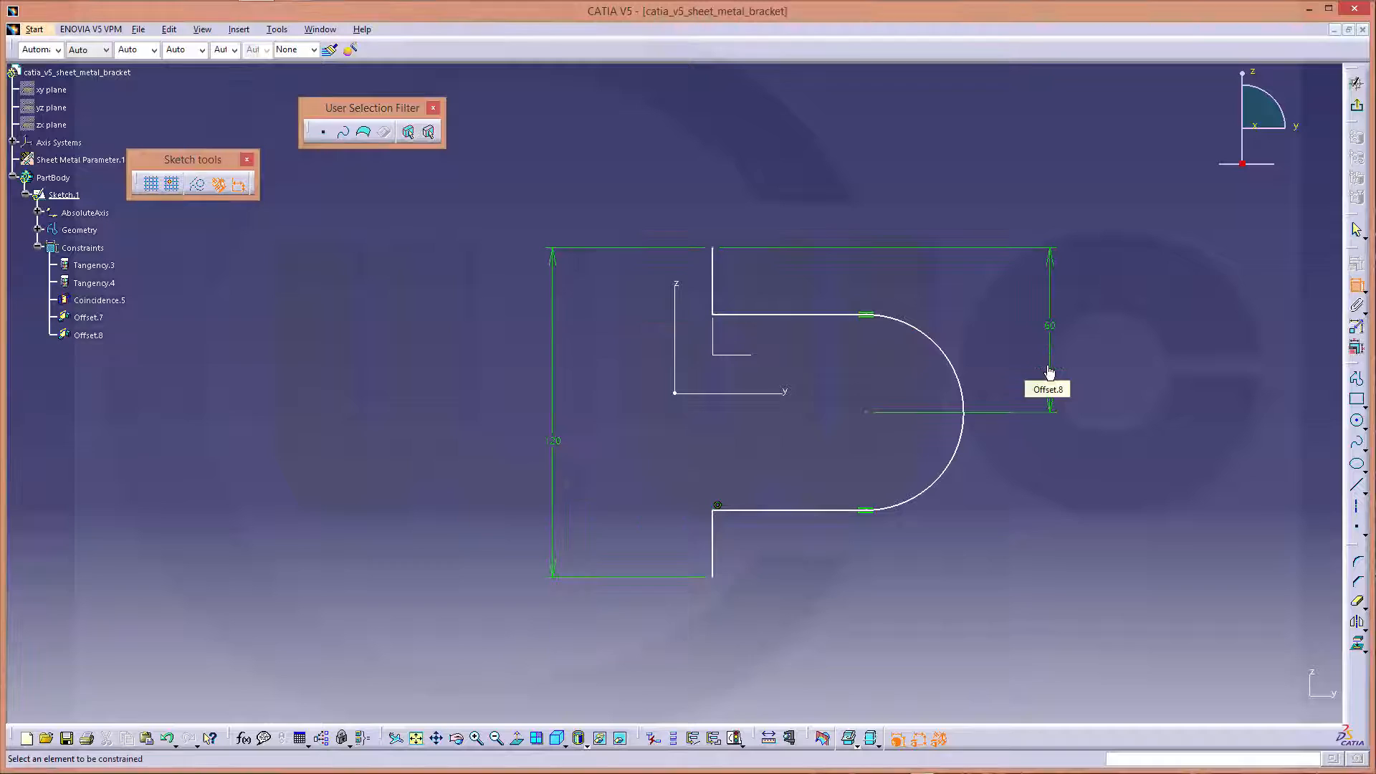
{"action": "mouse_move", "coordinate": [804, 327]}
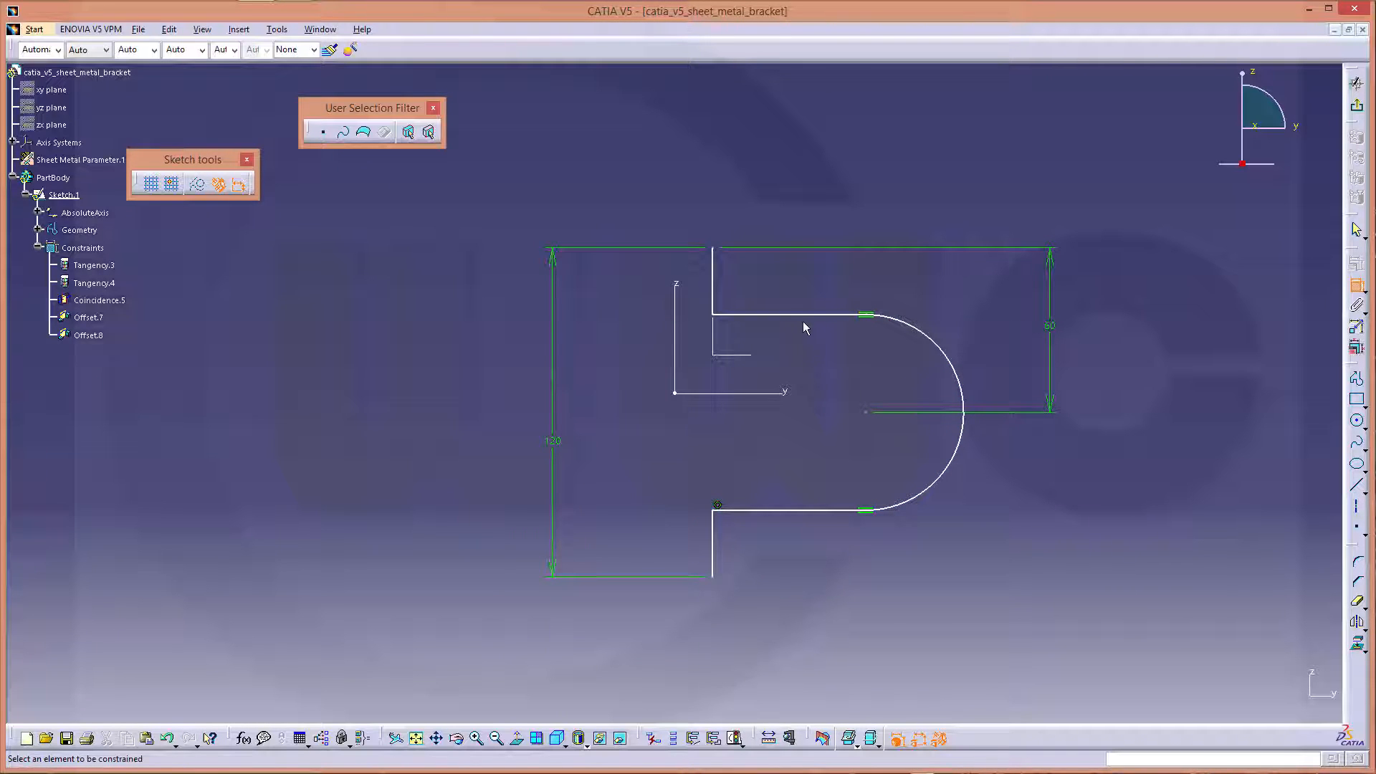
{"action": "mouse_move", "coordinate": [935, 337]}
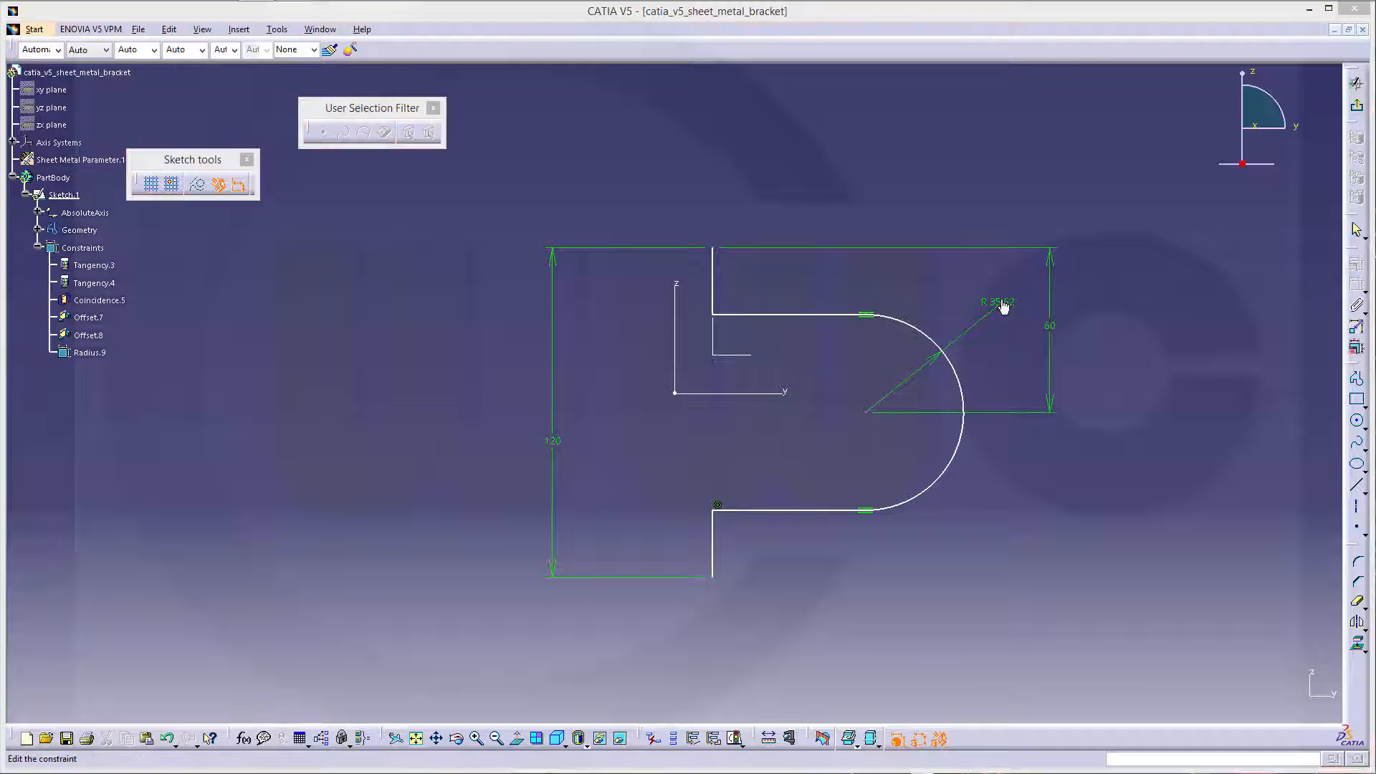
{"action": "double_click", "coordinate": [998, 321]}
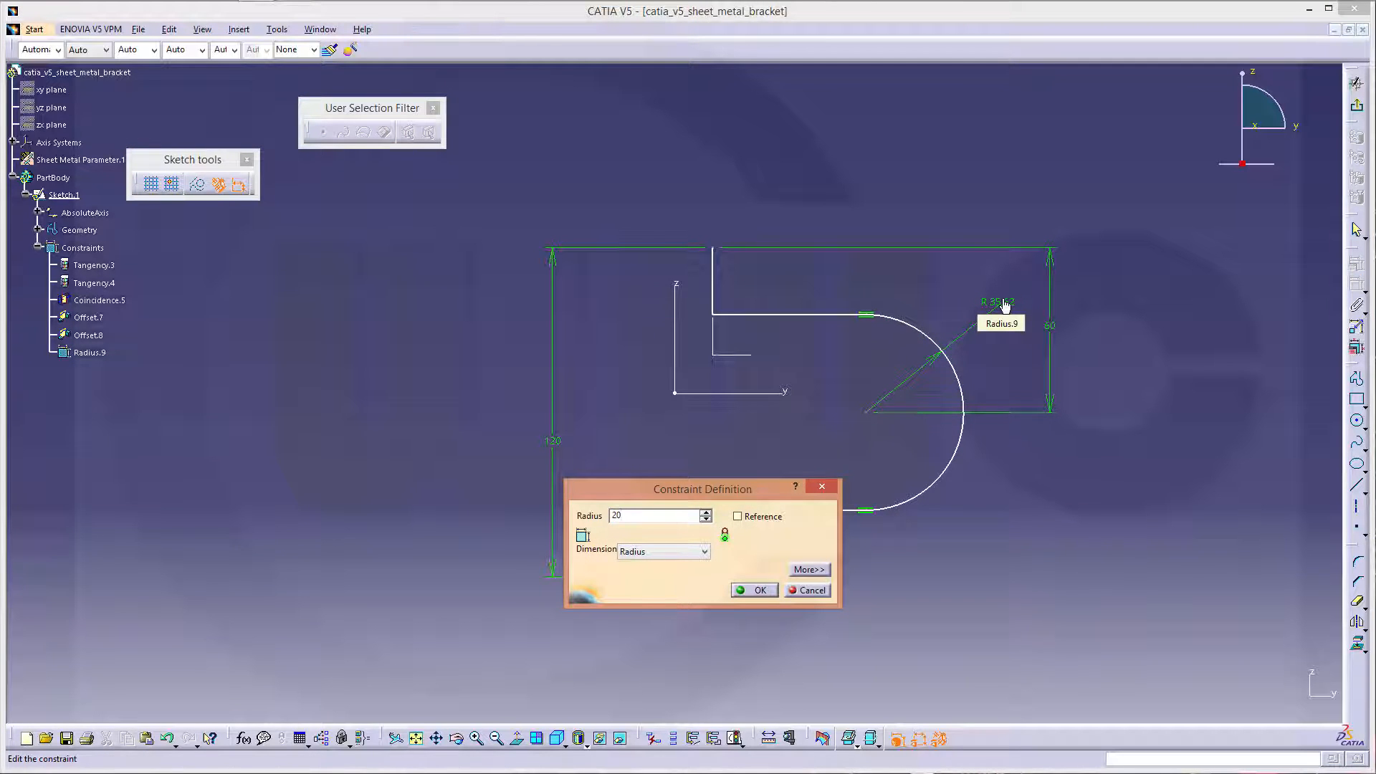
{"action": "left_click", "coordinate": [754, 591]}
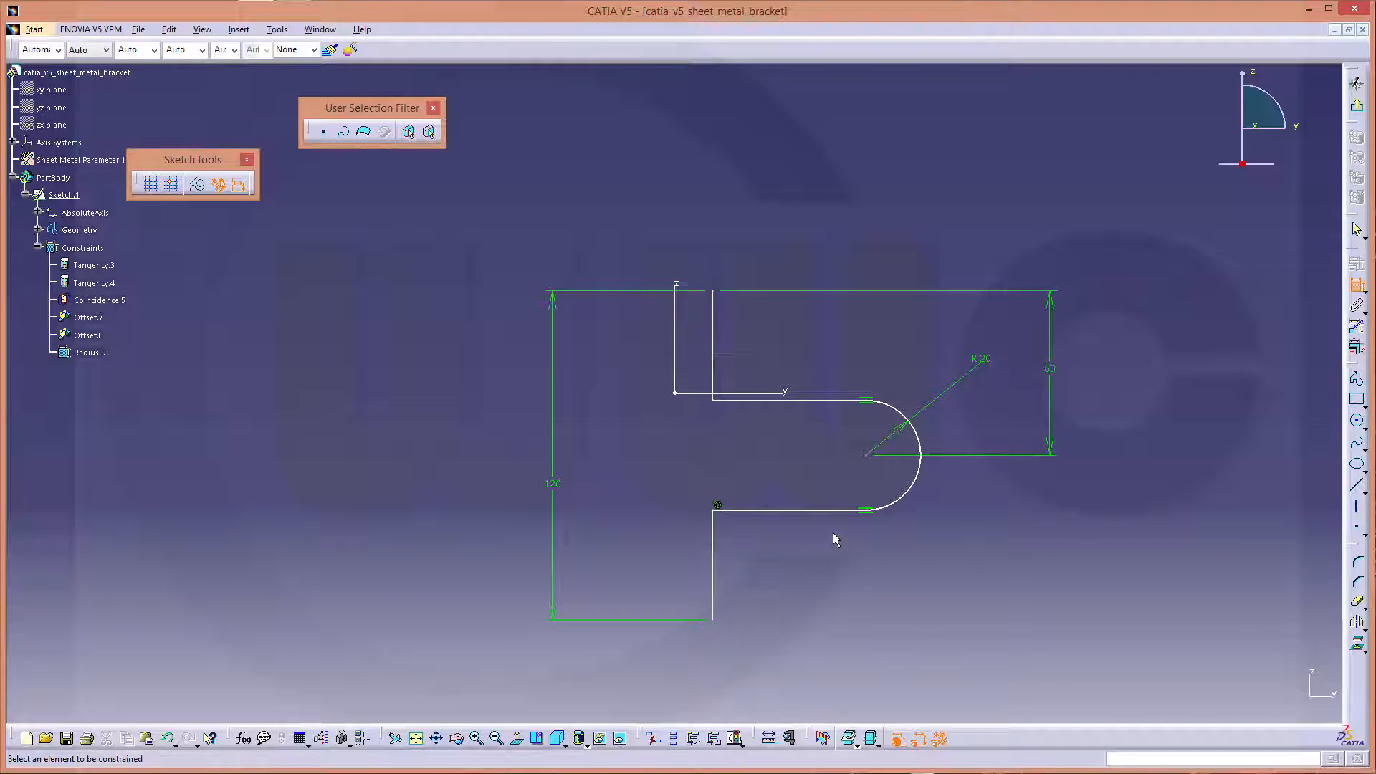
{"action": "mouse_move", "coordinate": [811, 534]}
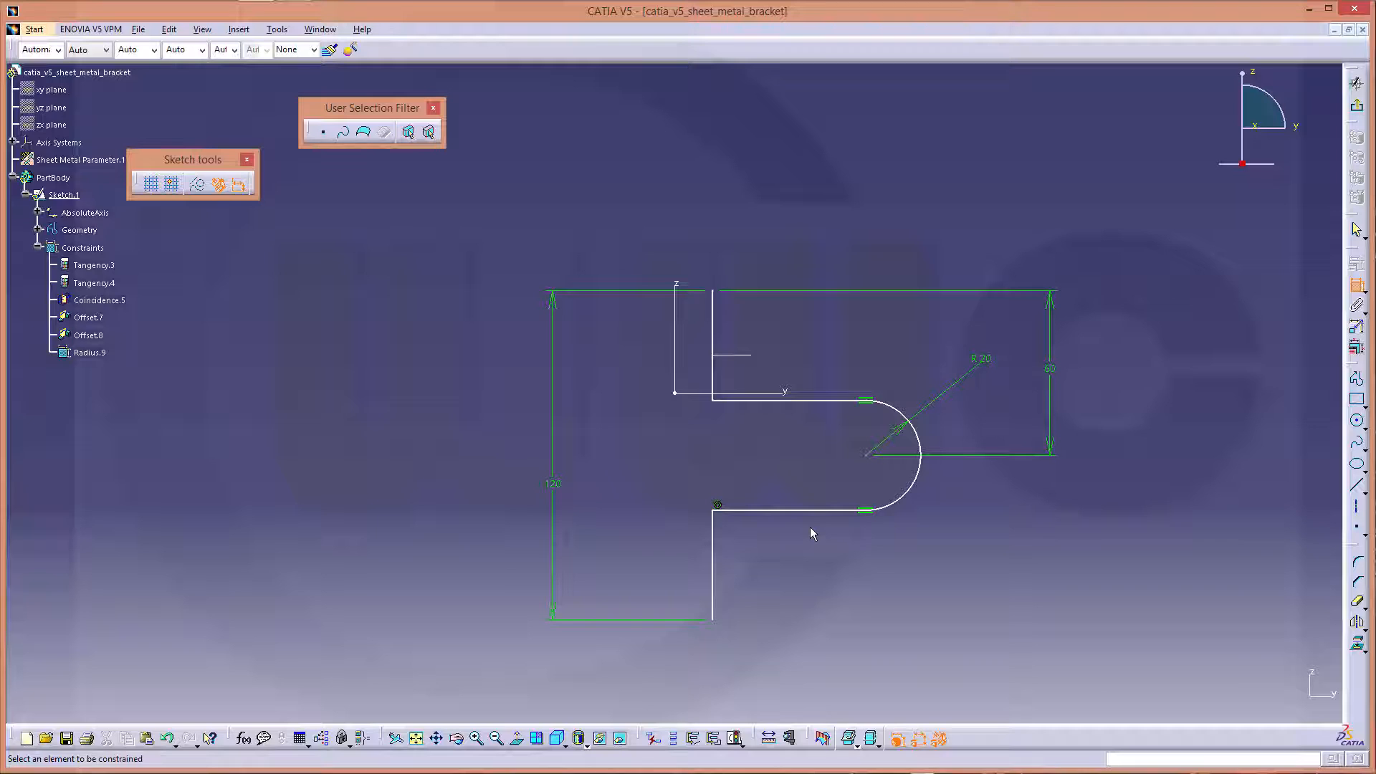
{"action": "mouse_move", "coordinate": [920, 358]}
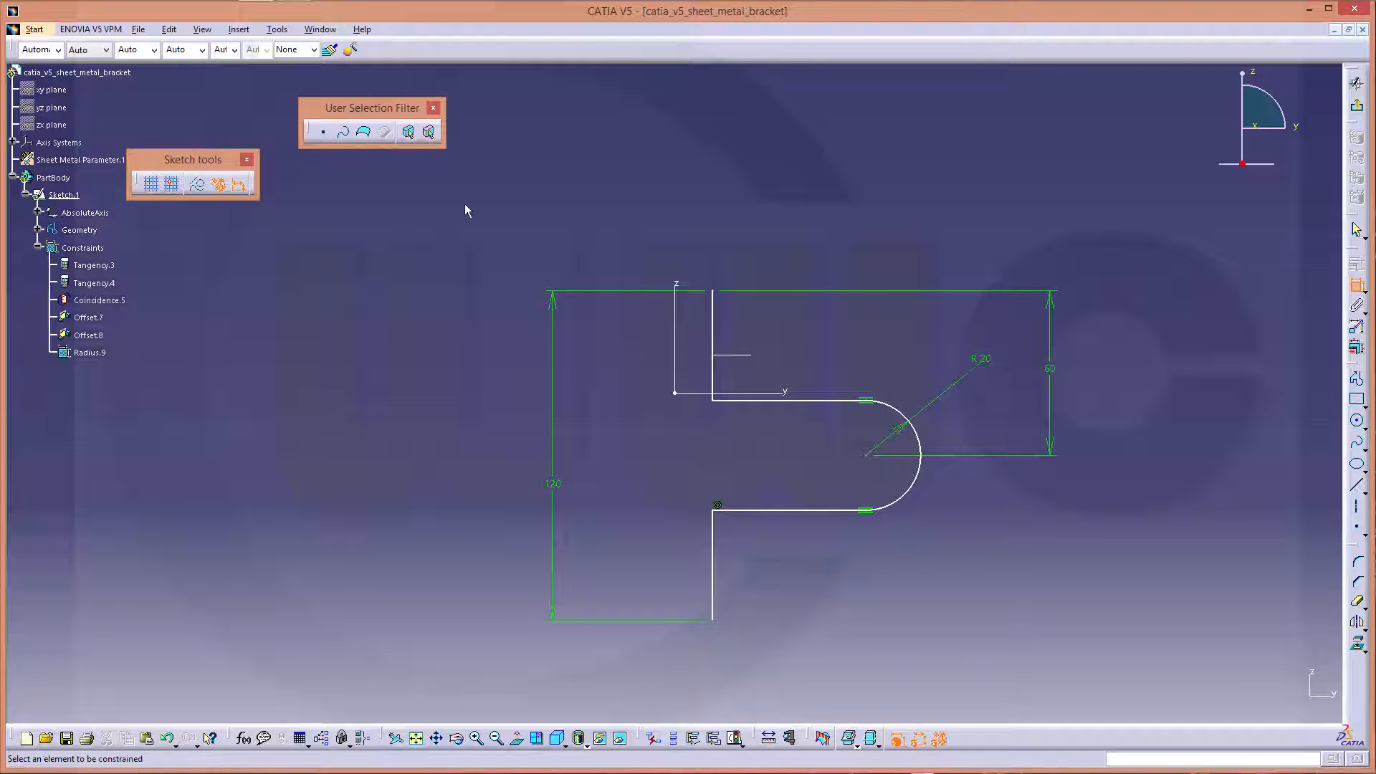
{"action": "mouse_move", "coordinate": [281, 356]}
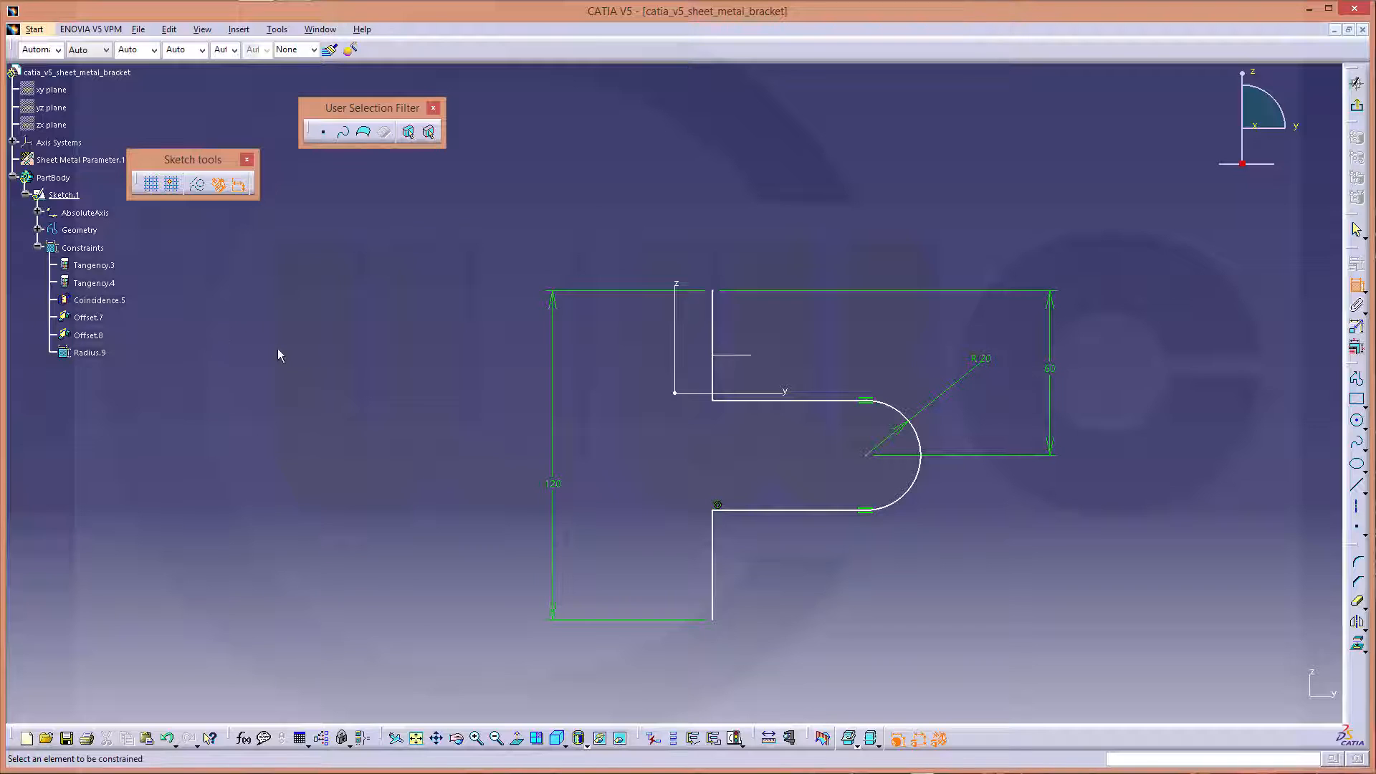
{"action": "mouse_move", "coordinate": [763, 200]}
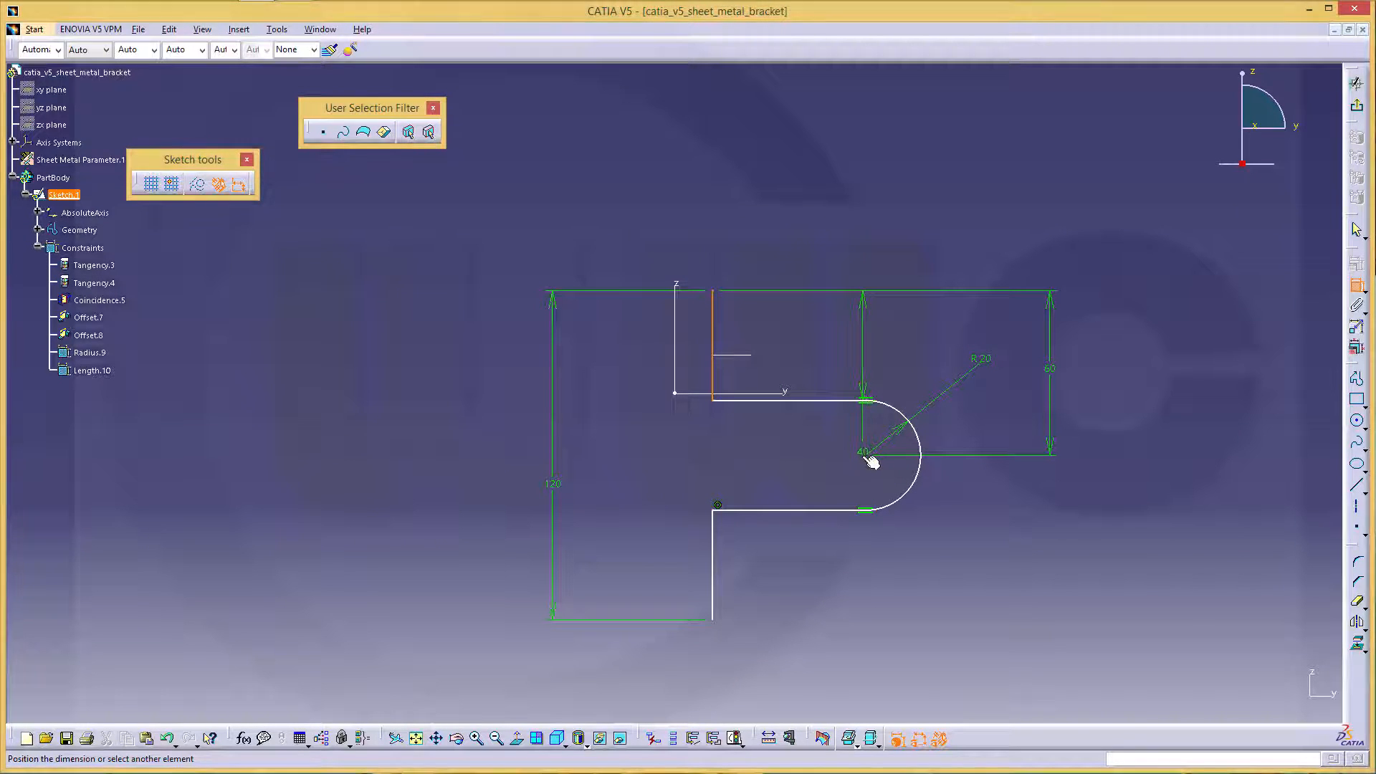
Set the top flange width to 50 mm and make the selected endpoints coincident
{"action": "left_click", "coordinate": [795, 177]}
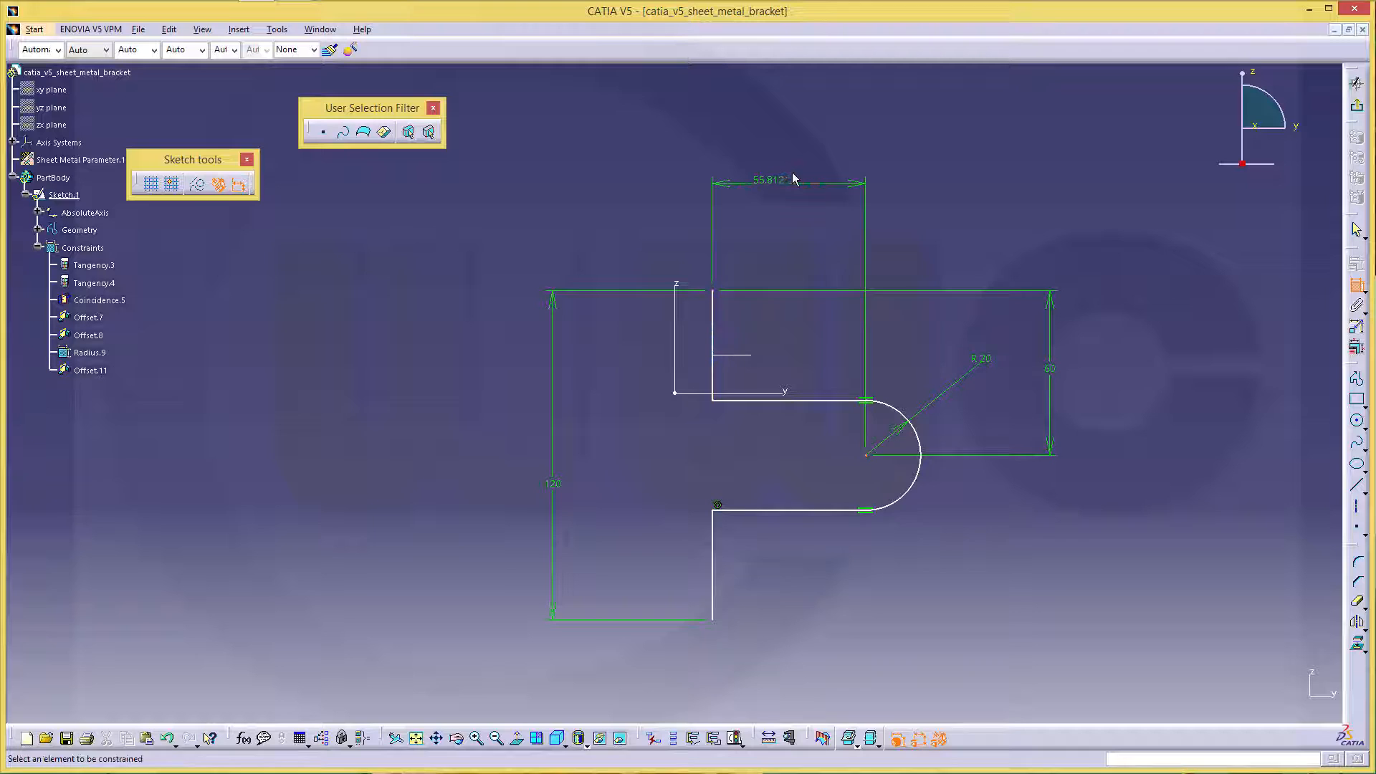
{"action": "double_click", "coordinate": [776, 179]}
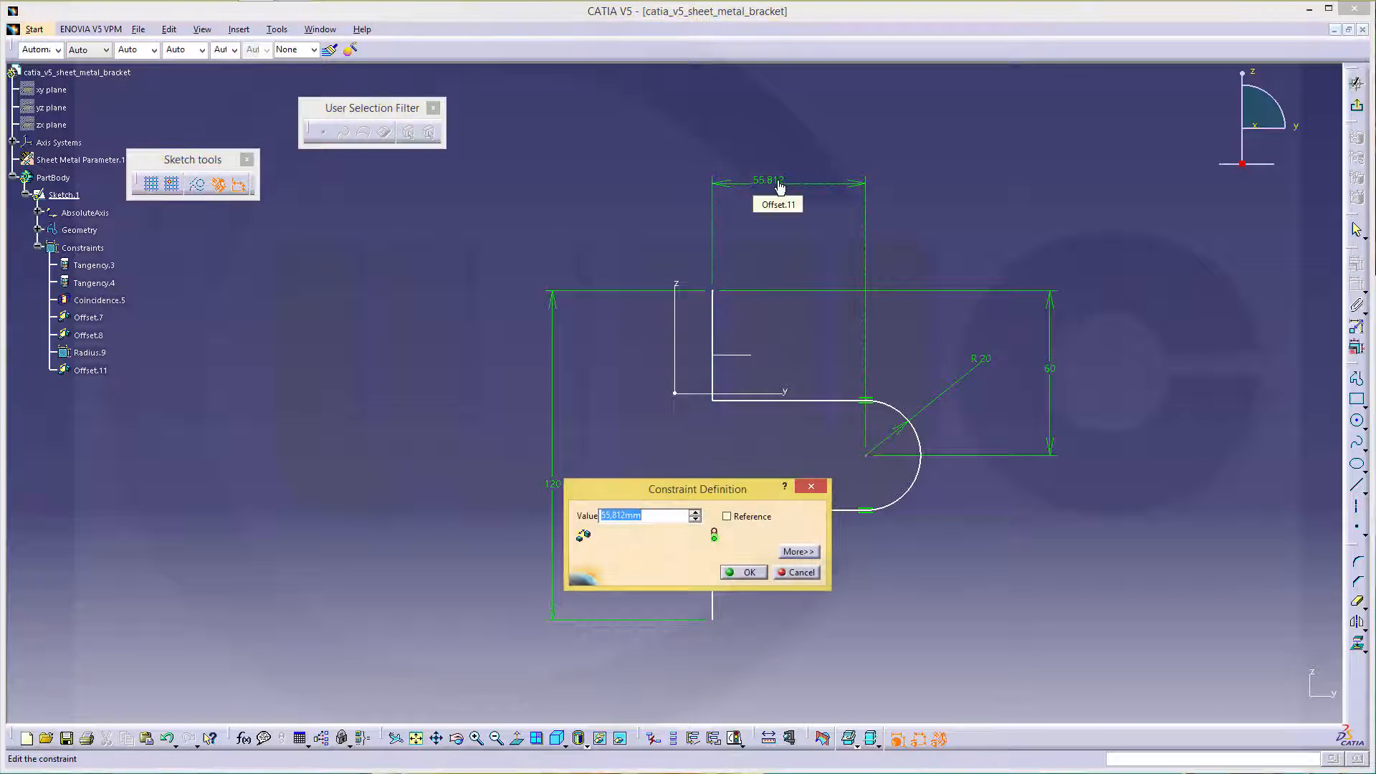
{"action": "left_click", "coordinate": [744, 572]}
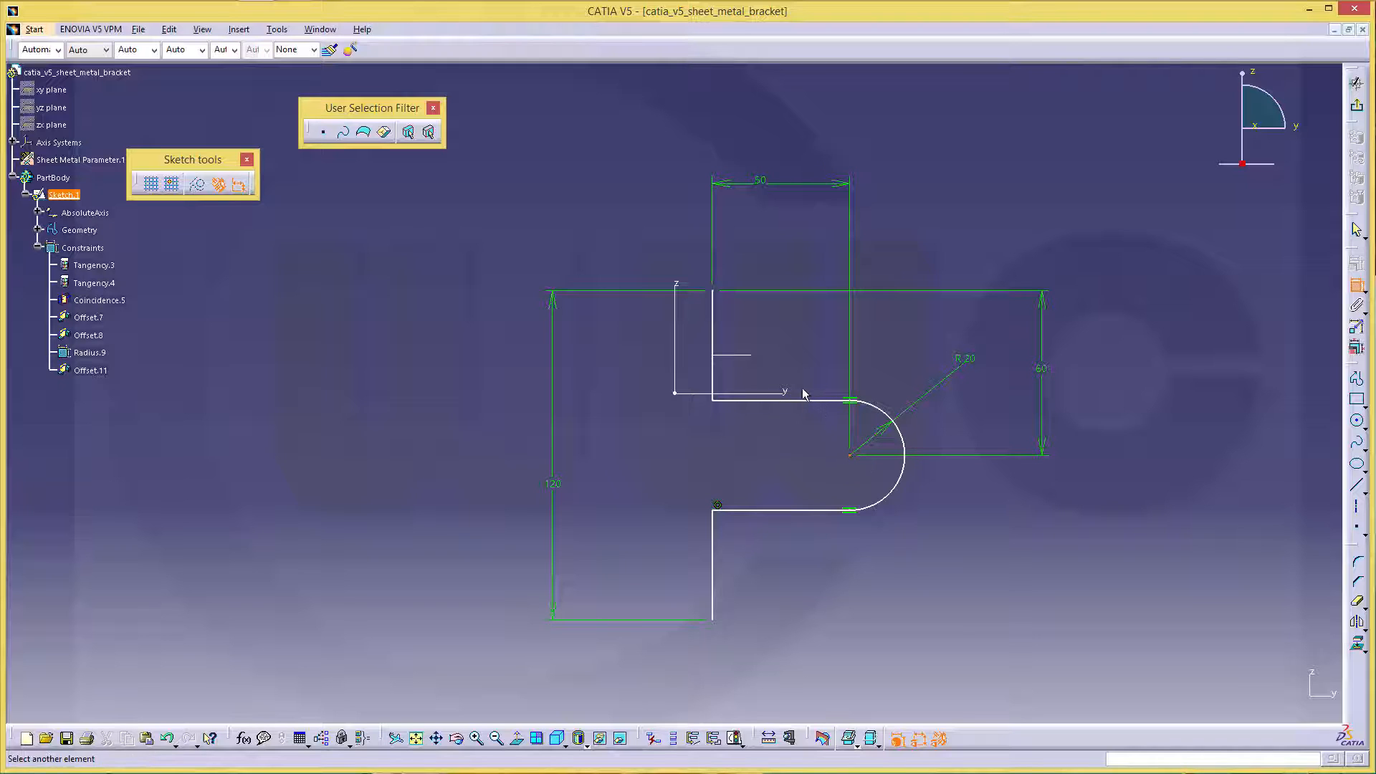
{"action": "right_click", "coordinate": [803, 395]}
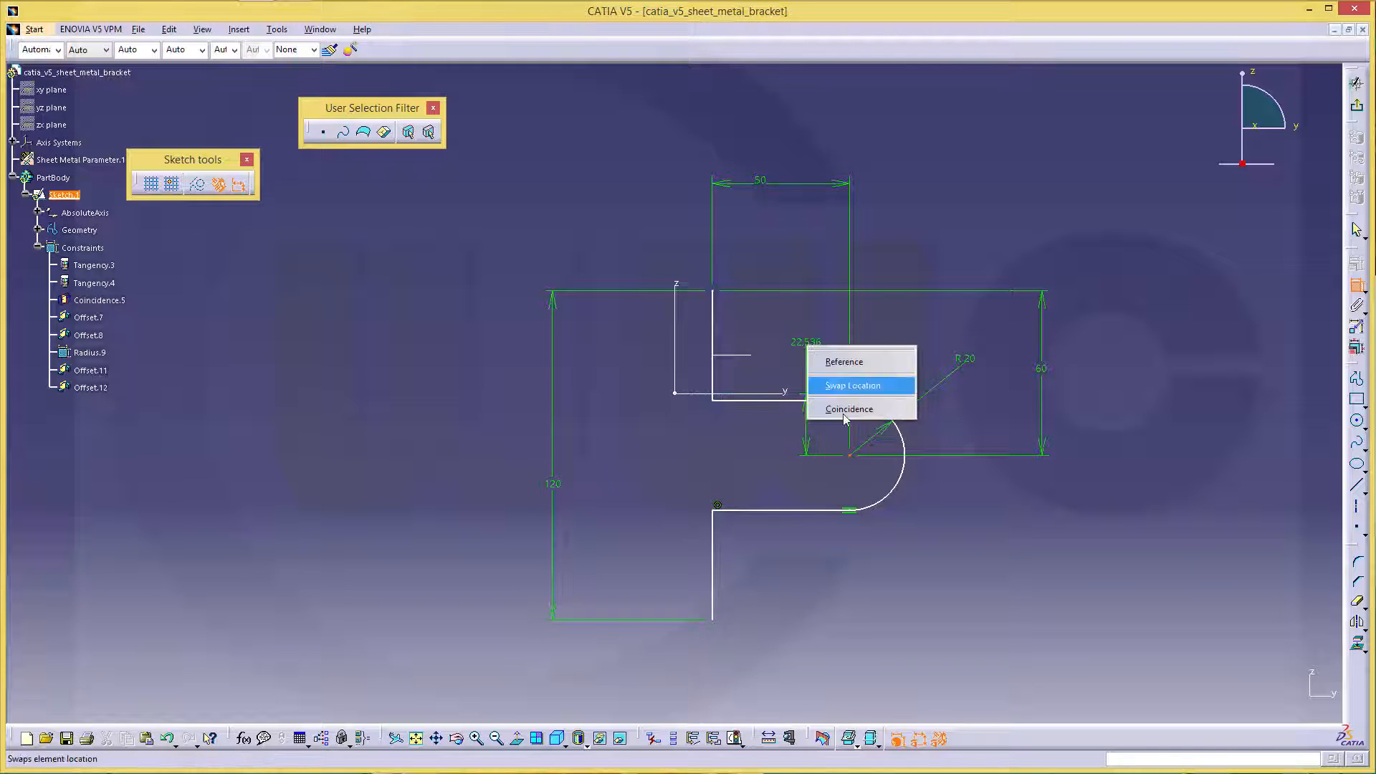
{"action": "left_click", "coordinate": [851, 384]}
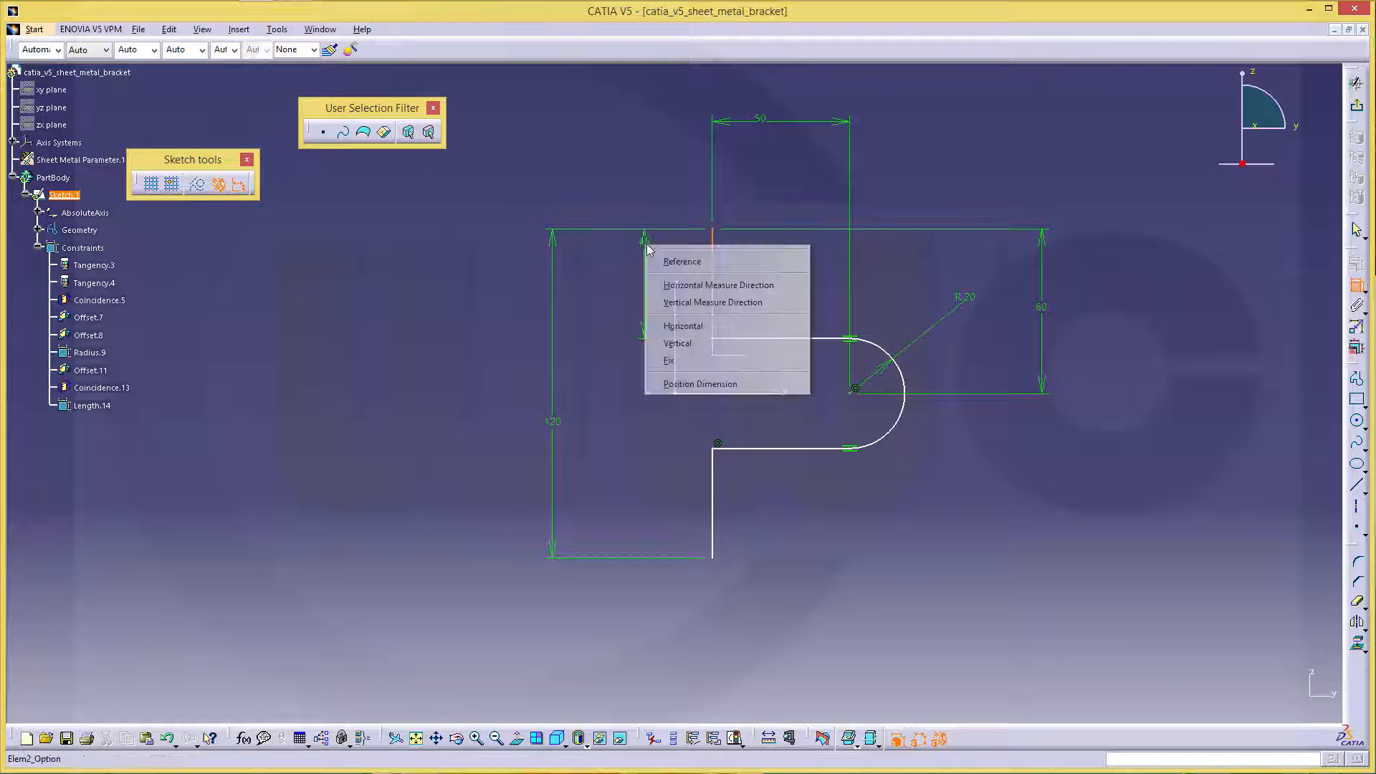
{"action": "mouse_move", "coordinate": [711, 303]}
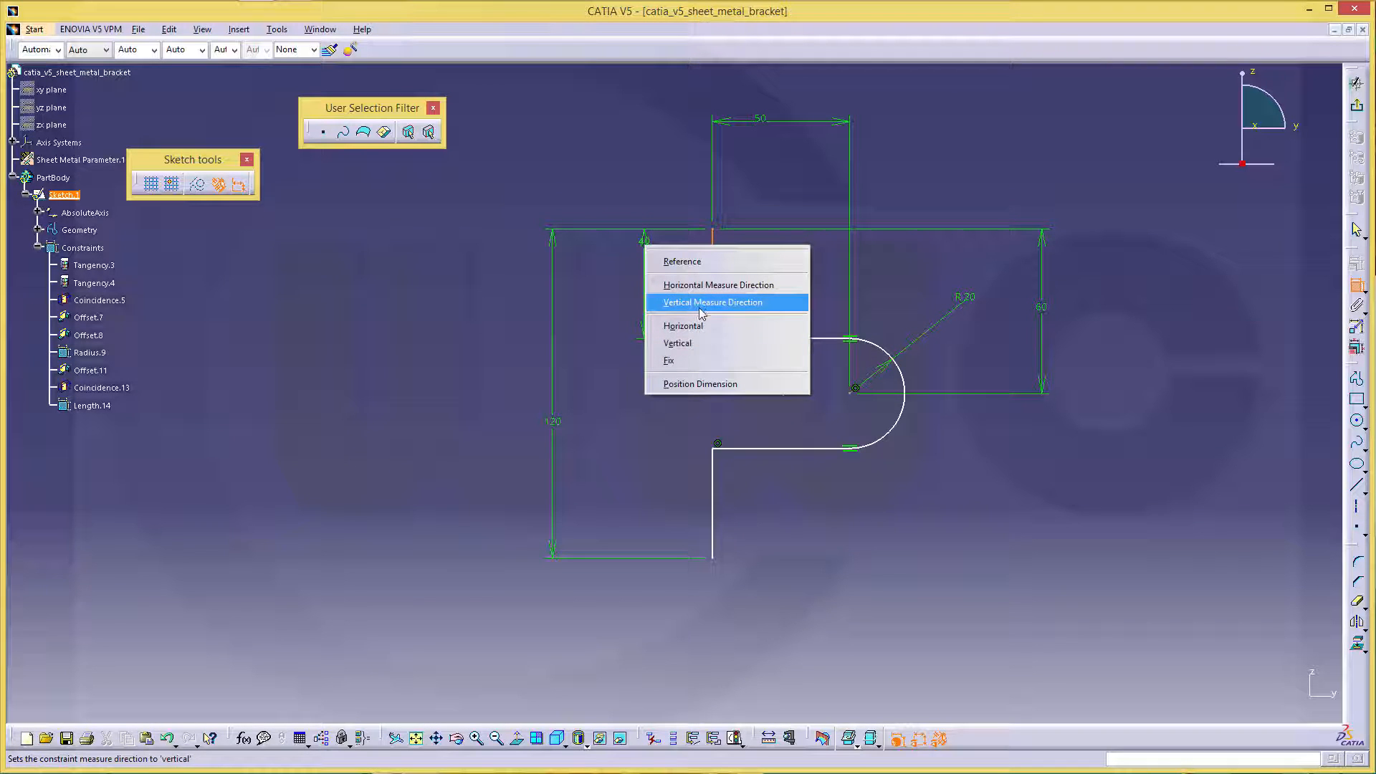
Make the lower corner perpendicular and dimension the bottom flange length, fully defining the sketch
{"action": "left_click", "coordinate": [712, 301]}
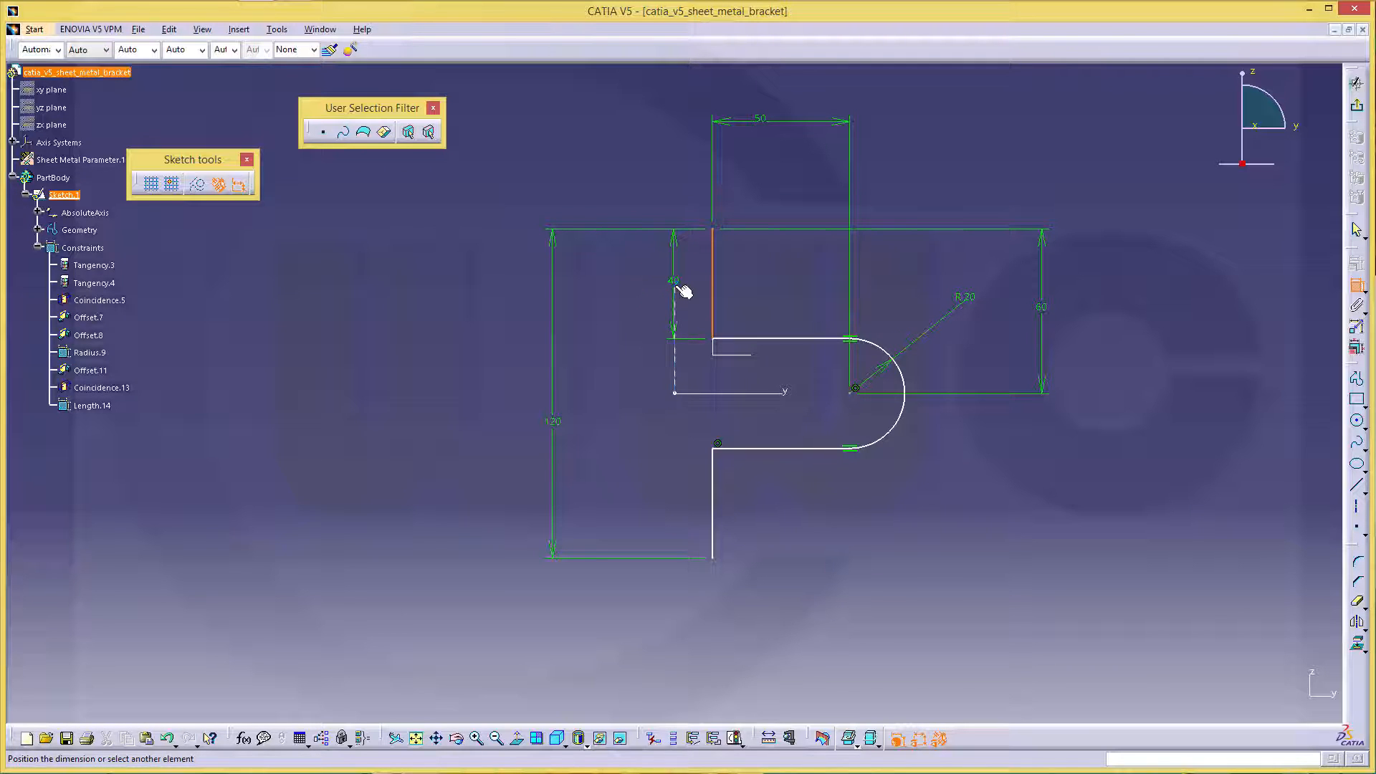
{"action": "left_click", "coordinate": [690, 279]}
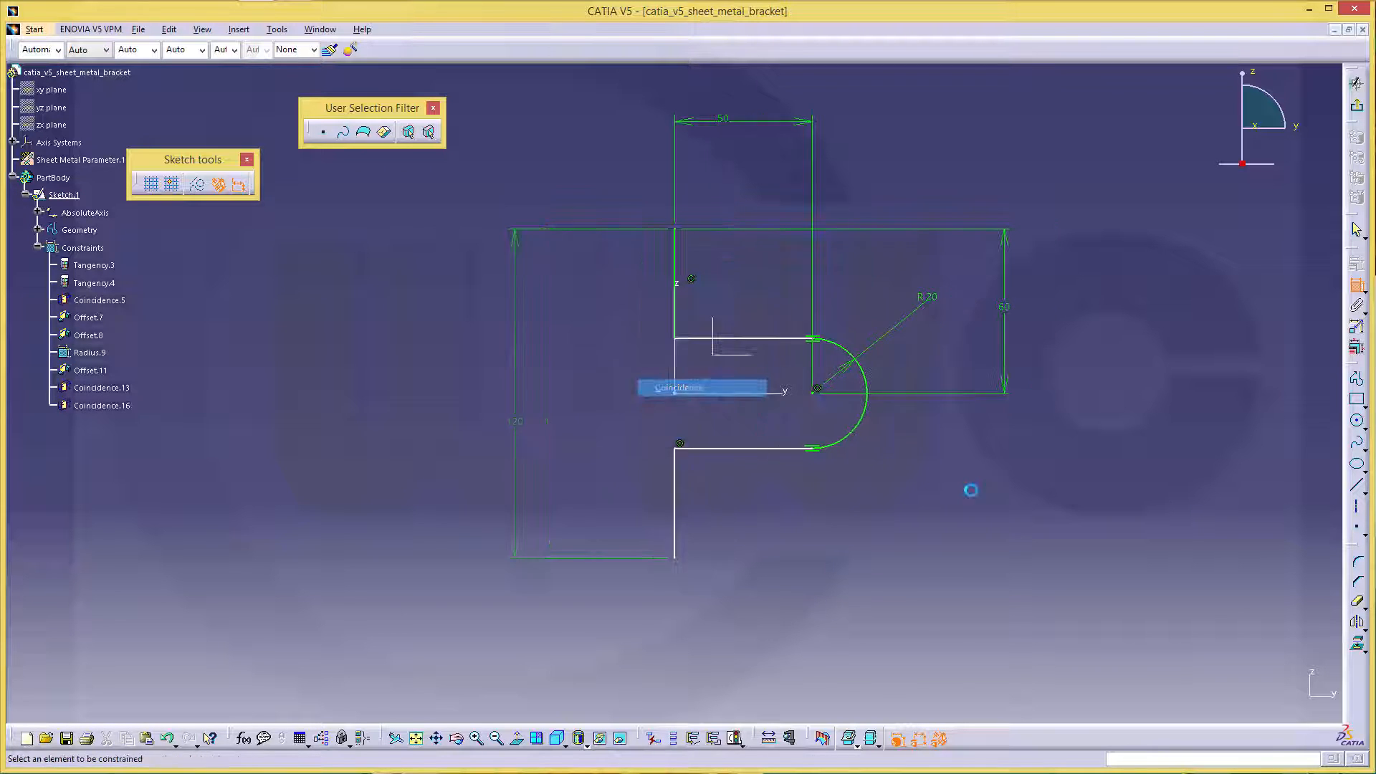
{"action": "left_click", "coordinate": [674, 499]}
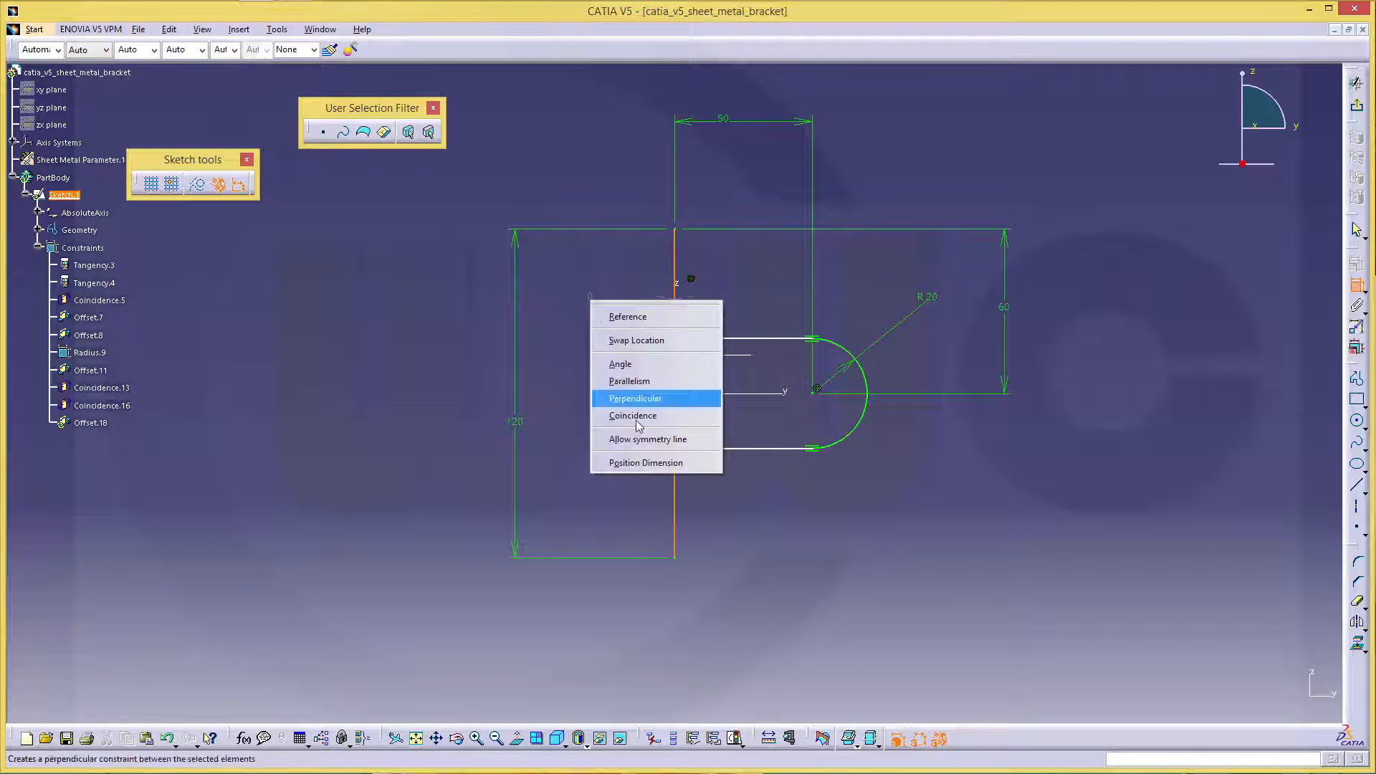
{"action": "left_click", "coordinate": [632, 416]}
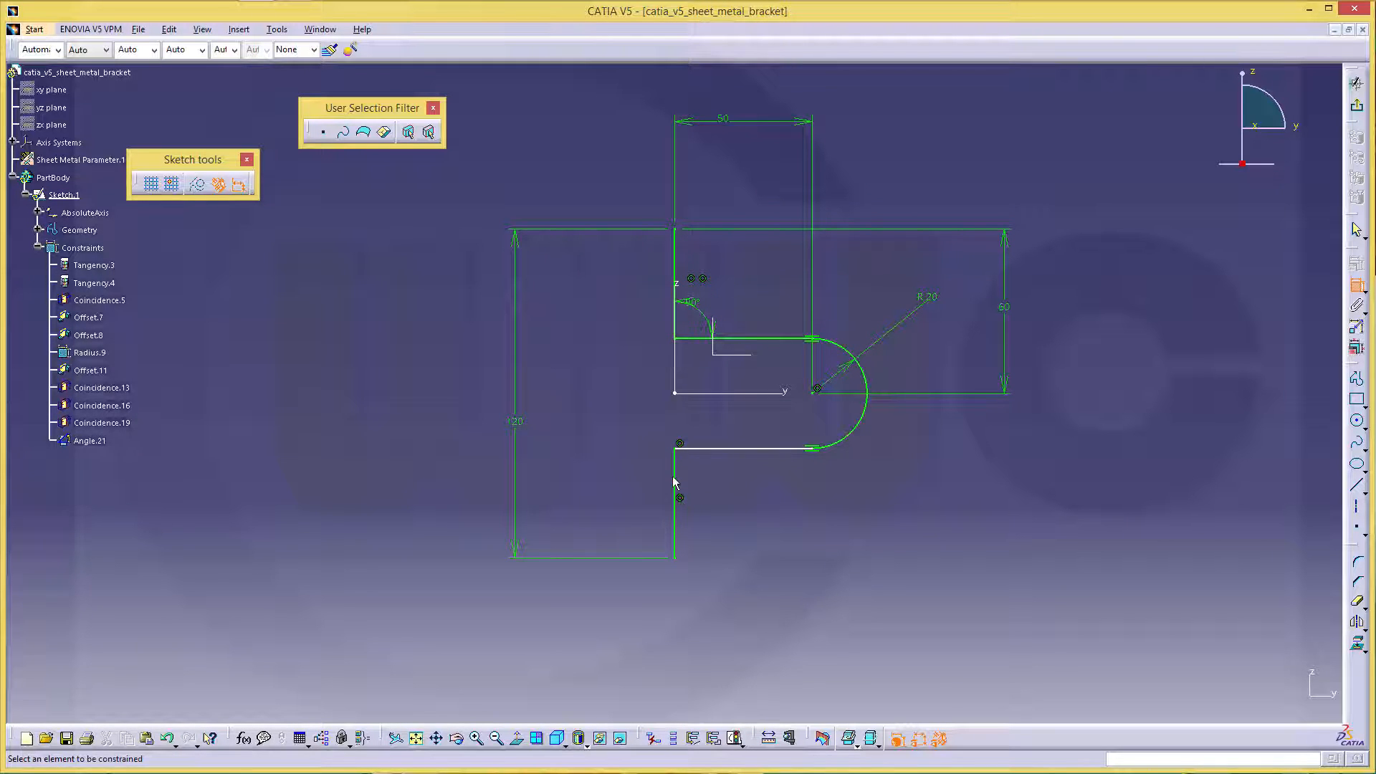
{"action": "left_click", "coordinate": [711, 459]}
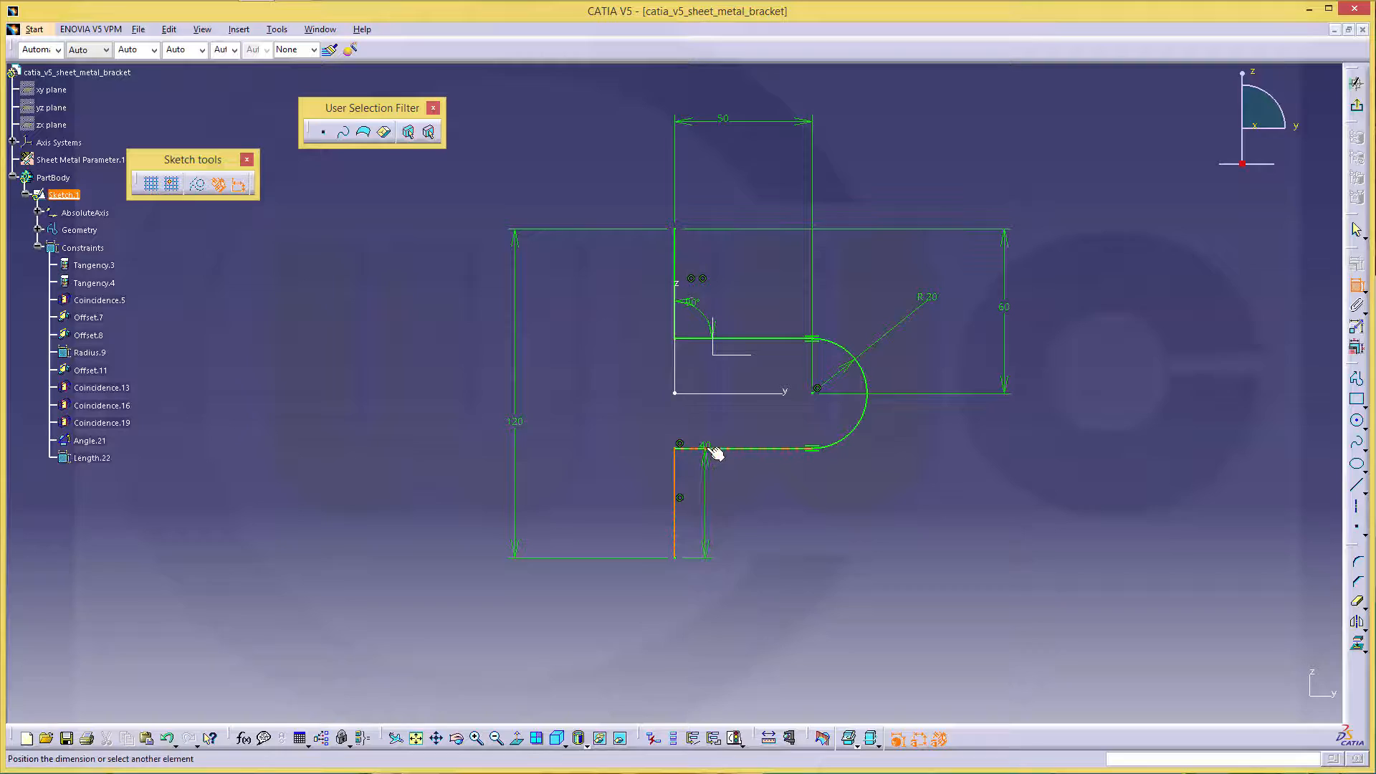
{"action": "left_click", "coordinate": [710, 452]}
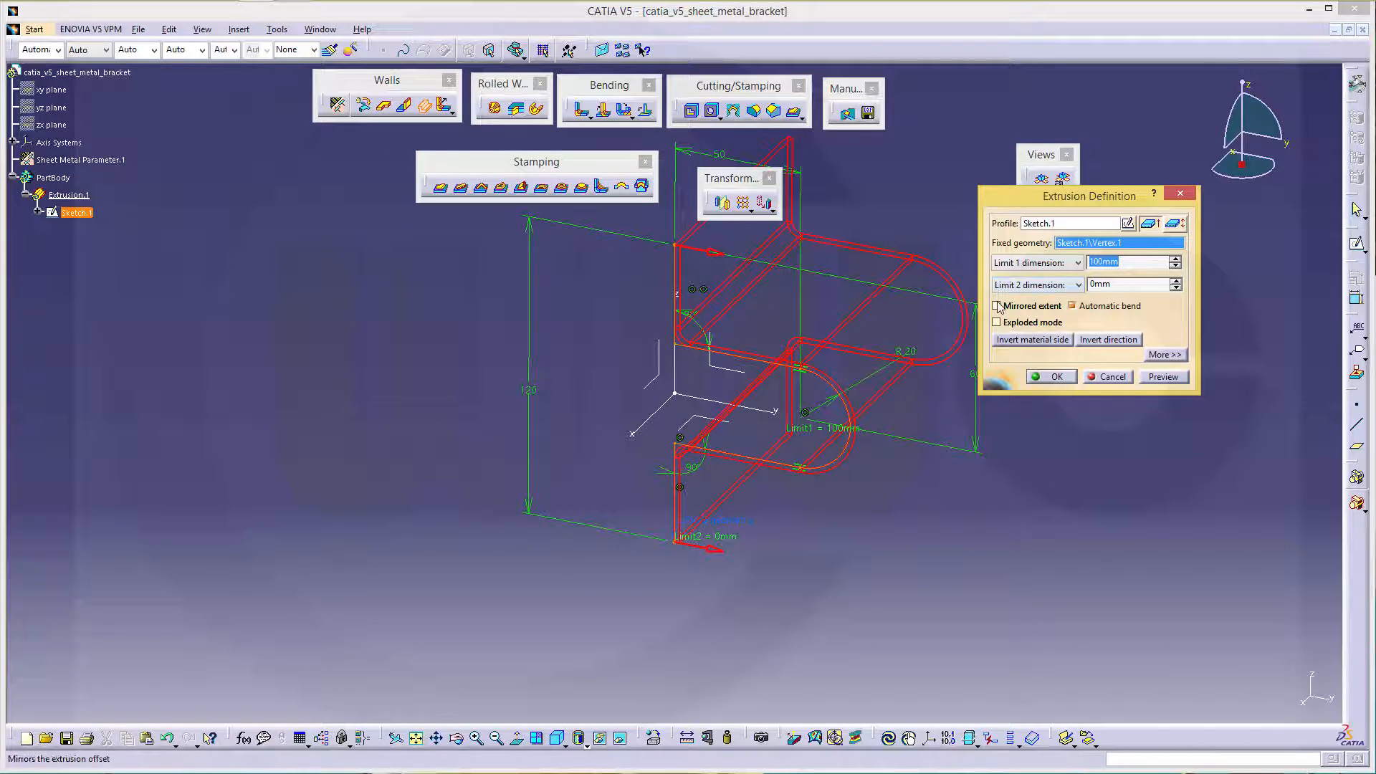
Extrude the profile as a mirrored wall 15 mm each side, creating the bent bracket
{"action": "left_click", "coordinate": [997, 306]}
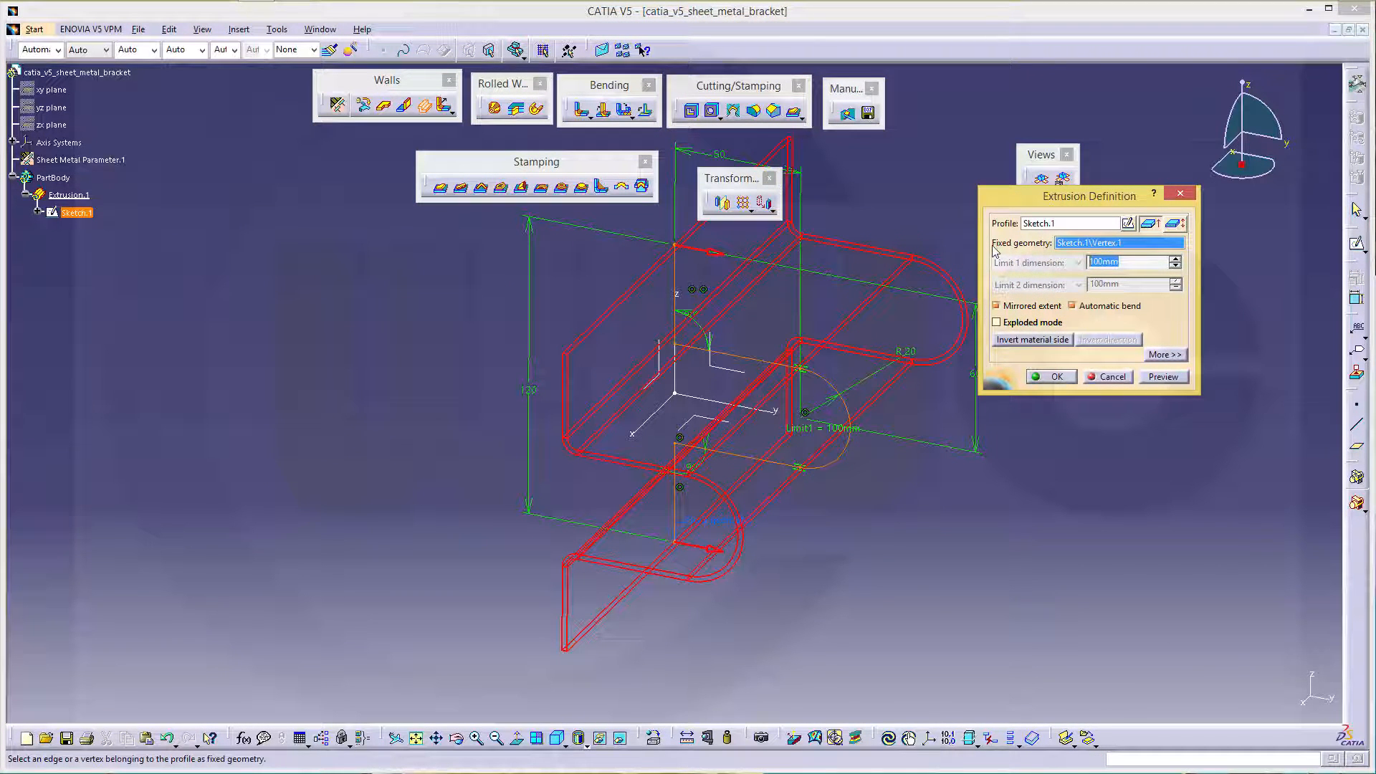
{"action": "type", "text": "15"}
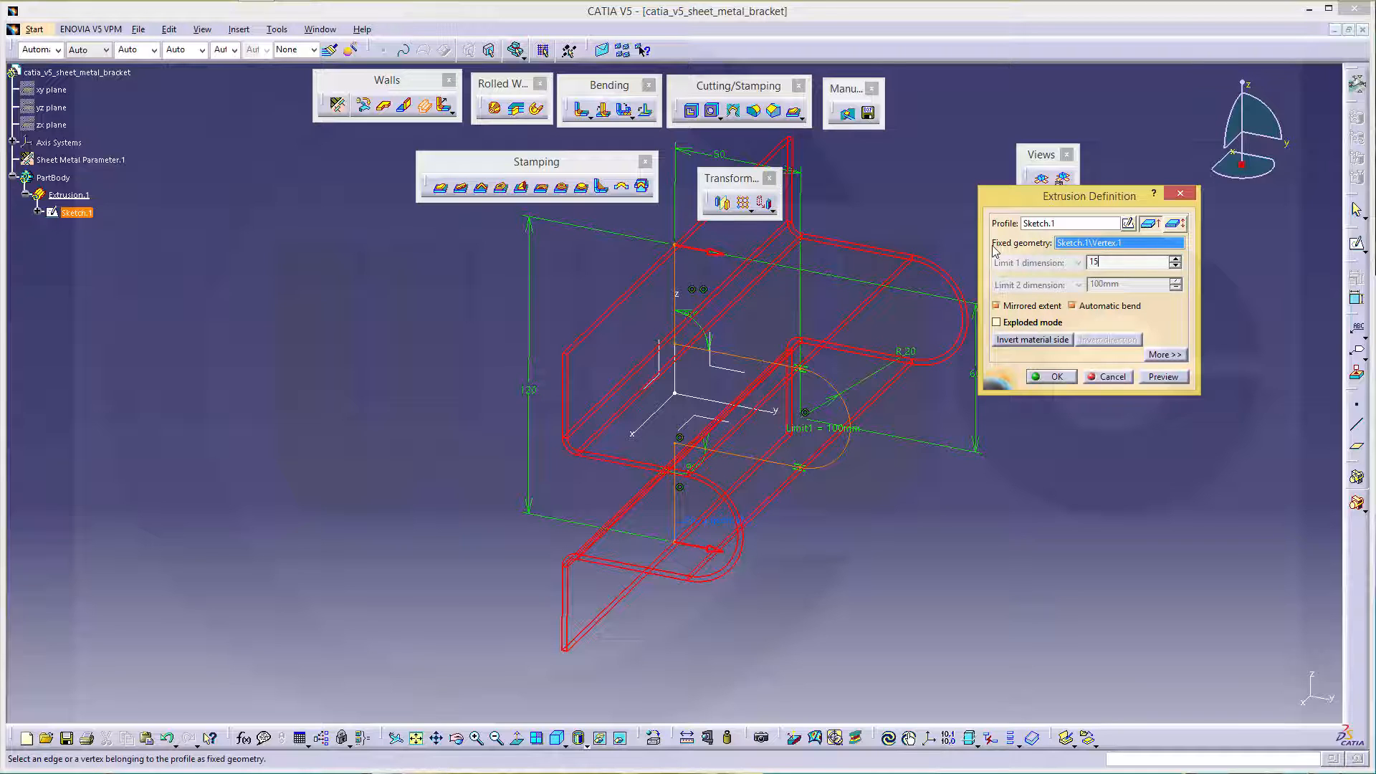
{"action": "type", "text": "15mm"}
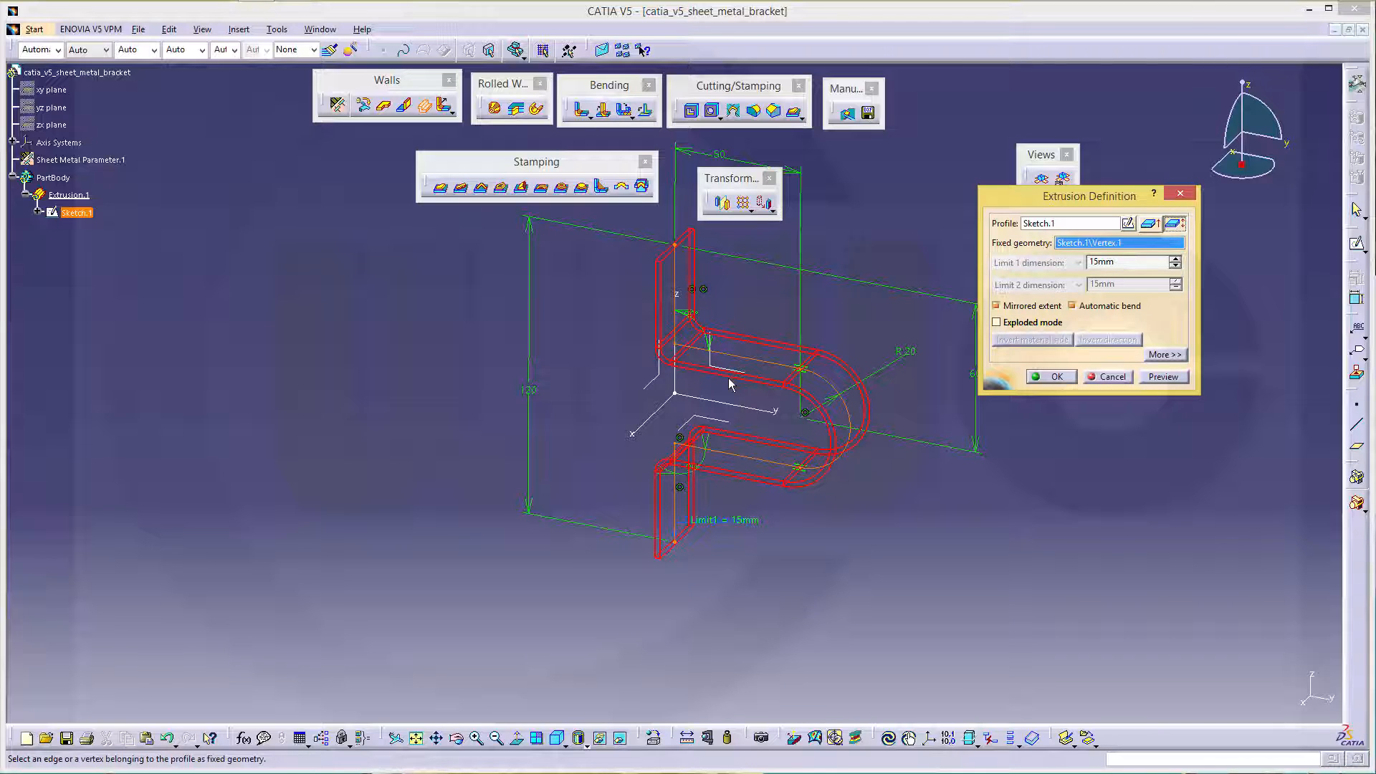
{"action": "mouse_move", "coordinate": [711, 387]}
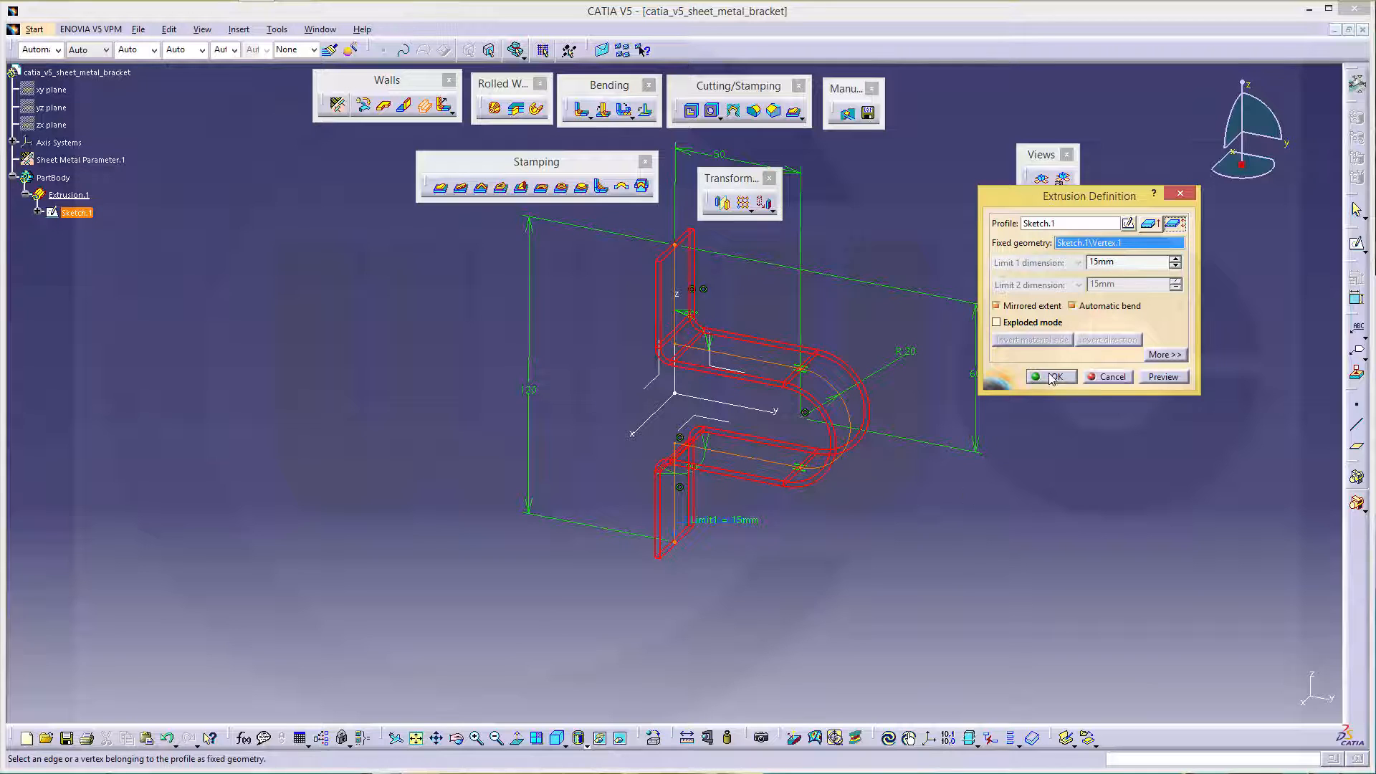
{"action": "left_click", "coordinate": [1052, 376]}
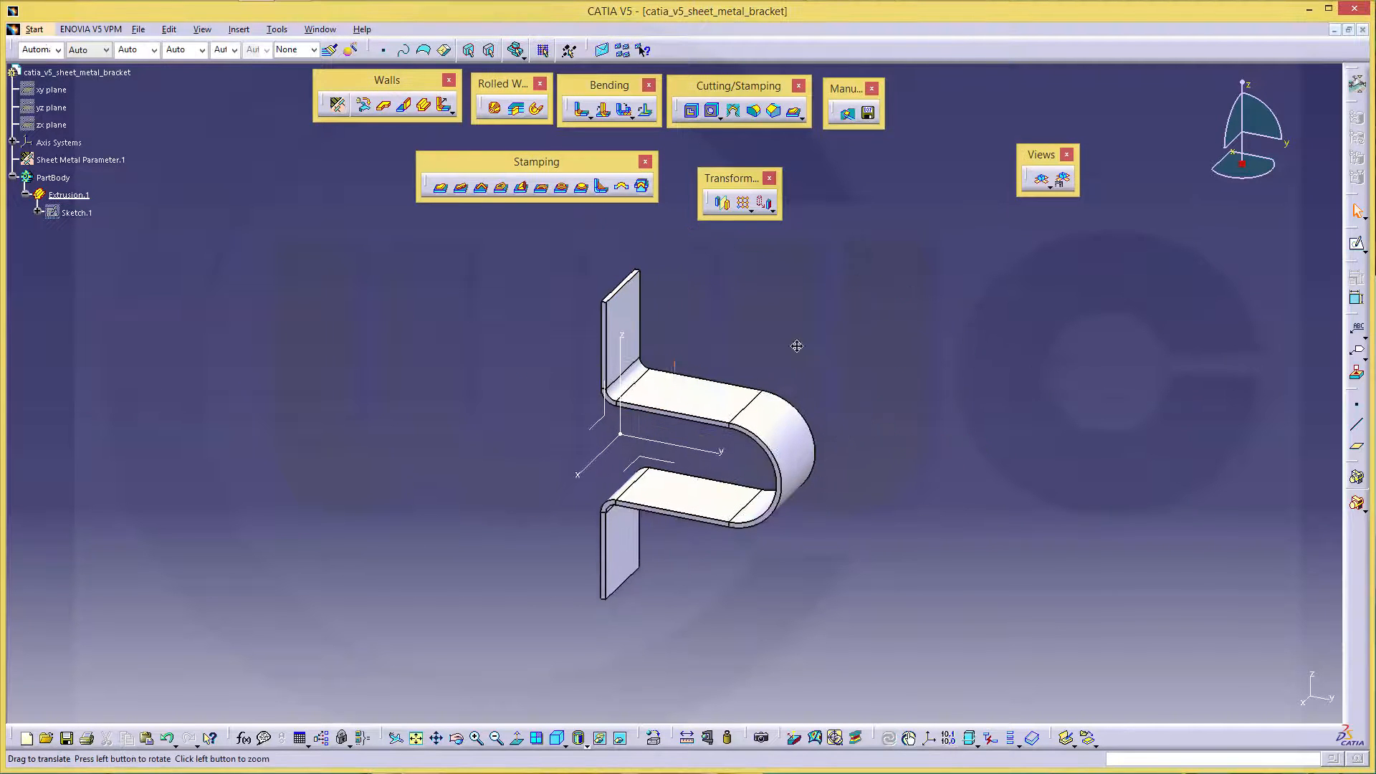
{"action": "left_click_drag", "start_coordinate": [797, 346], "coordinate": [786, 314]}
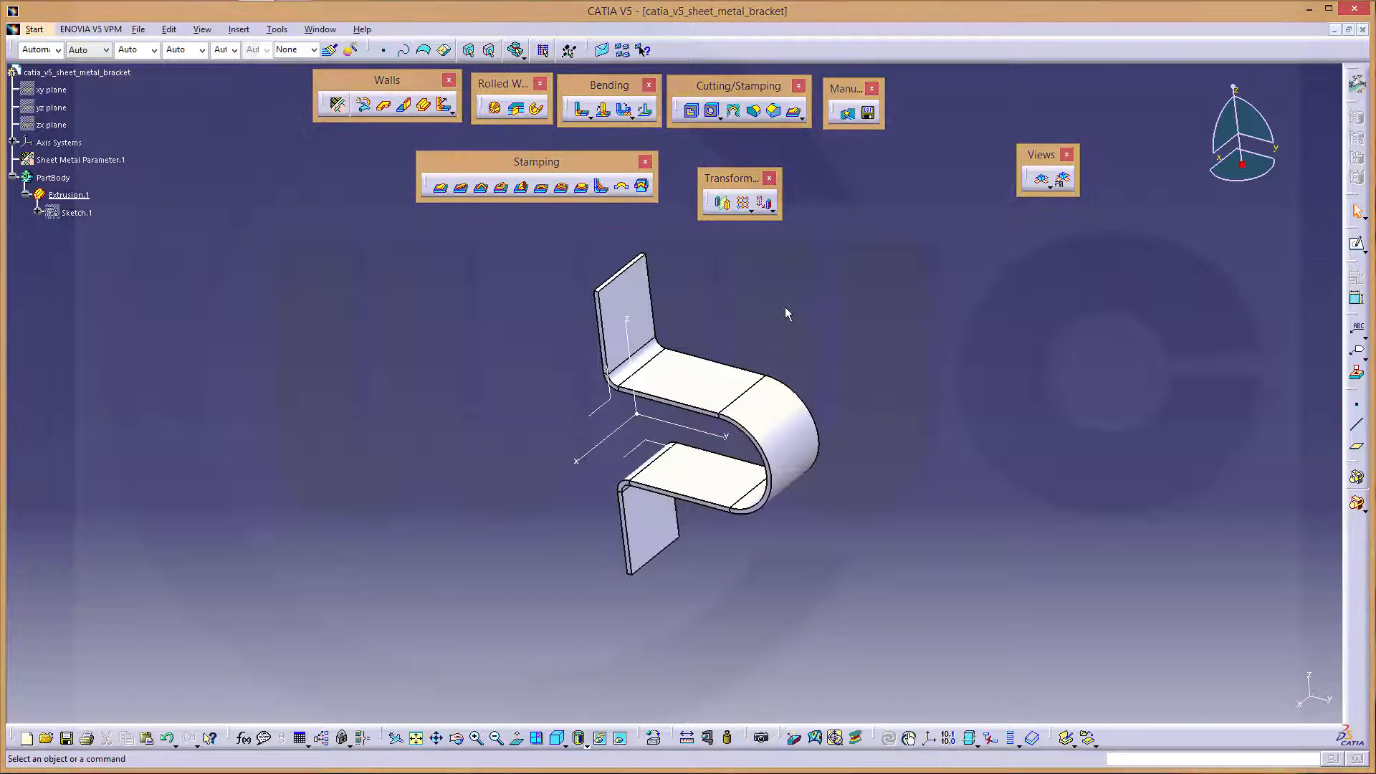
{"action": "mouse_move", "coordinate": [628, 453]}
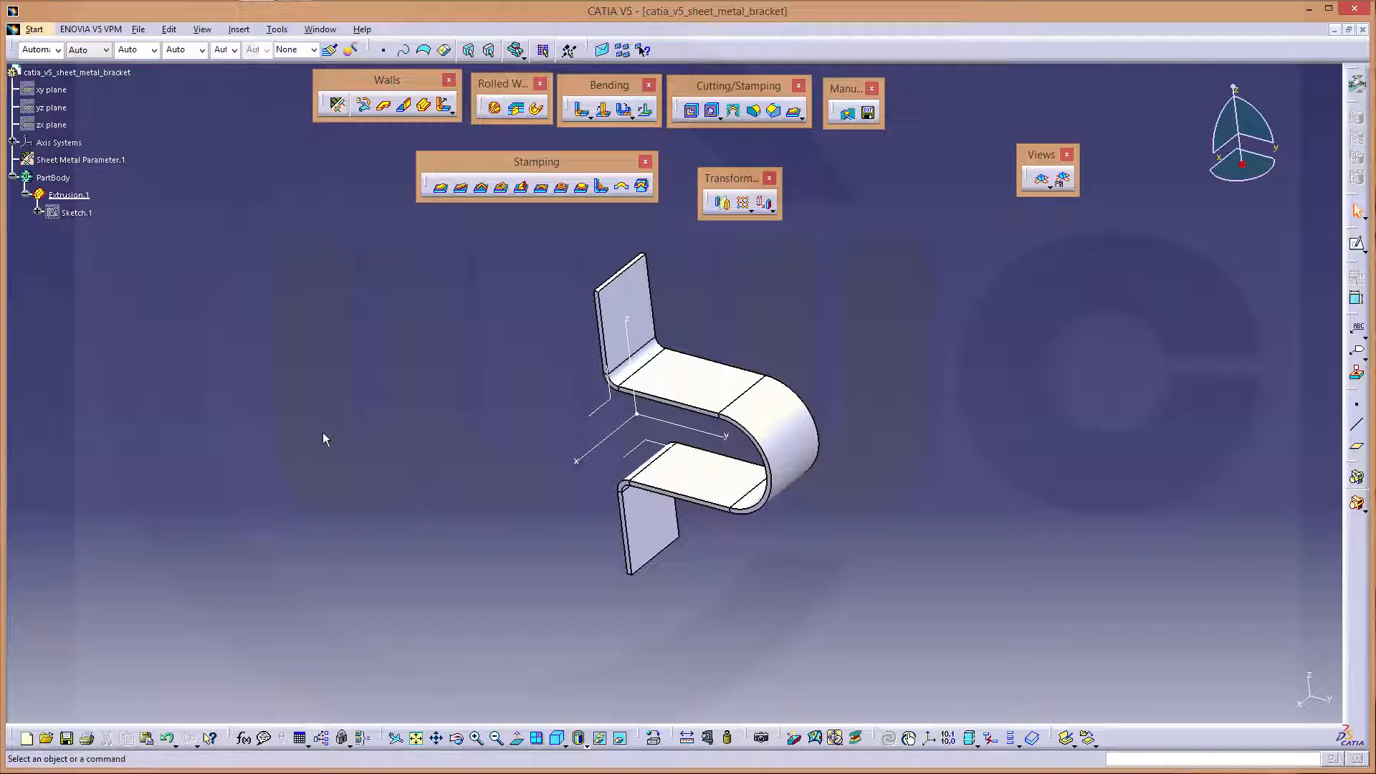
{"action": "mouse_move", "coordinate": [365, 359]}
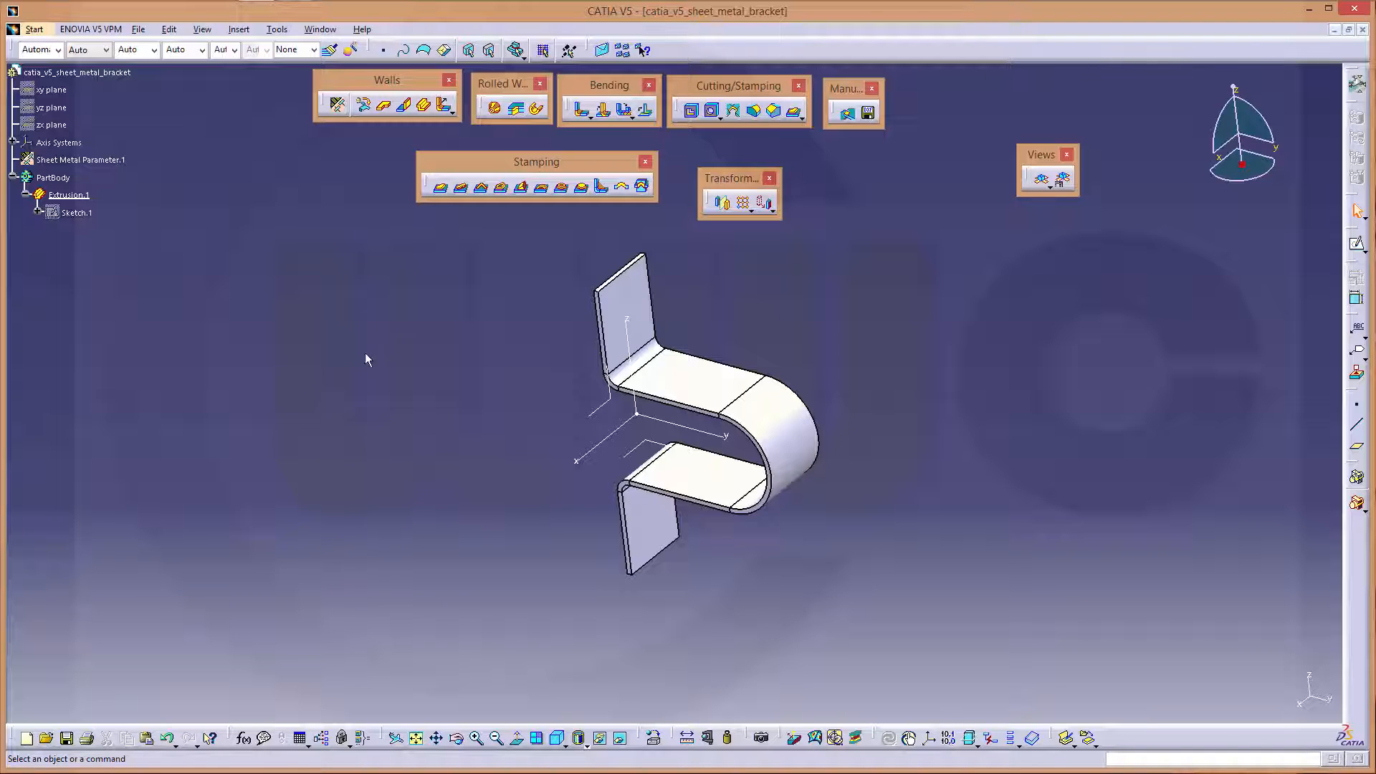
{"action": "mouse_move", "coordinate": [1067, 302]}
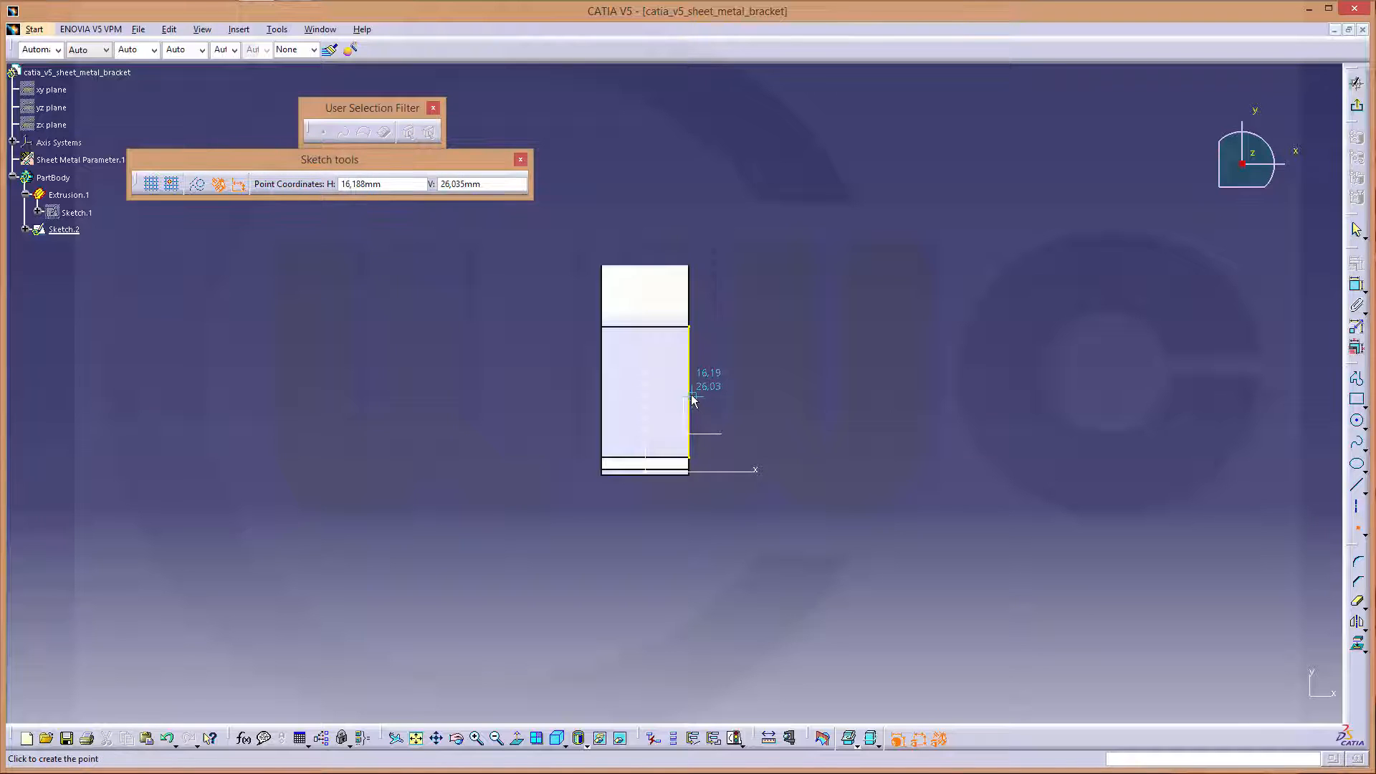
Sketch a small rectangle beside the flange face and delete its parallelism constraints
{"action": "left_click", "coordinate": [691, 400]}
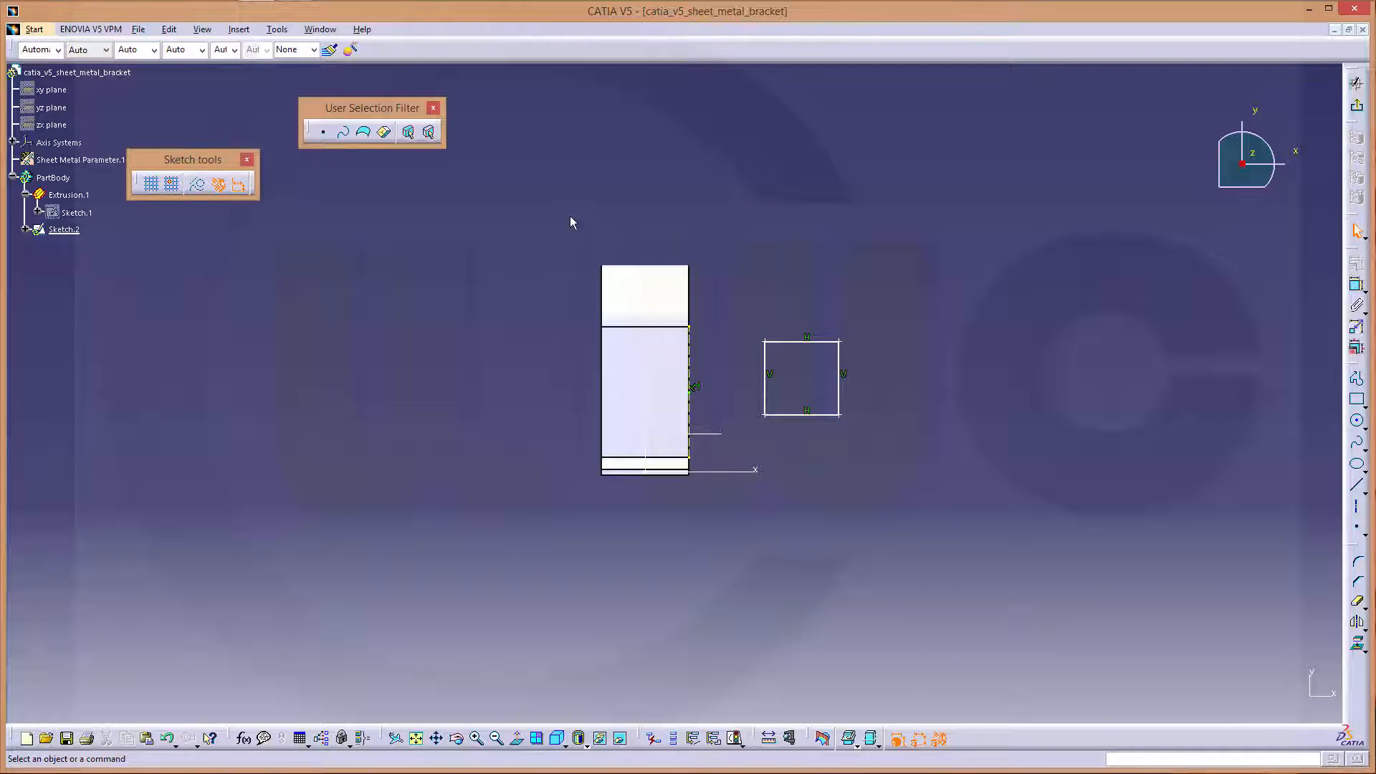
{"action": "mouse_move", "coordinate": [218, 281]}
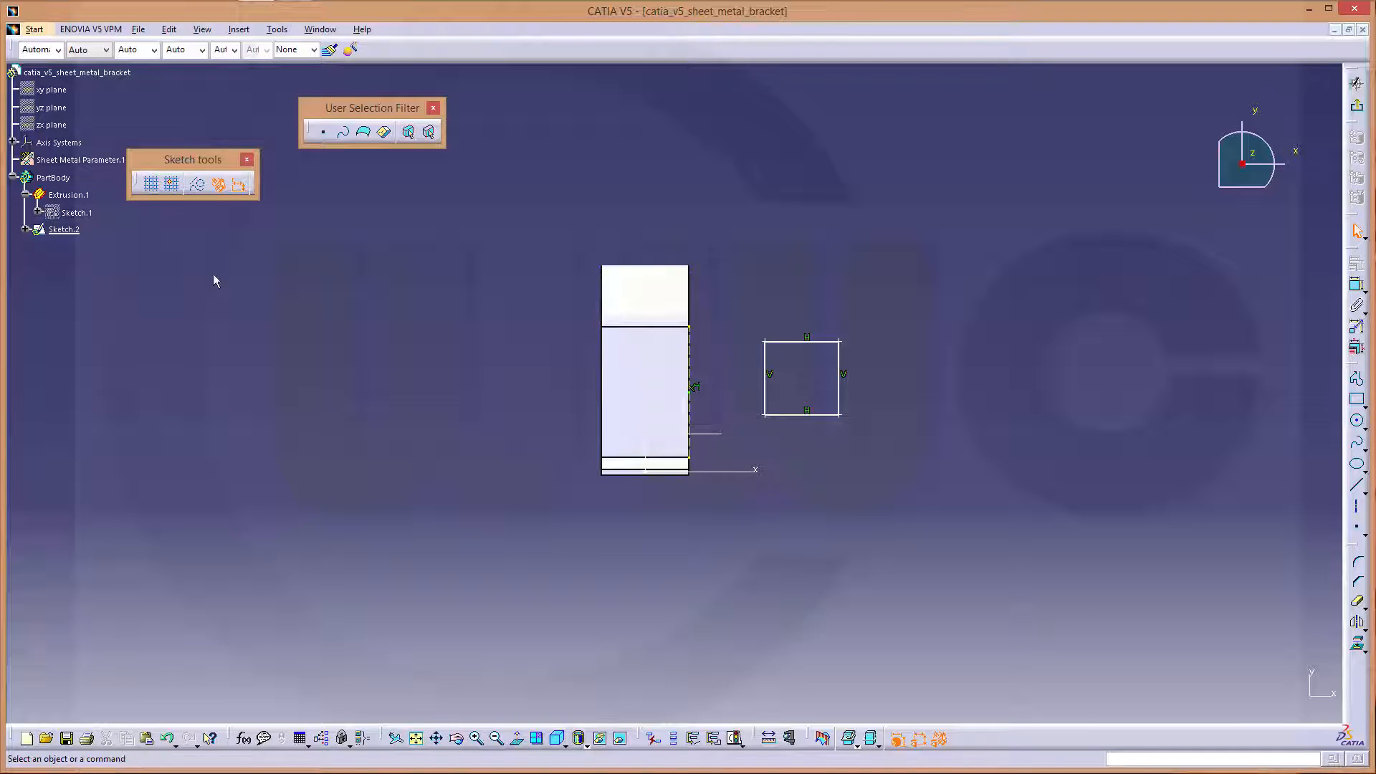
{"action": "left_click", "coordinate": [323, 133]}
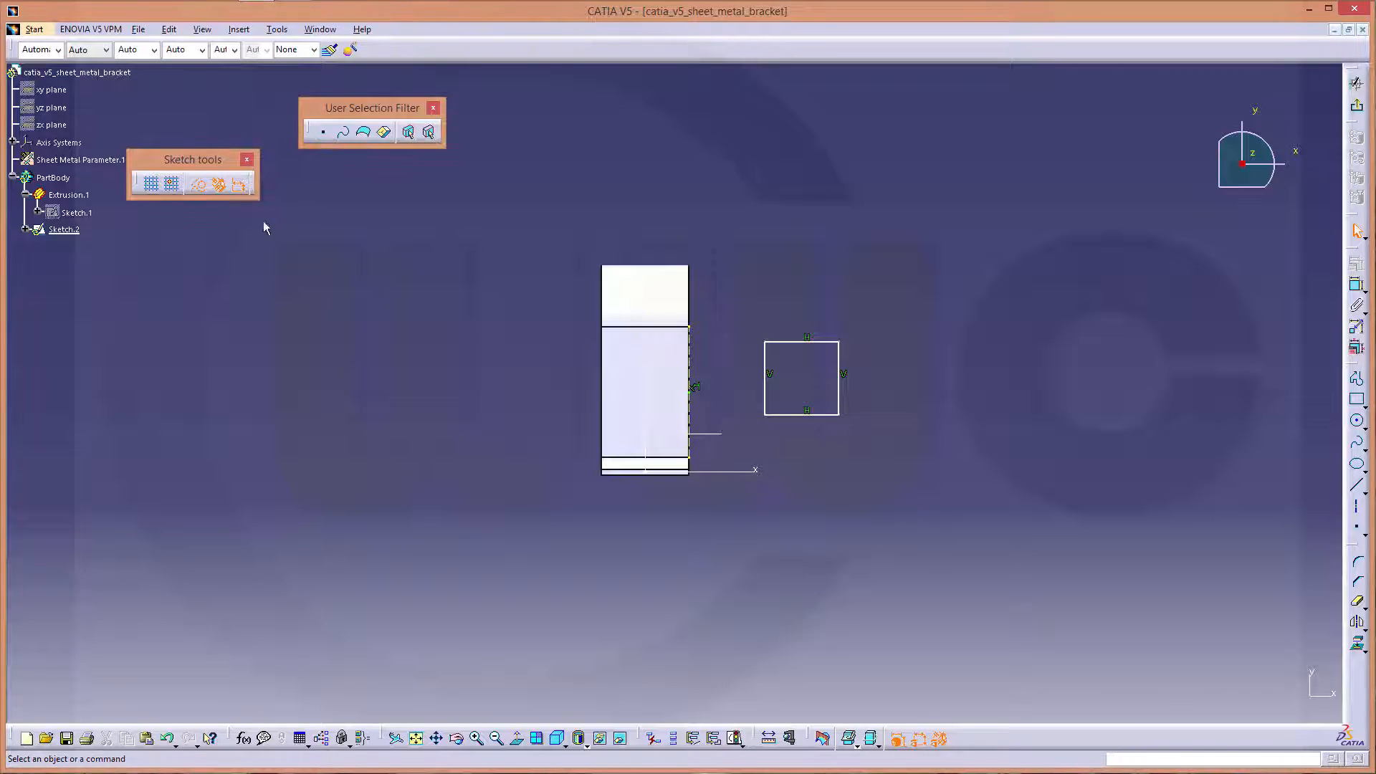
{"action": "left_click", "coordinate": [26, 229]}
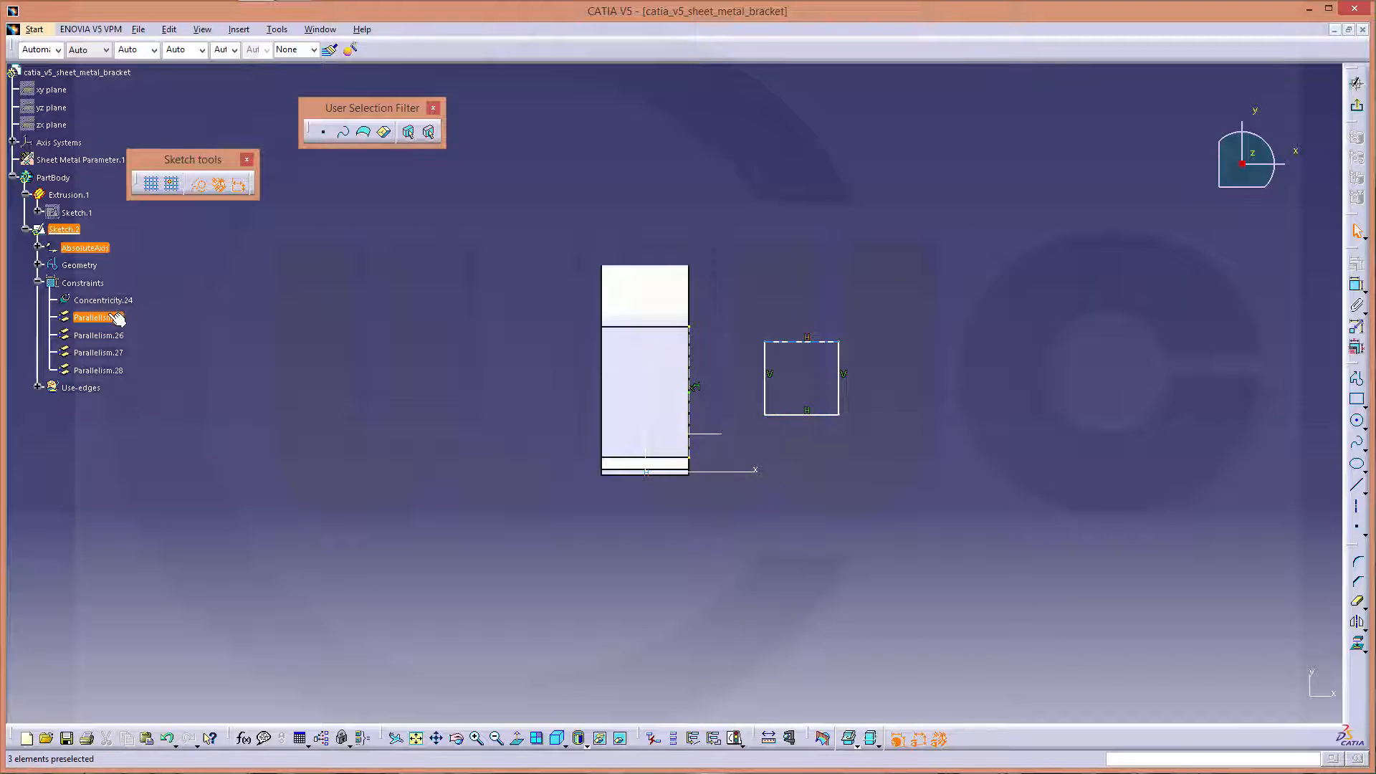
{"action": "left_click", "coordinate": [97, 370]}
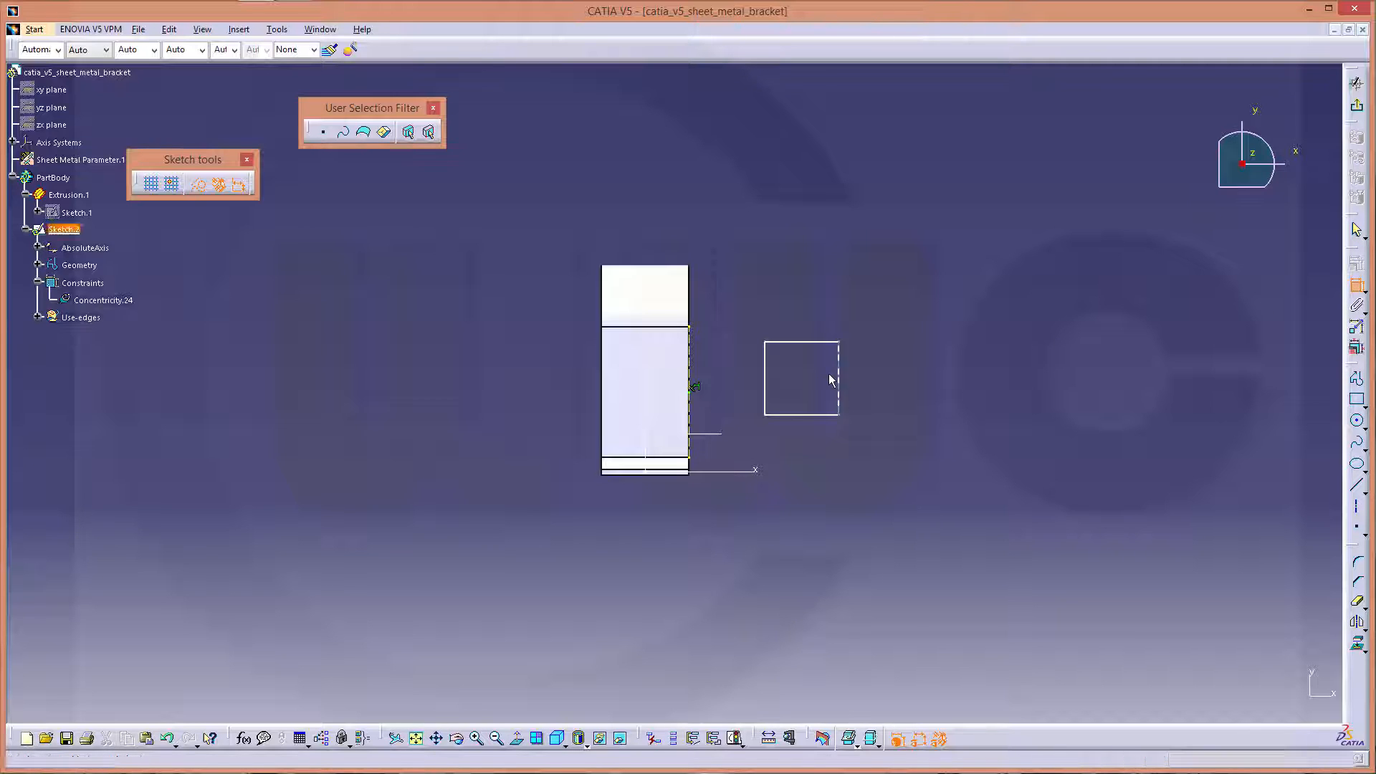
Dimension the rectangle 10 by 25 and place a point on its left edge for attachment
{"action": "left_click", "coordinate": [767, 379]}
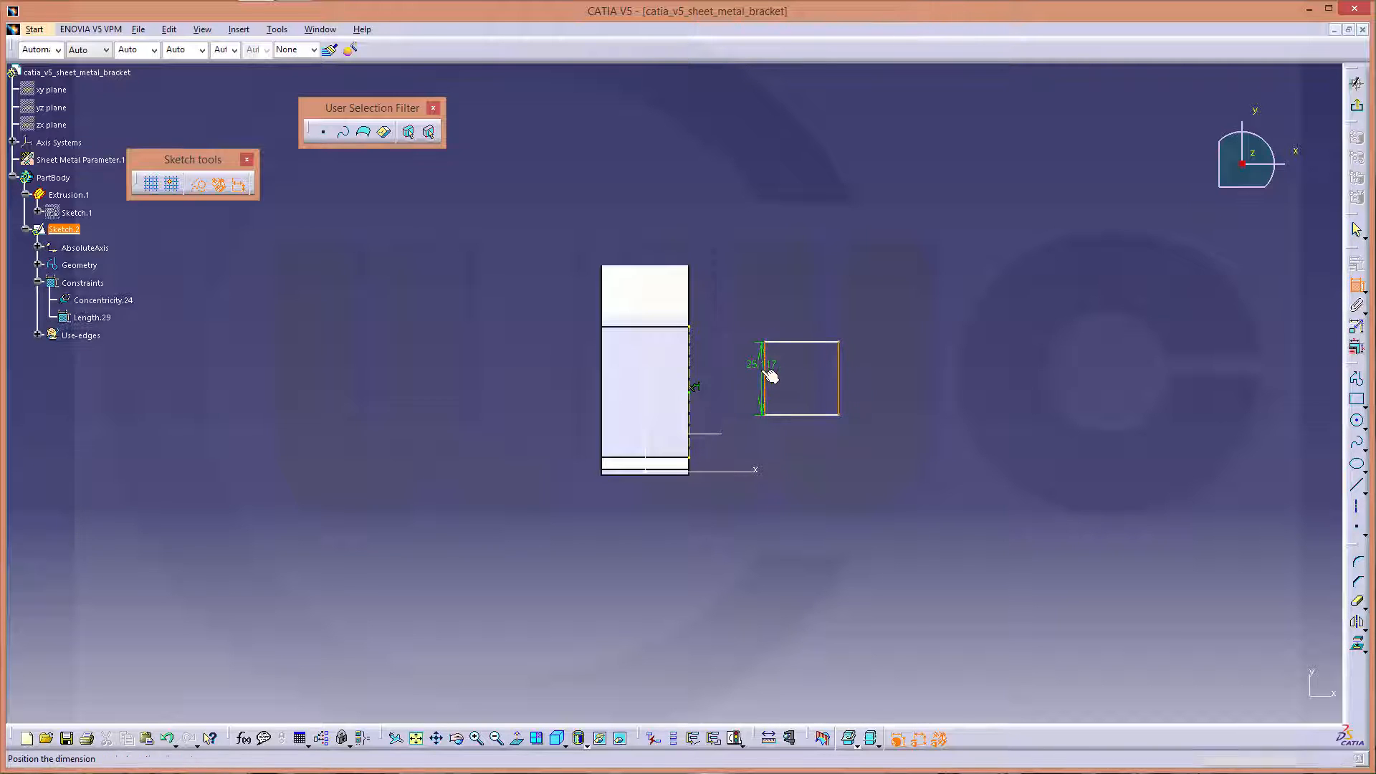
{"action": "double_click", "coordinate": [762, 385]}
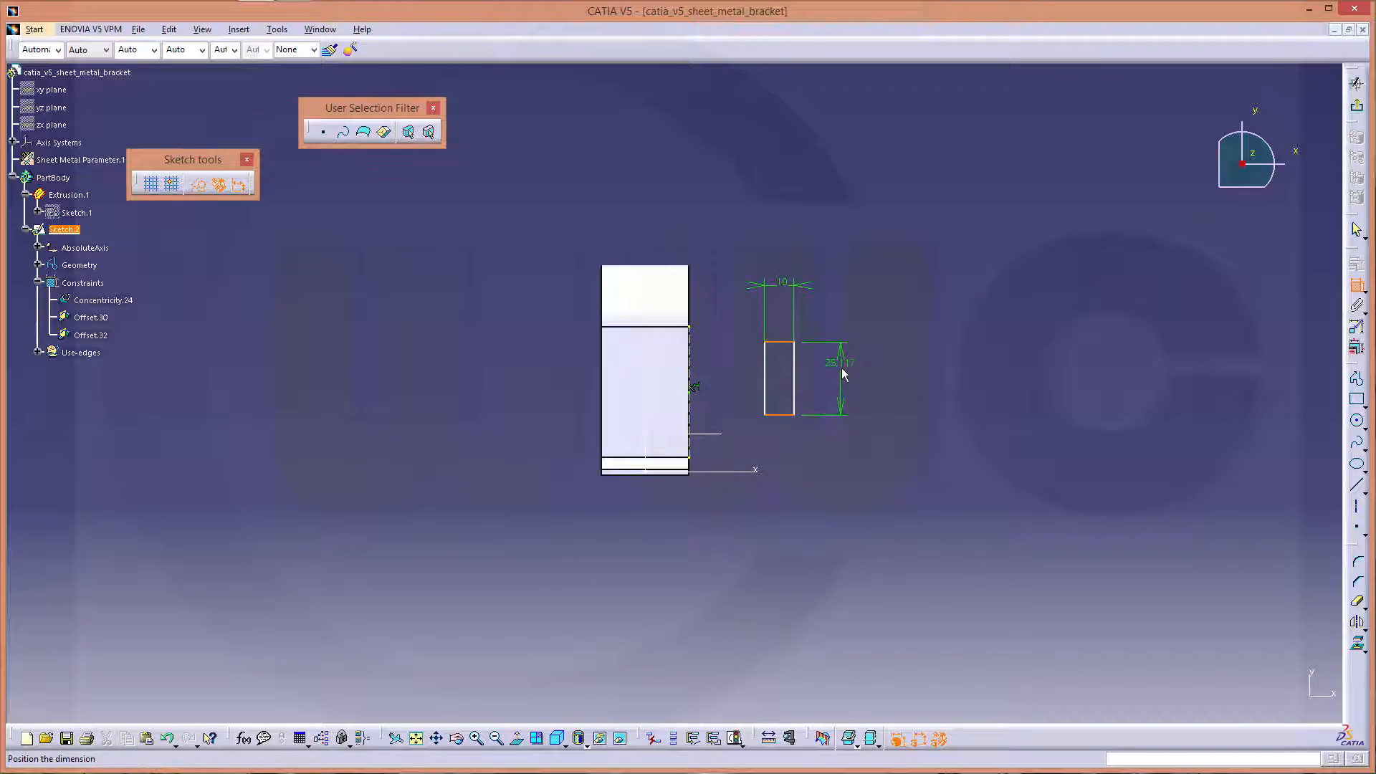
{"action": "double_click", "coordinate": [839, 362]}
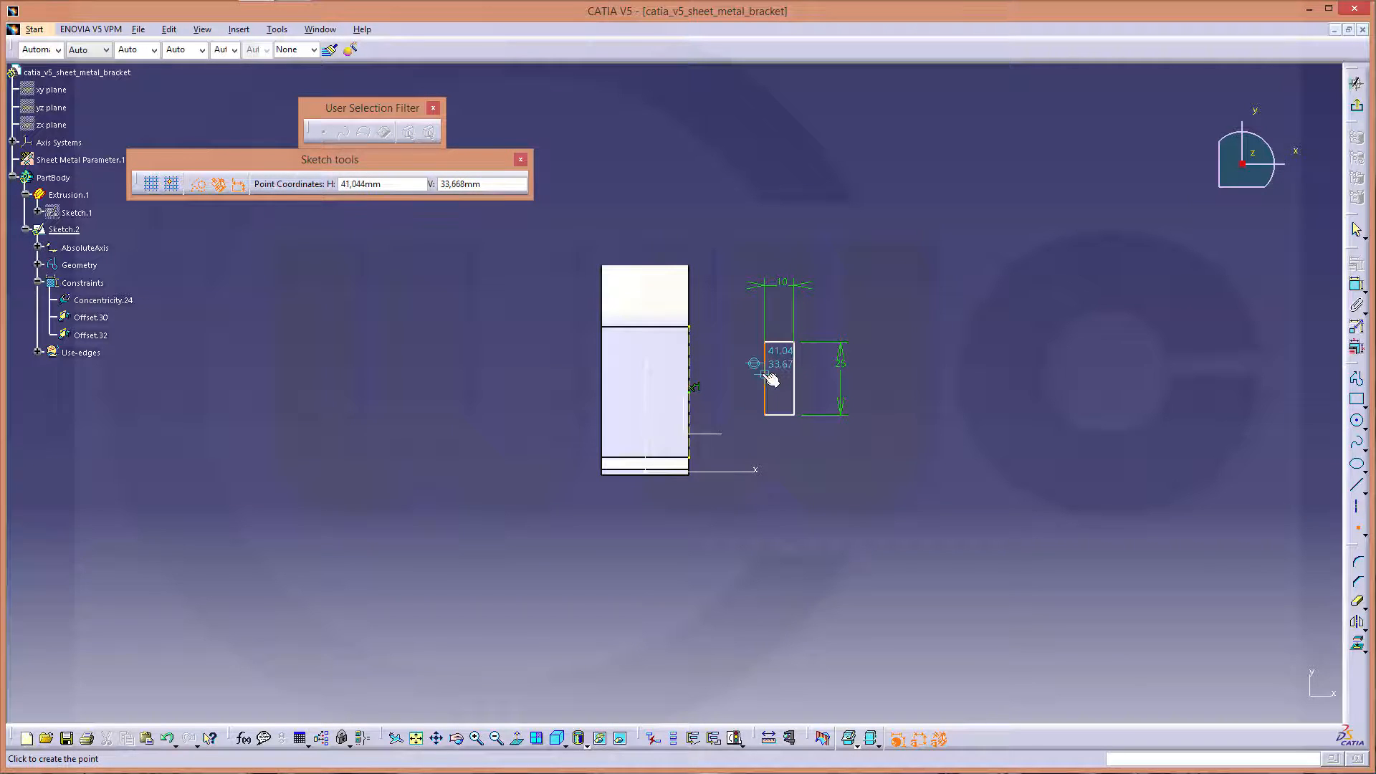
{"action": "left_click", "coordinate": [770, 377]}
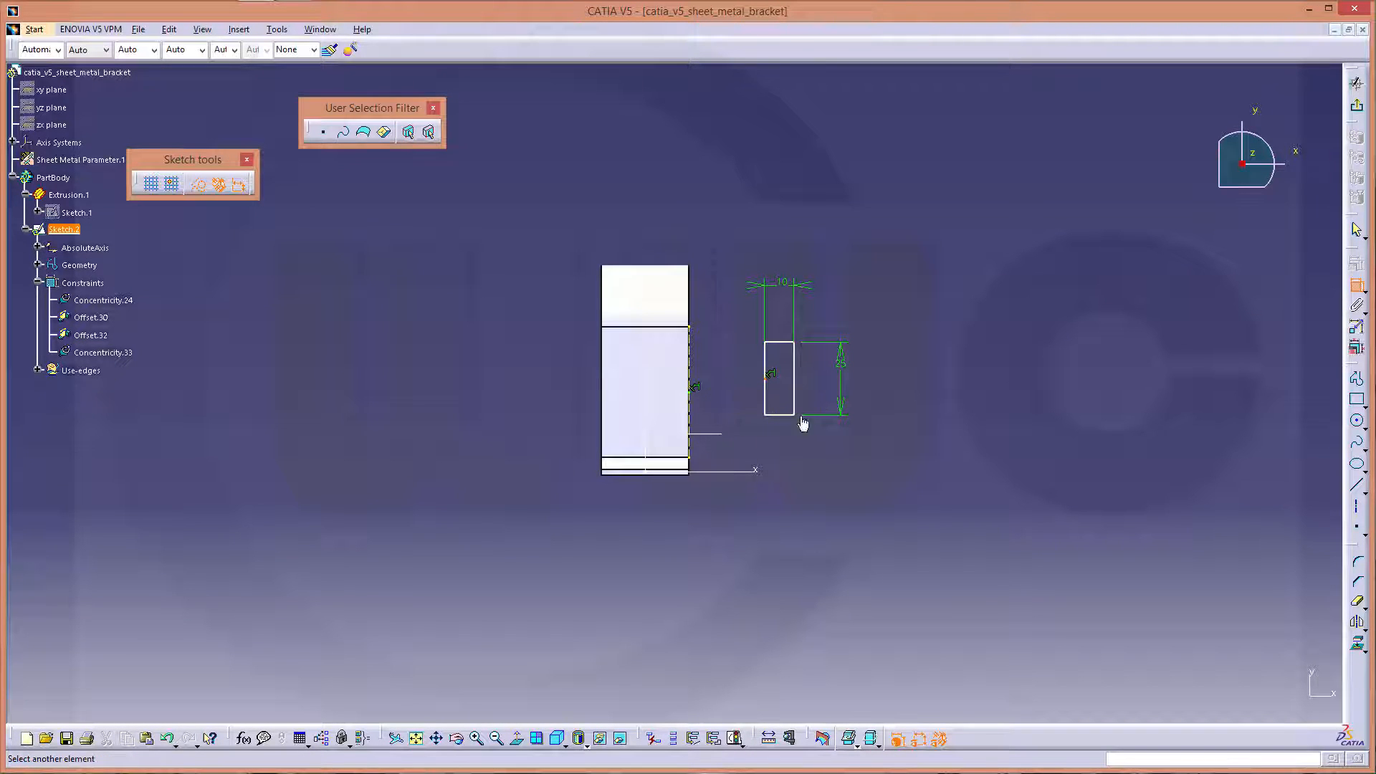
{"action": "mouse_move", "coordinate": [697, 397]}
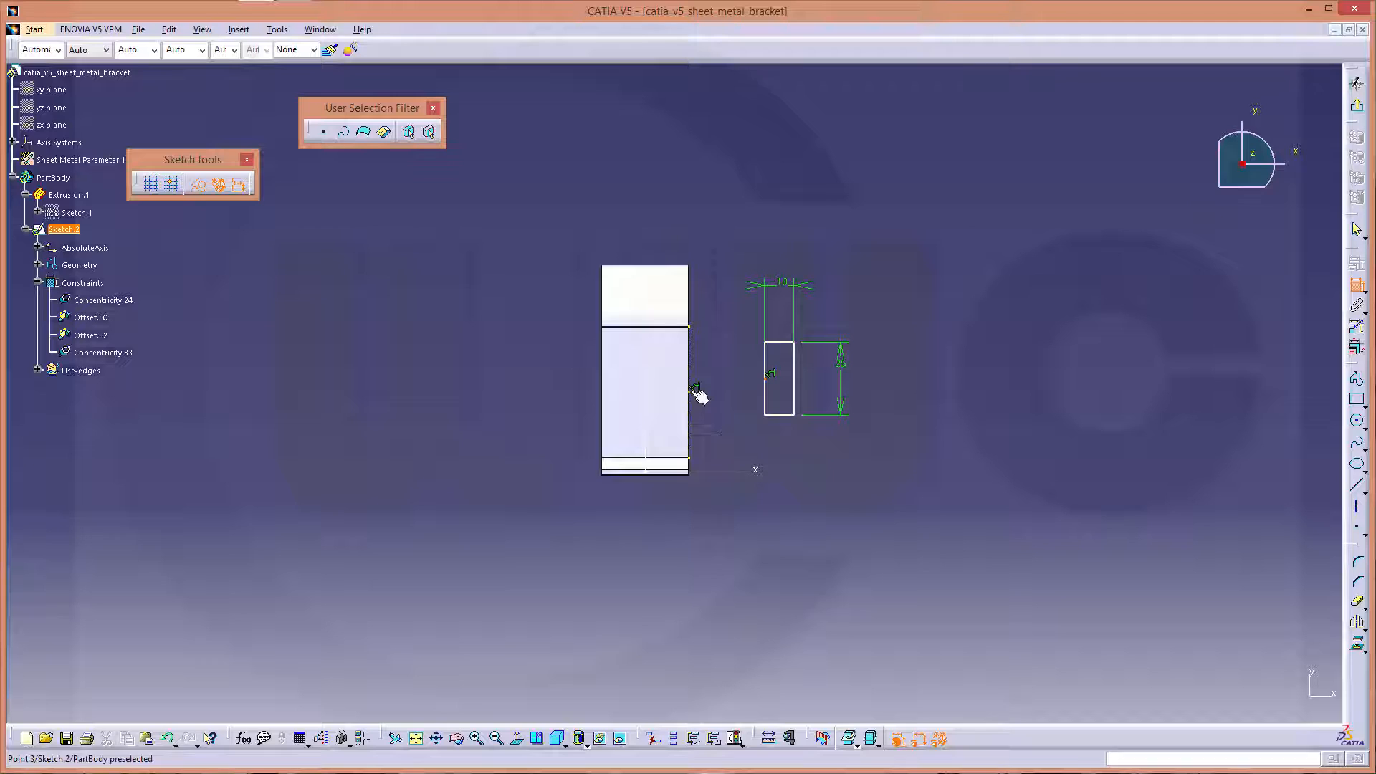
{"action": "right_click", "coordinate": [698, 394]}
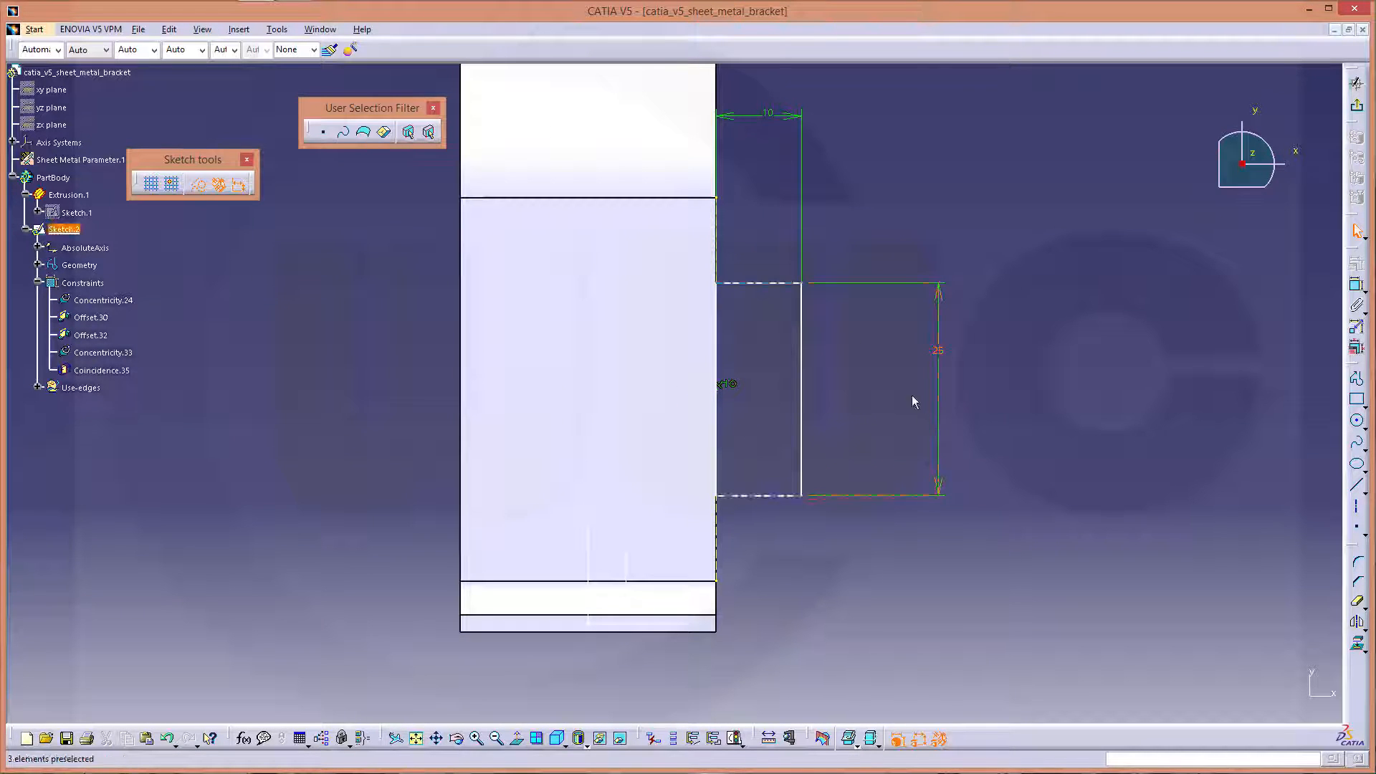
{"action": "mouse_move", "coordinate": [768, 287]}
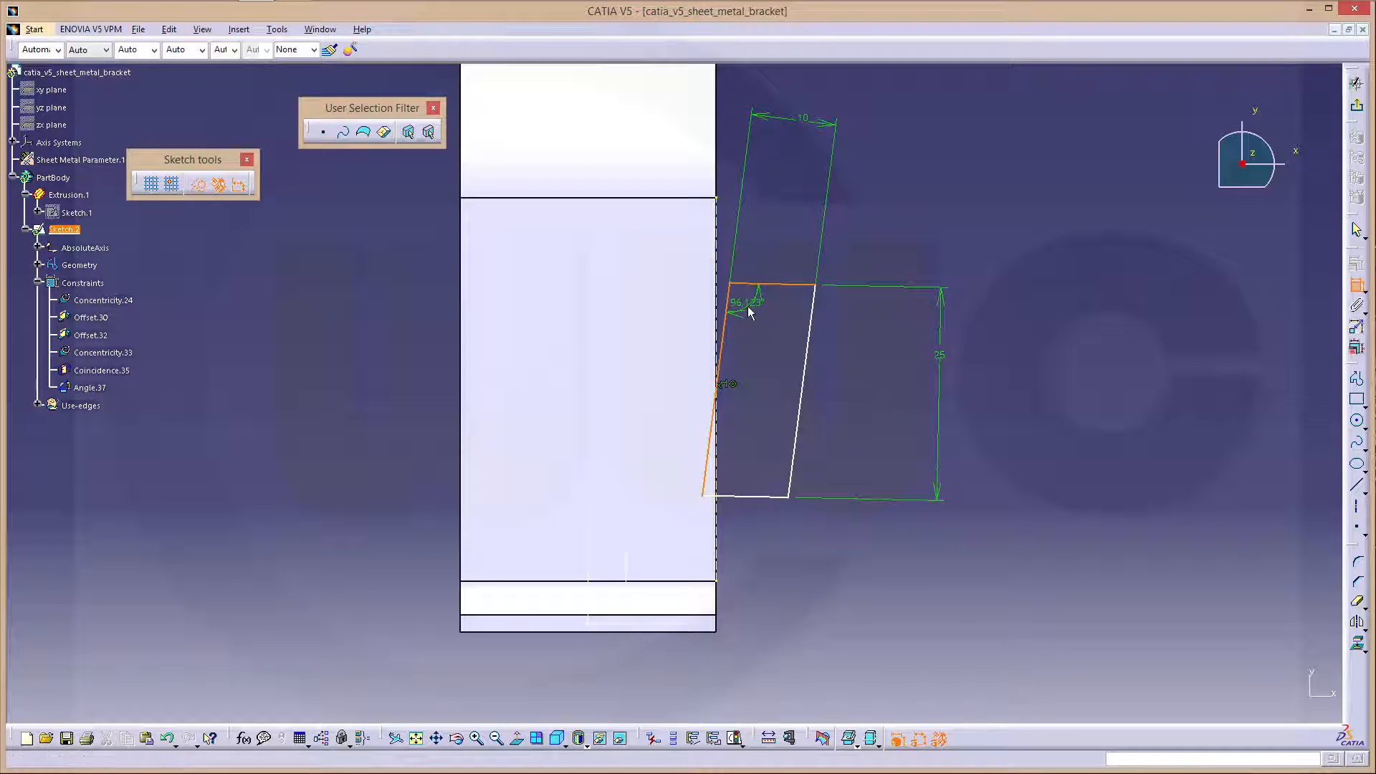
Set the angle constraint value tilting the rectangle relative to the flange edge
{"action": "double_click", "coordinate": [742, 304]}
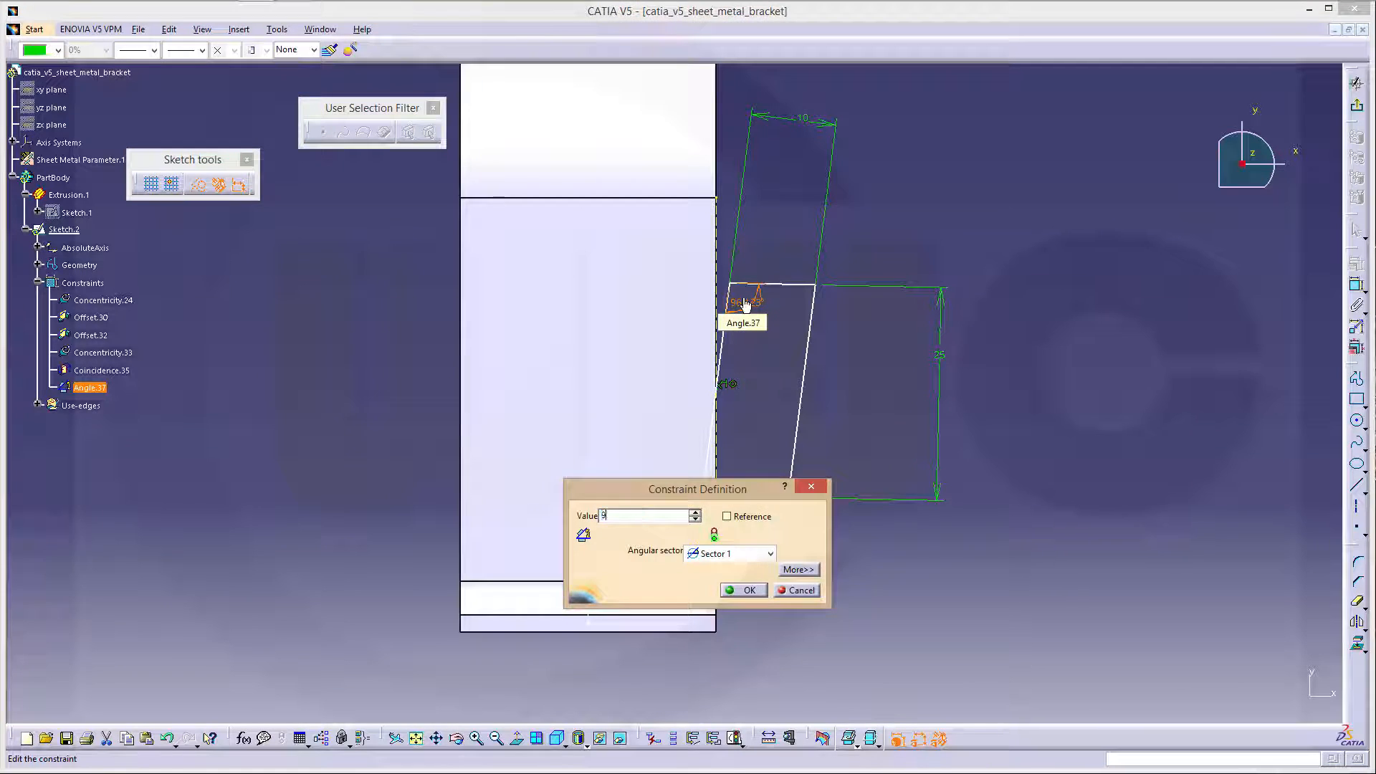
{"action": "left_click", "coordinate": [742, 590]}
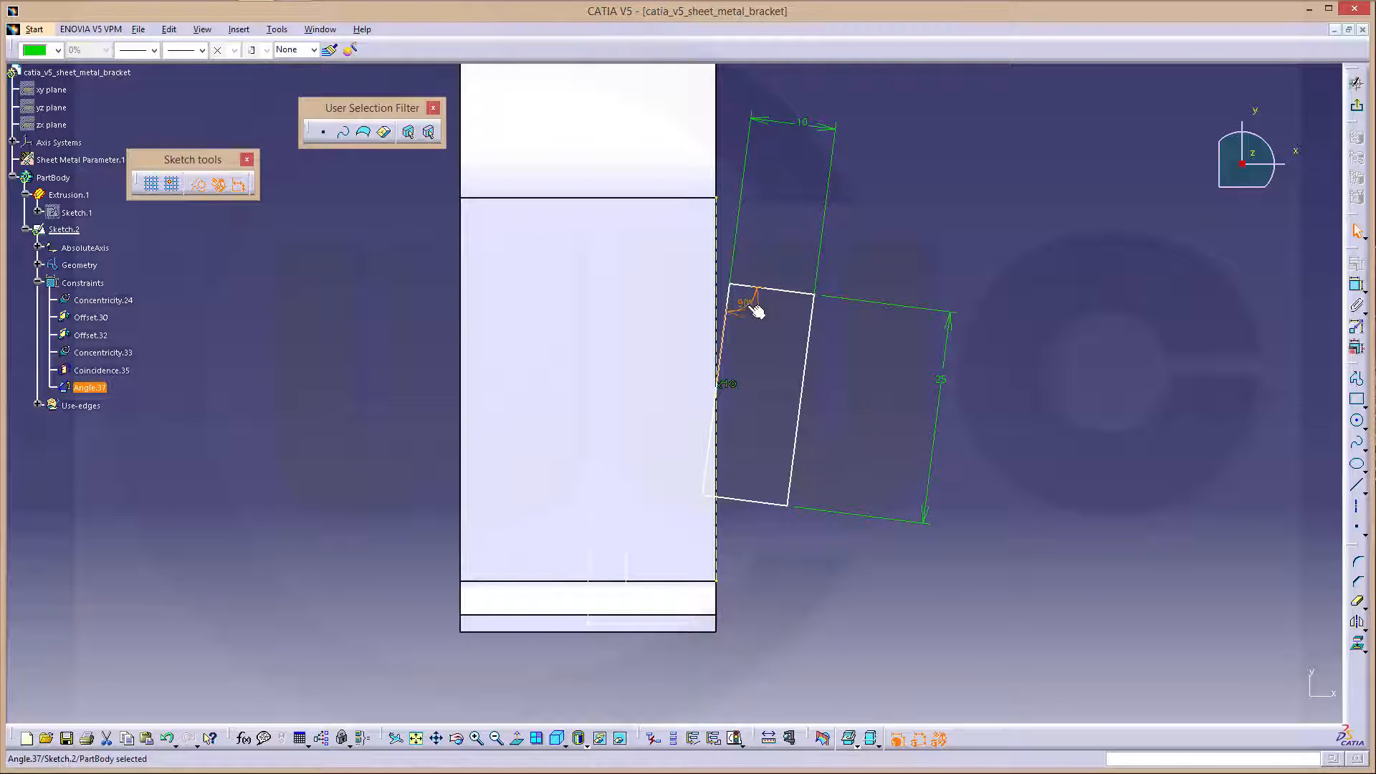
{"action": "double_click", "coordinate": [744, 304]}
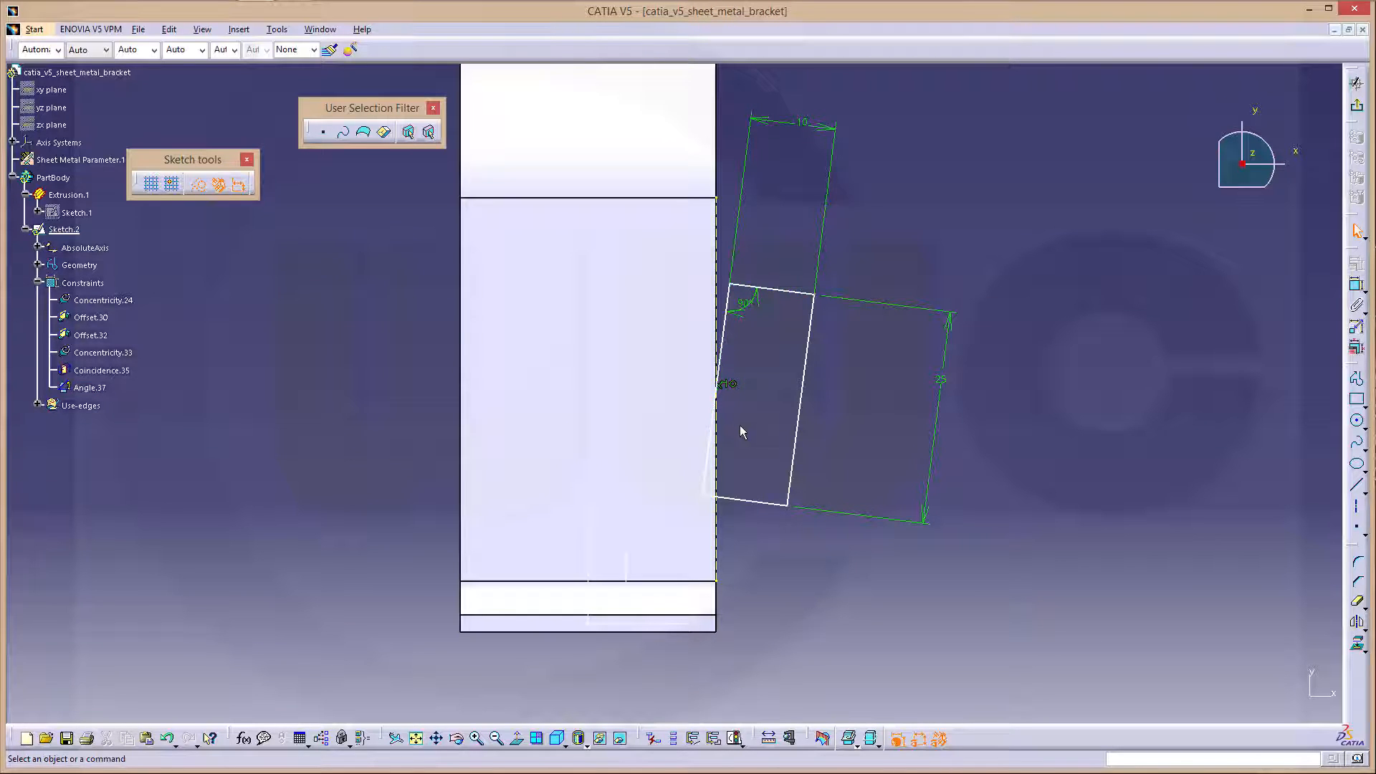
{"action": "mouse_move", "coordinate": [811, 155]}
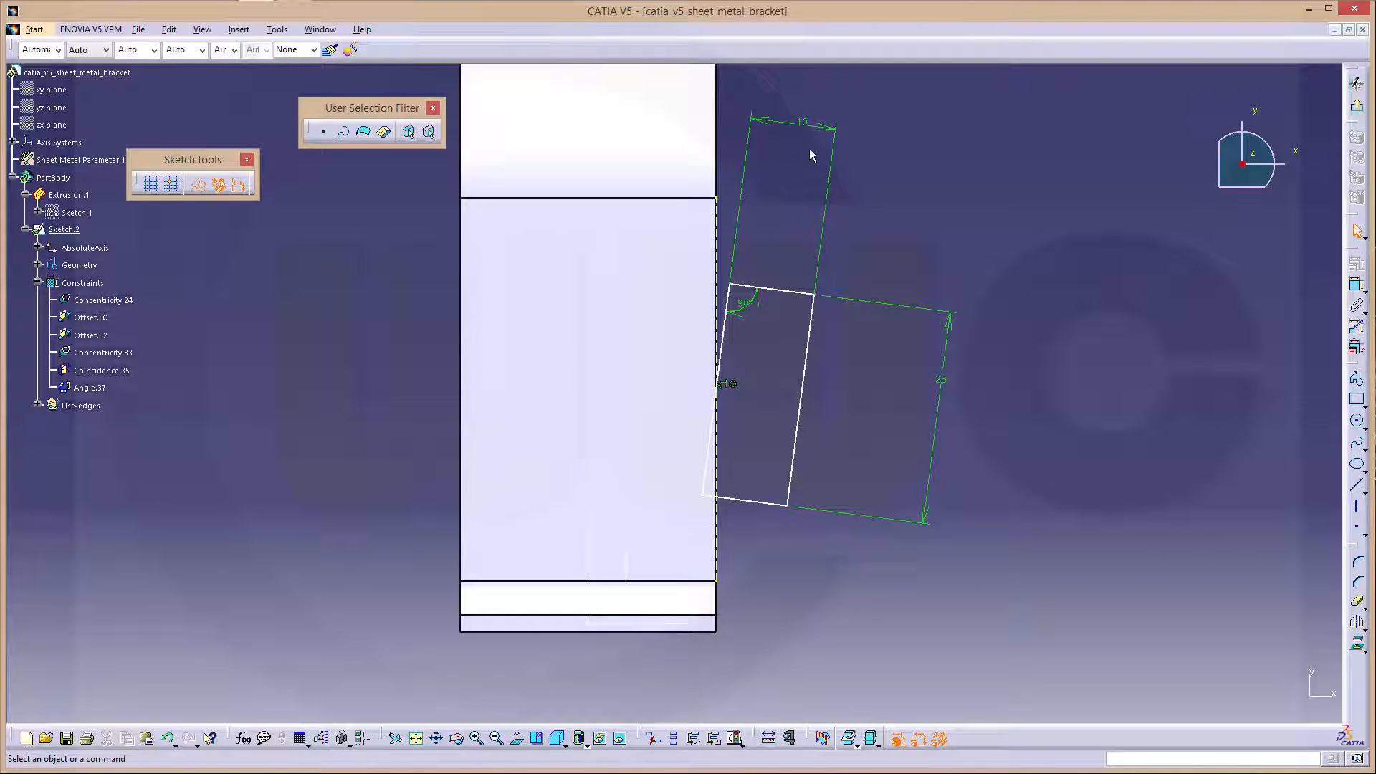
{"action": "mouse_move", "coordinate": [719, 264]}
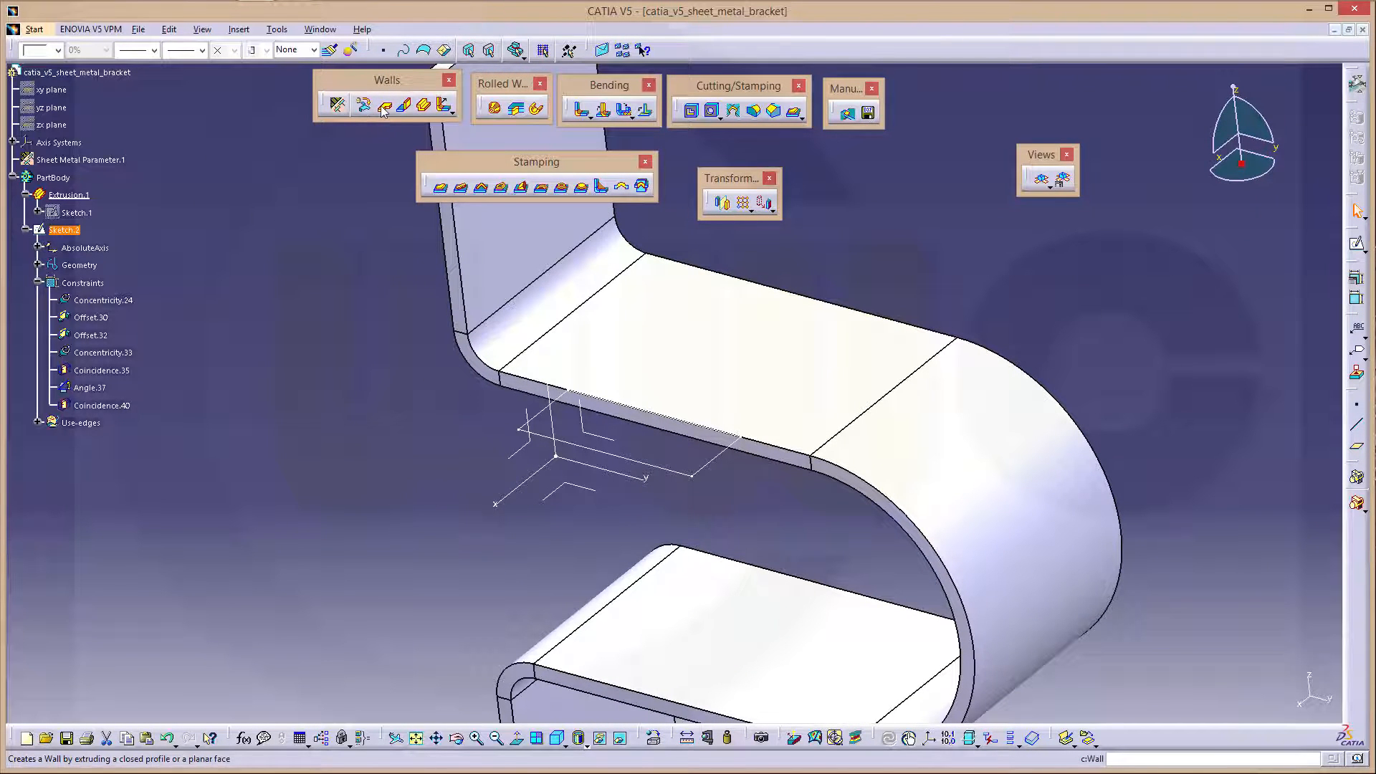
Create a wall tab from Sketch.2 protruding from the bracket's upper flange
{"action": "left_click", "coordinate": [366, 104]}
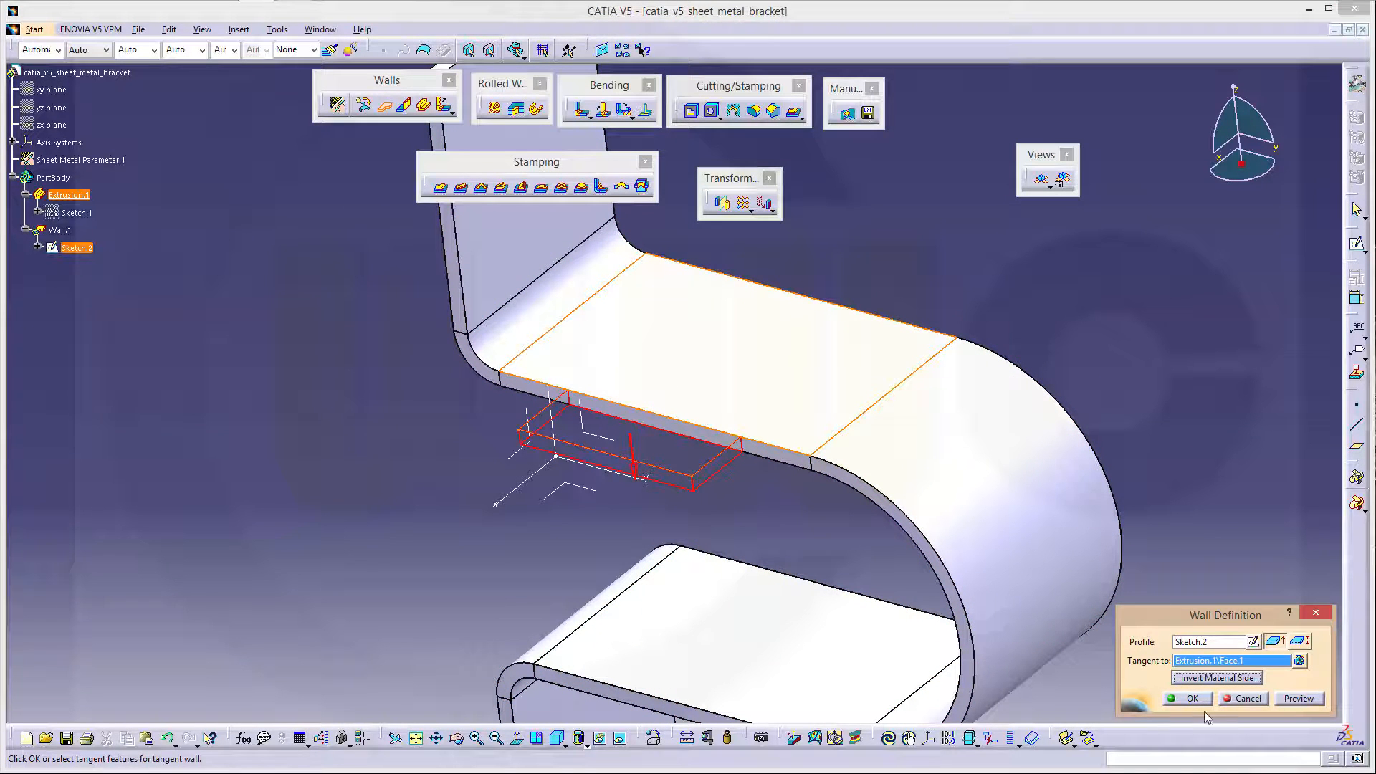
{"action": "left_click", "coordinate": [1193, 698]}
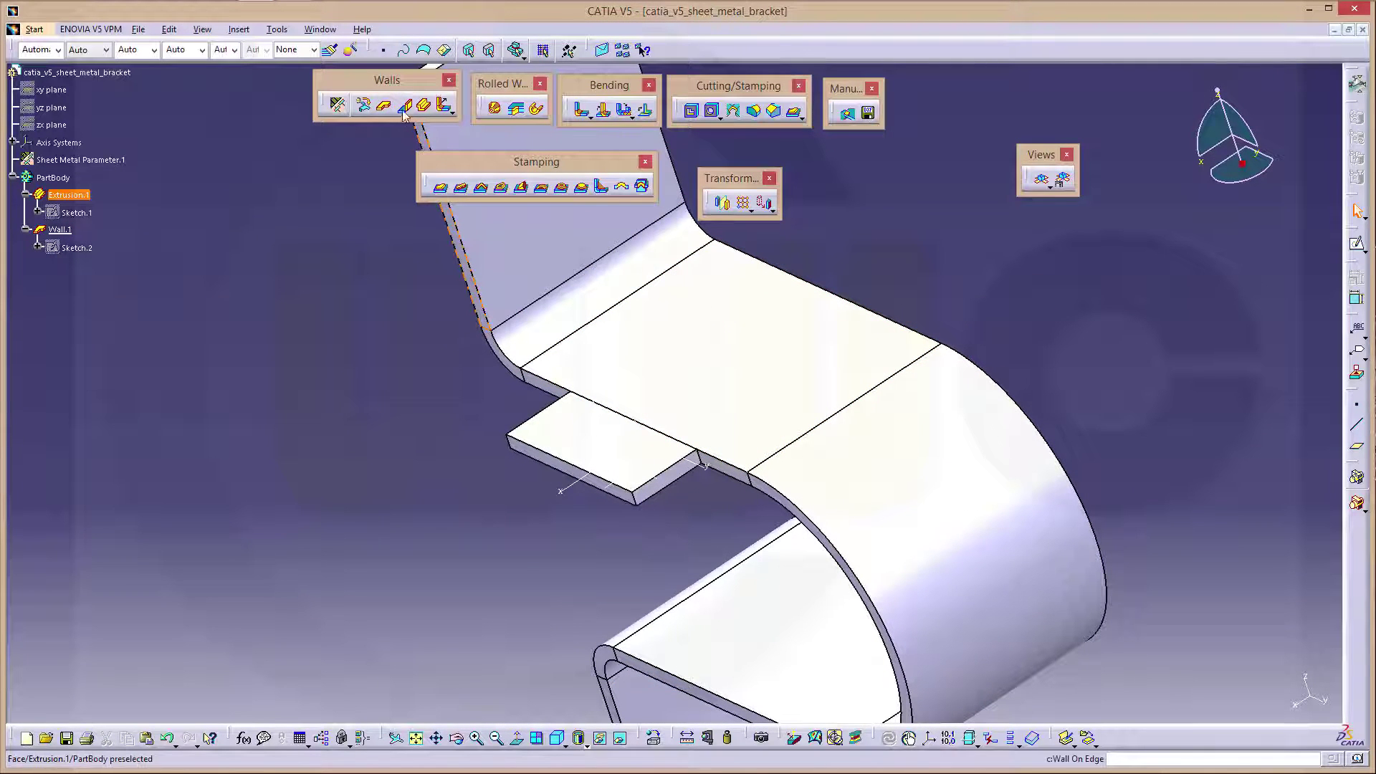
Add a 25 mm wall-on-edge flange to the tab's edge
{"action": "left_click", "coordinate": [404, 106]}
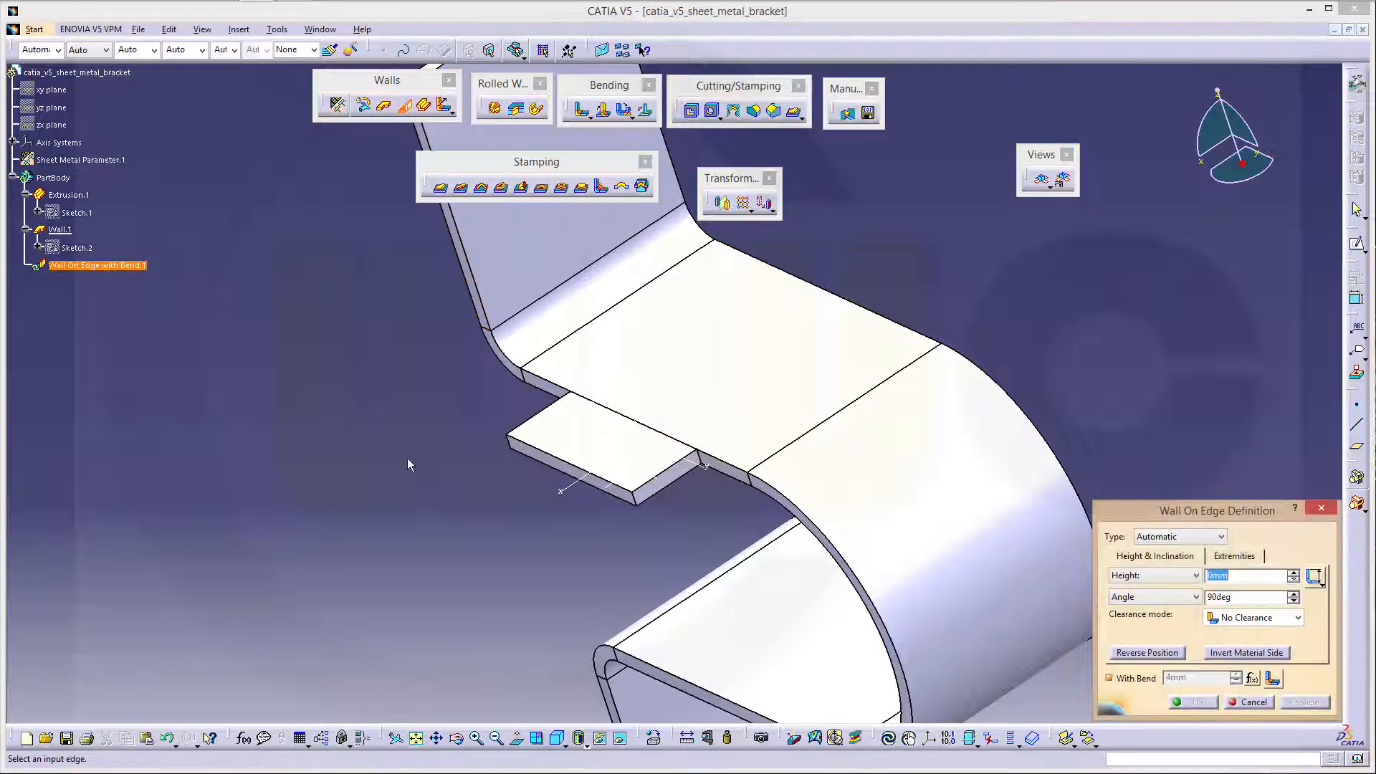
{"action": "type", "text": "25mm"}
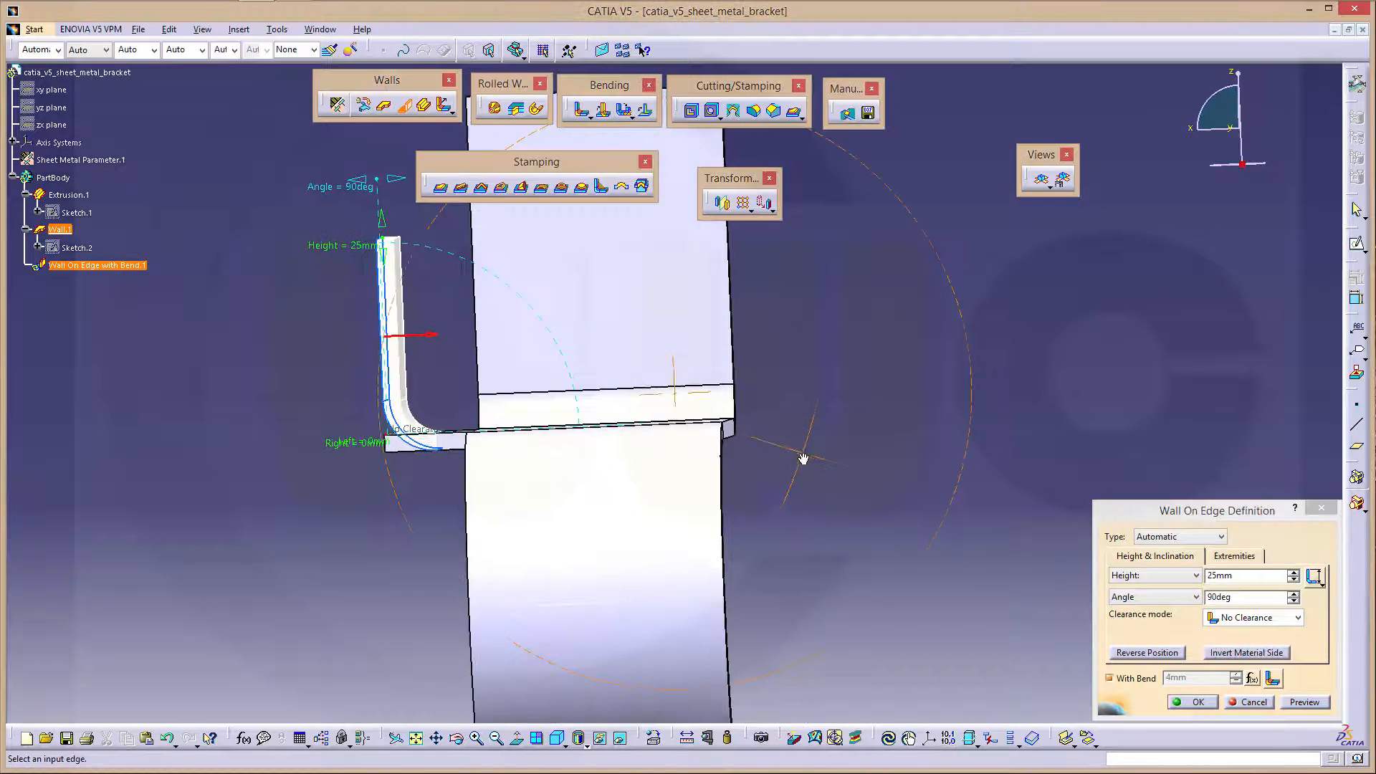
{"action": "left_click", "coordinate": [1248, 597]}
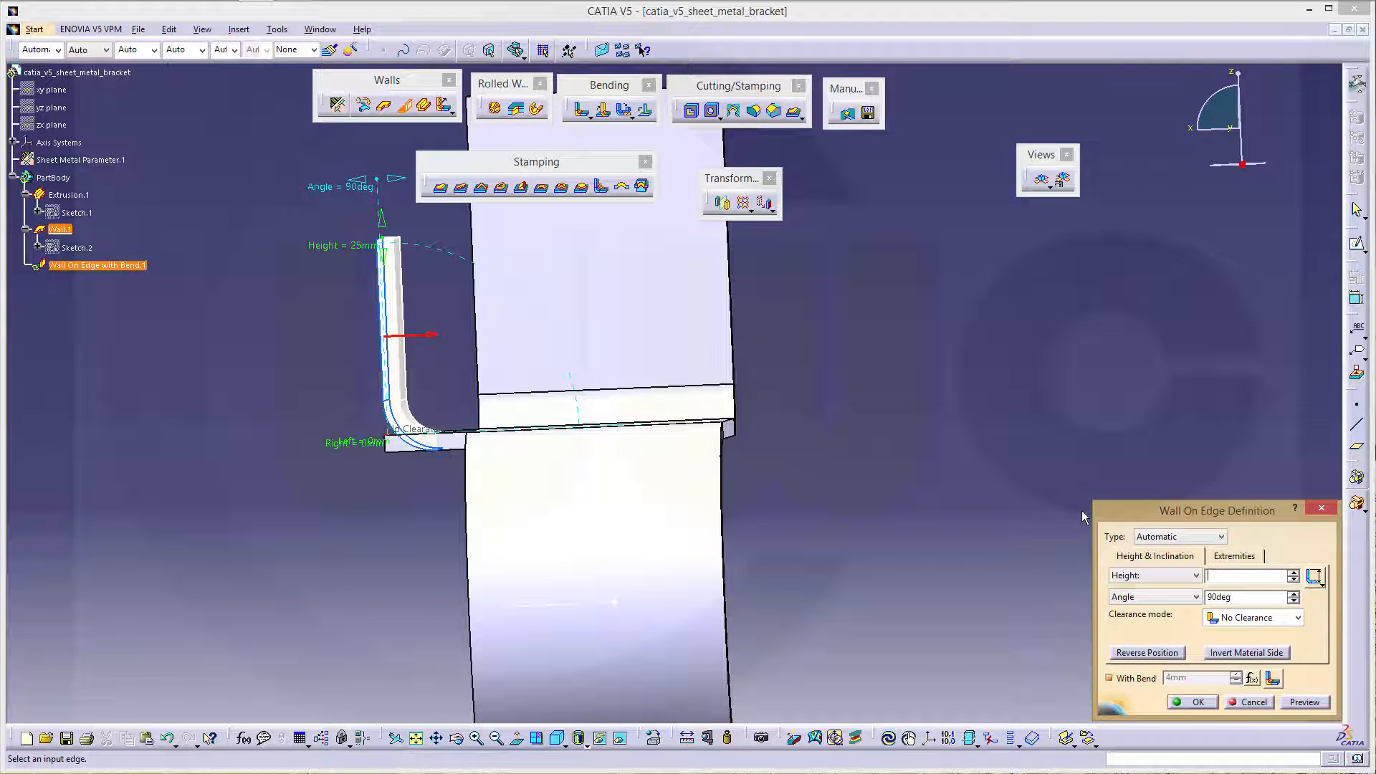
{"action": "type", "text": "70mm"}
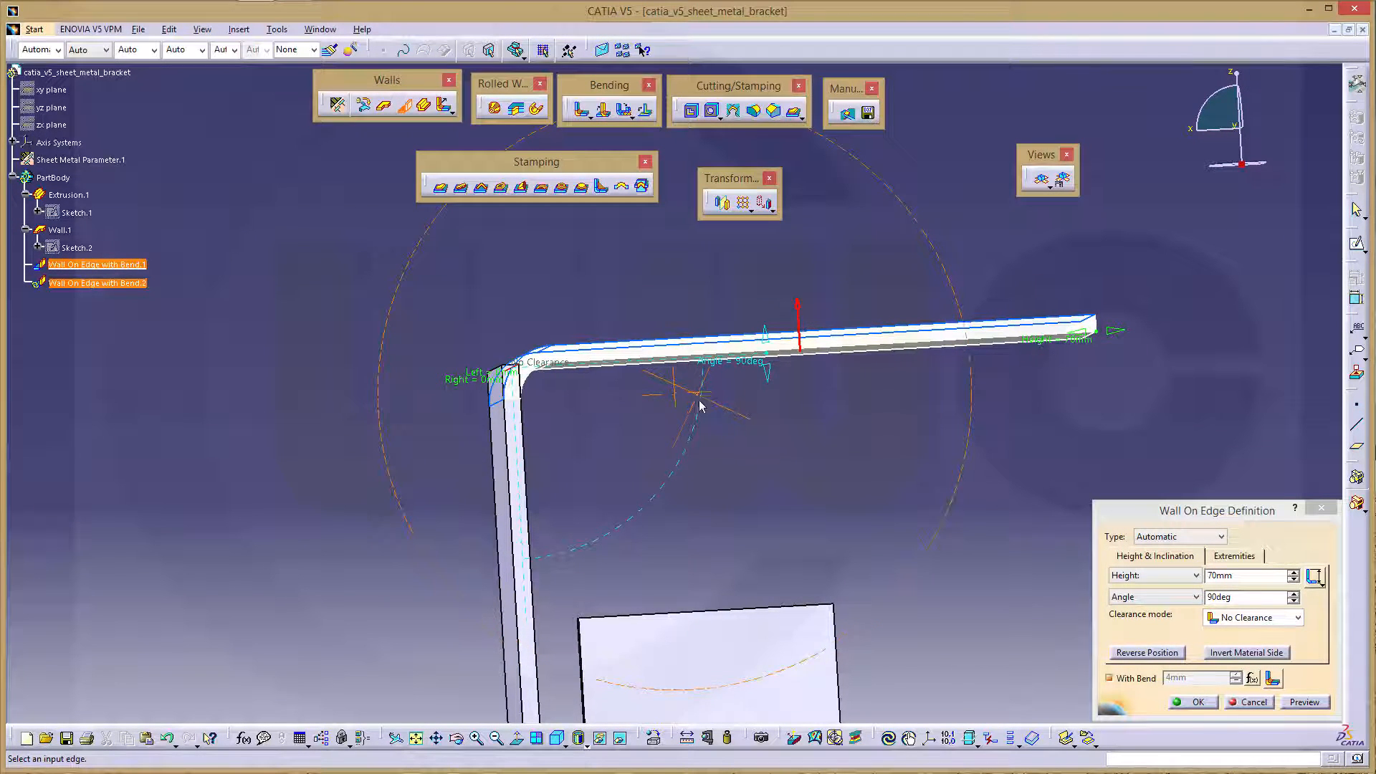
Add a second wall-on-edge flange with 20 mm height and view the result side-on
{"action": "left_click", "coordinate": [1248, 652]}
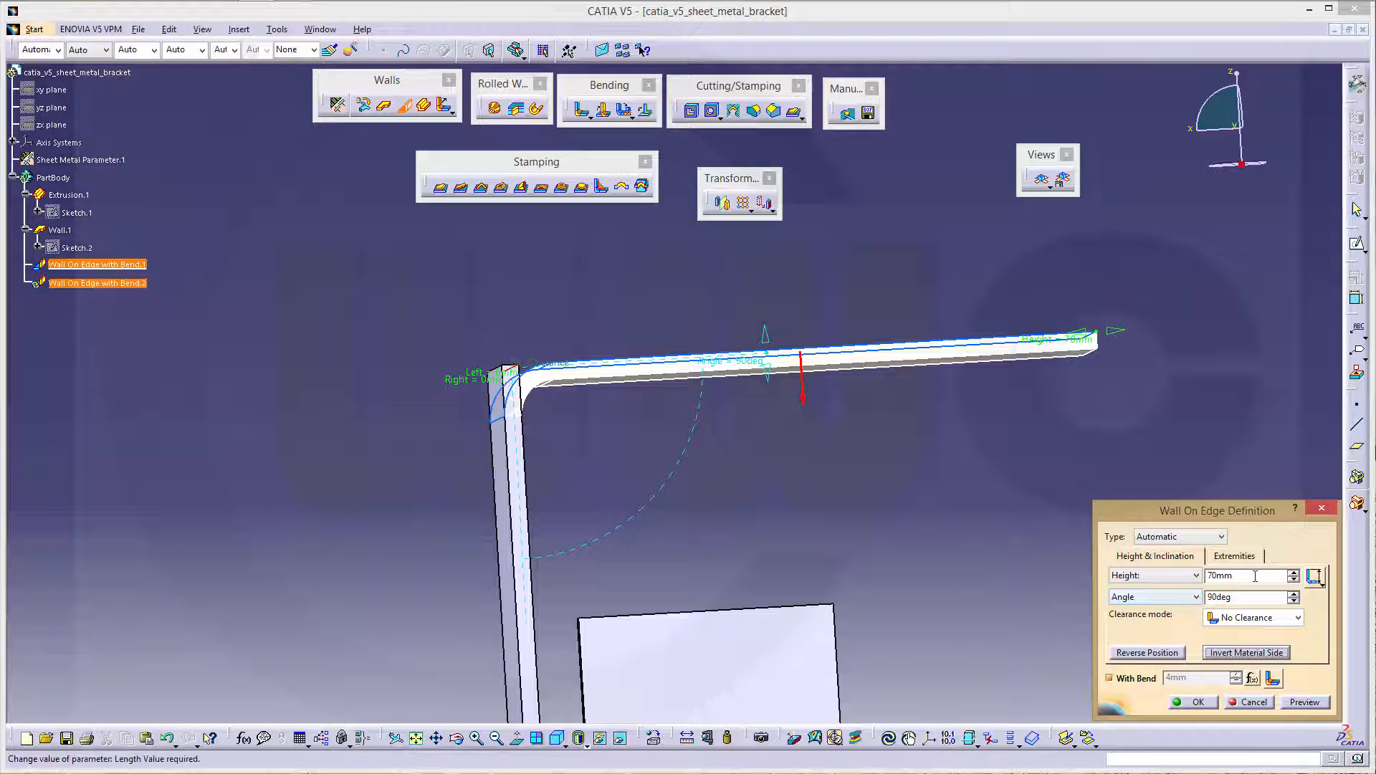
{"action": "type", "text": "20"}
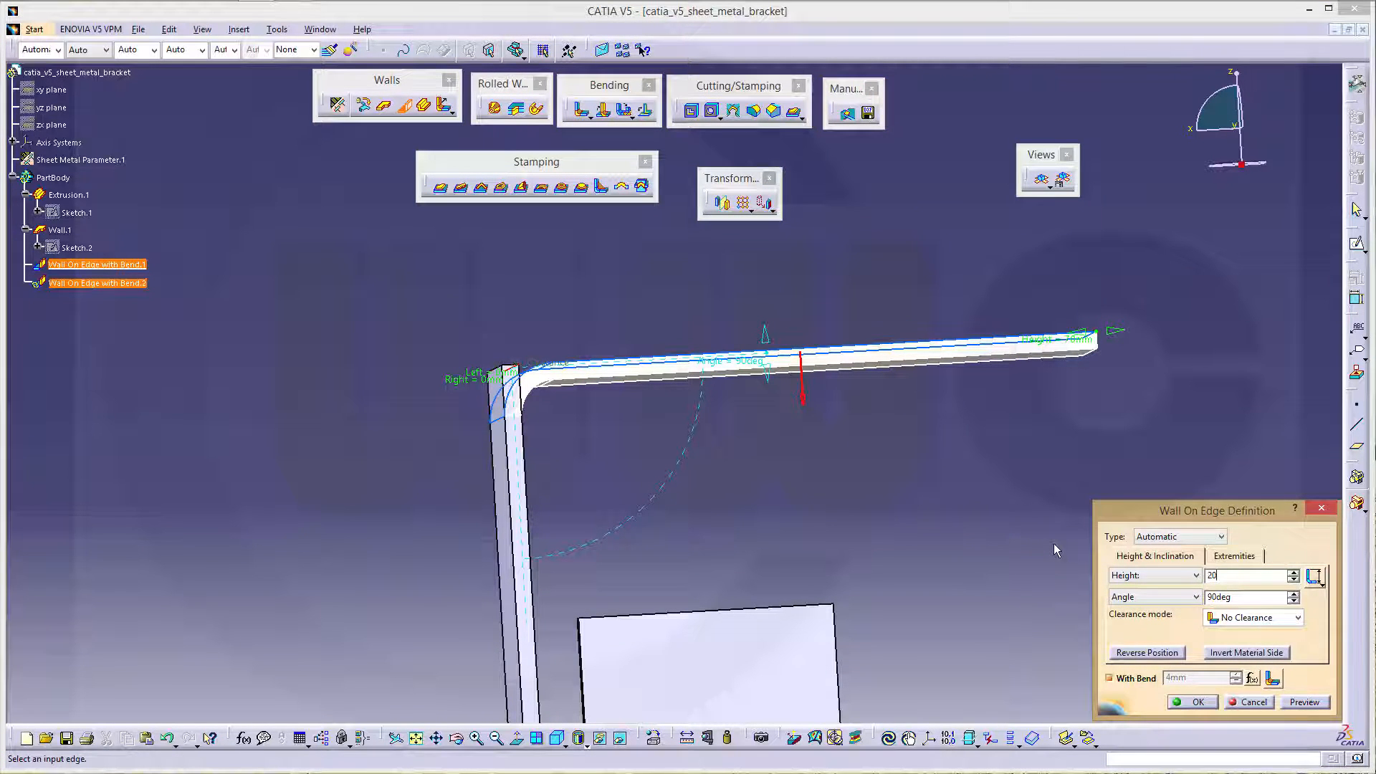
{"action": "left_click", "coordinate": [1193, 703]}
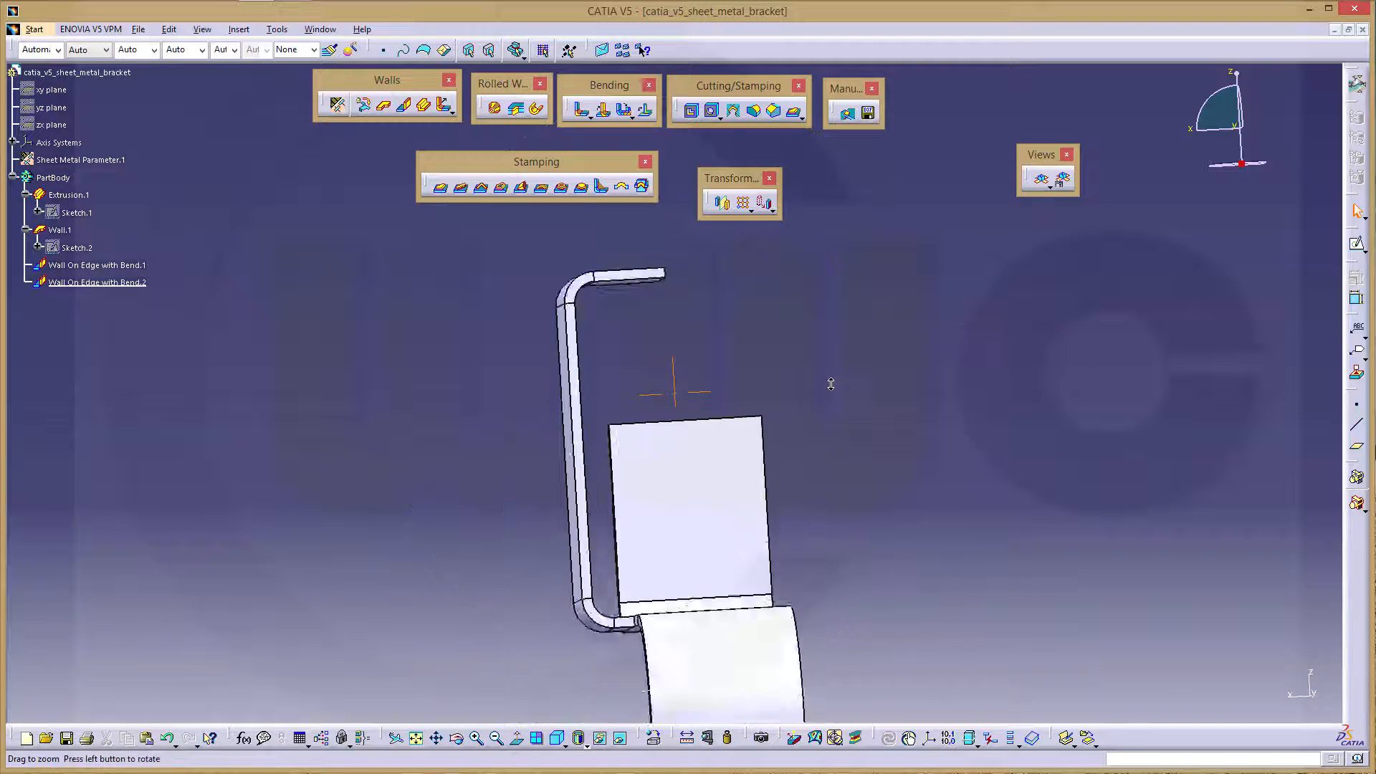
{"action": "left_click_drag", "start_coordinate": [830, 384], "coordinate": [785, 509]}
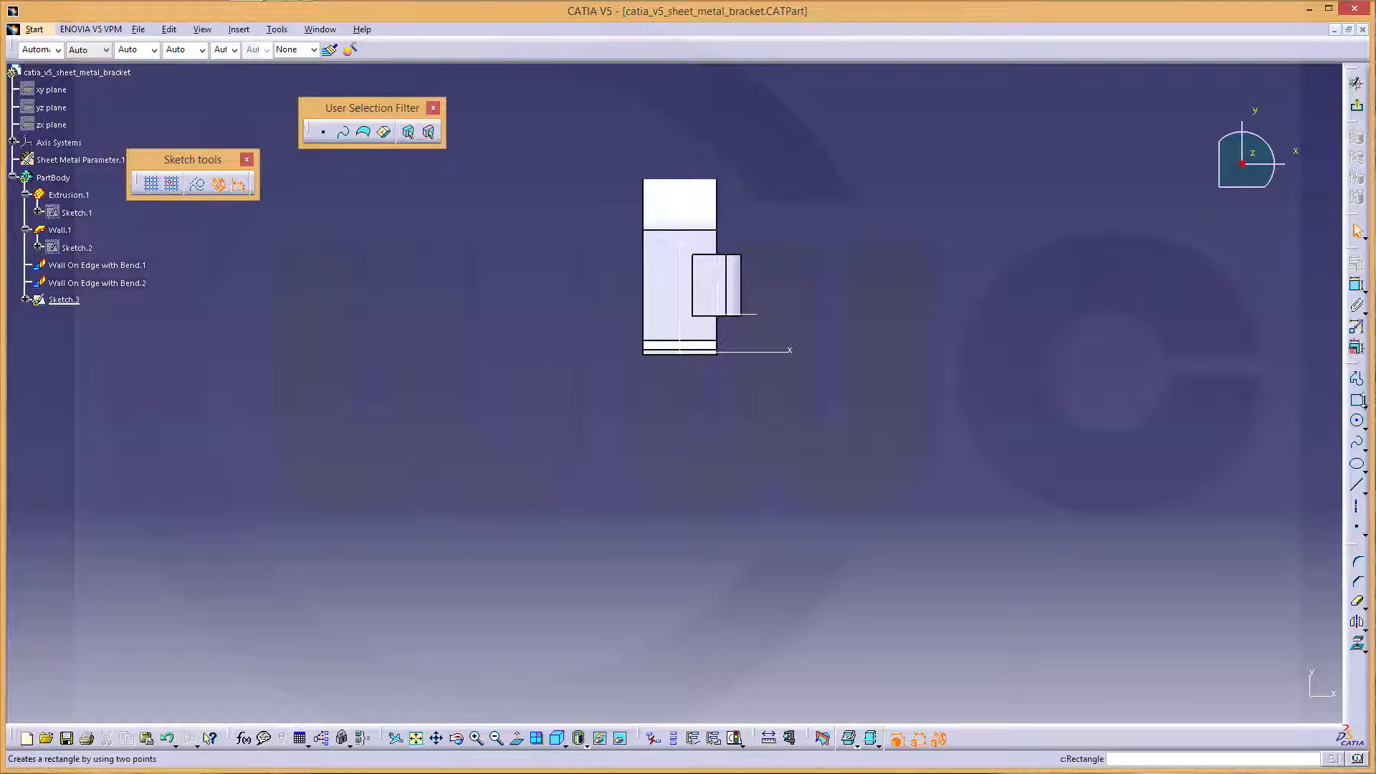
Draw a rectangular tab profile left of the bracket edge and expand the new sketch in the tree
{"action": "left_click", "coordinate": [548, 255]}
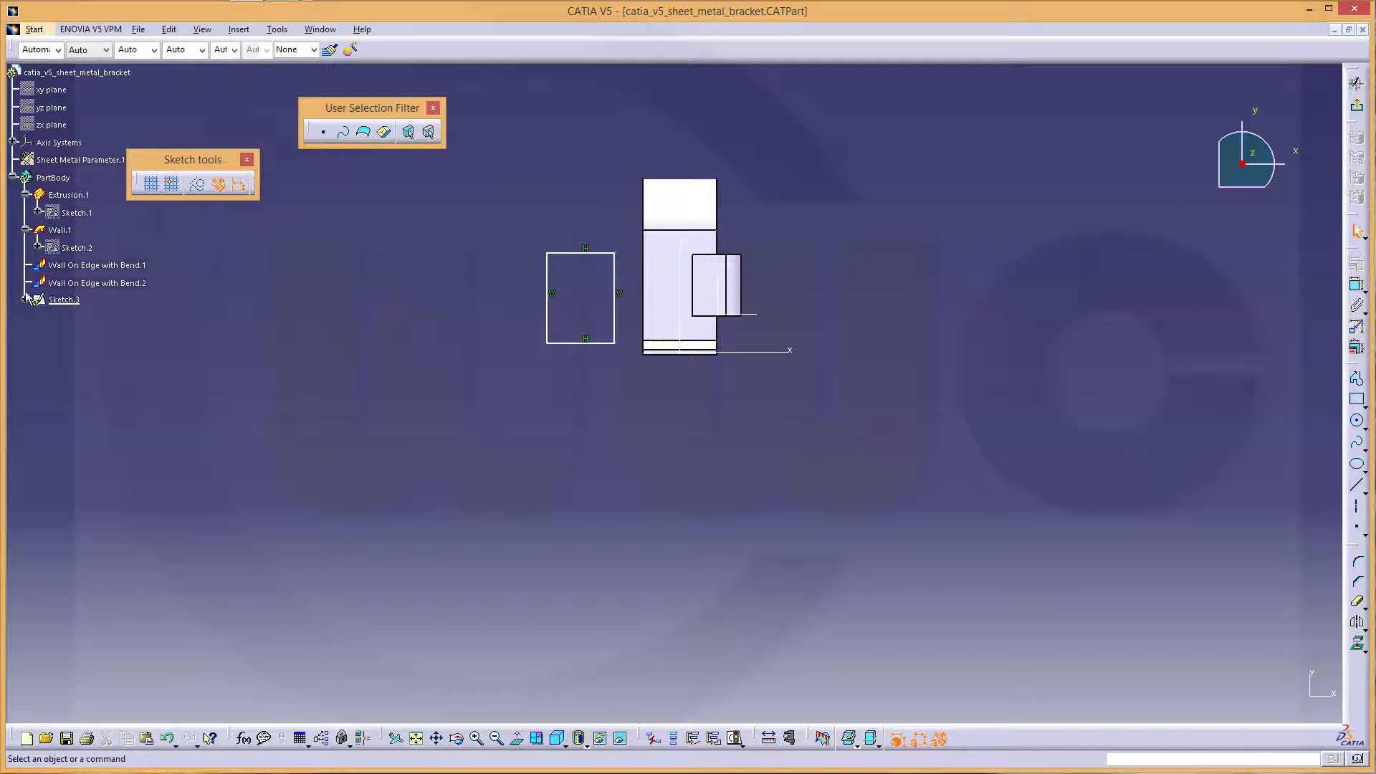
{"action": "left_click", "coordinate": [25, 299]}
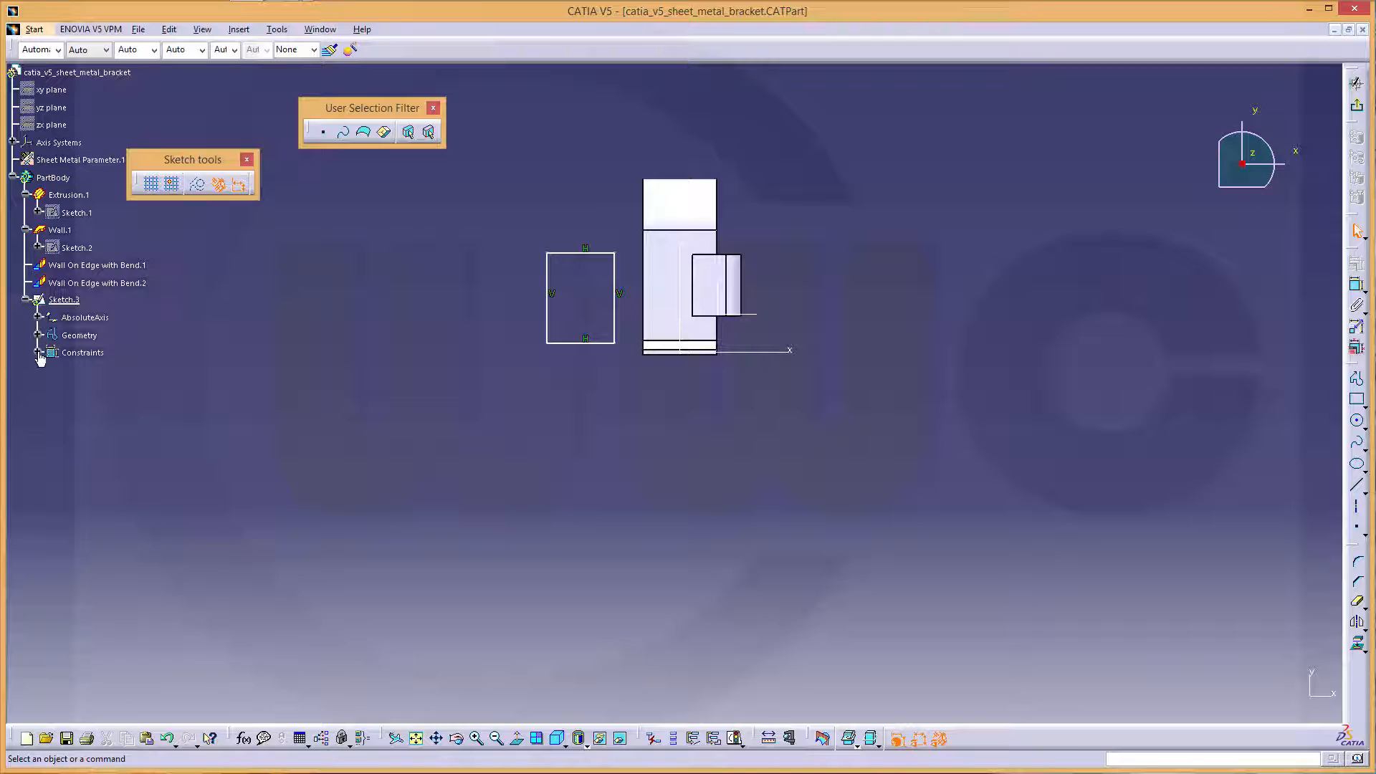
{"action": "left_click", "coordinate": [37, 353]}
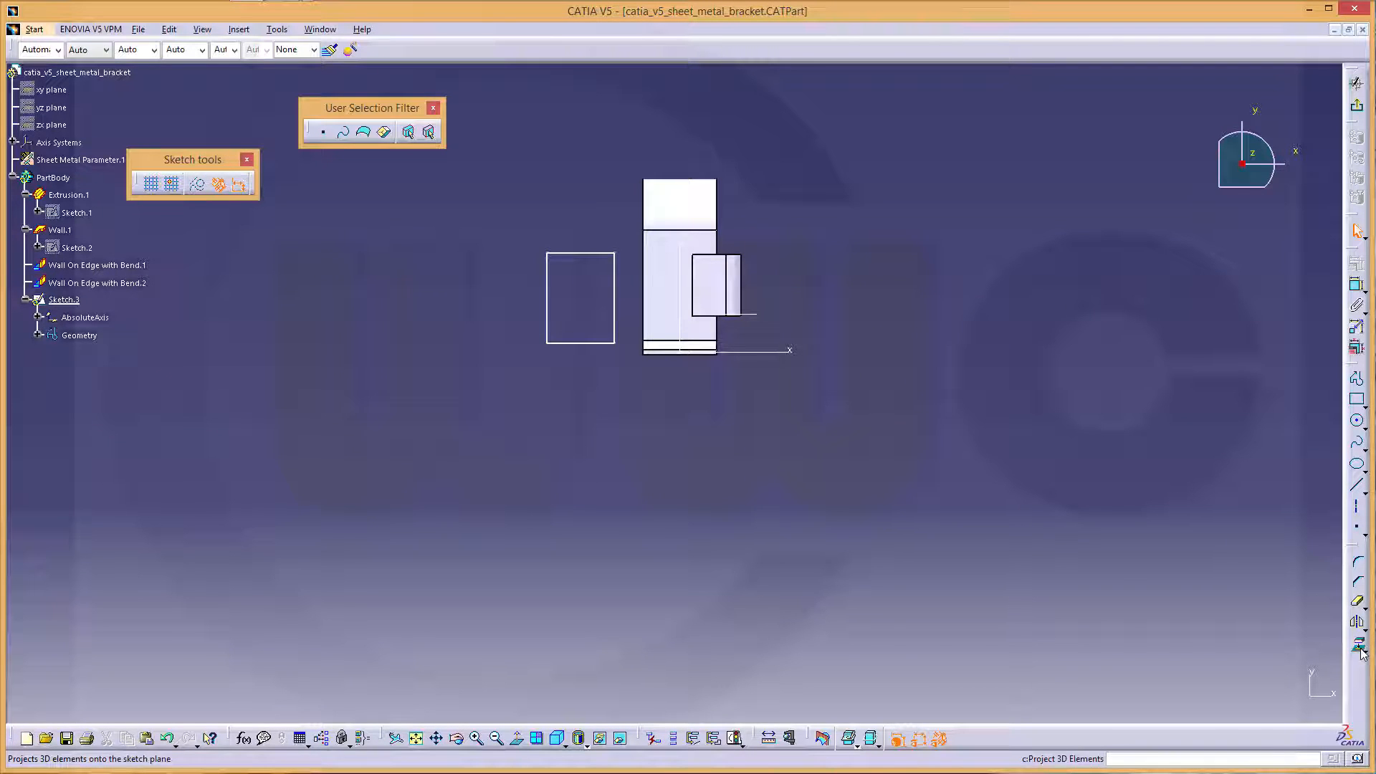
{"action": "mouse_move", "coordinate": [644, 258]}
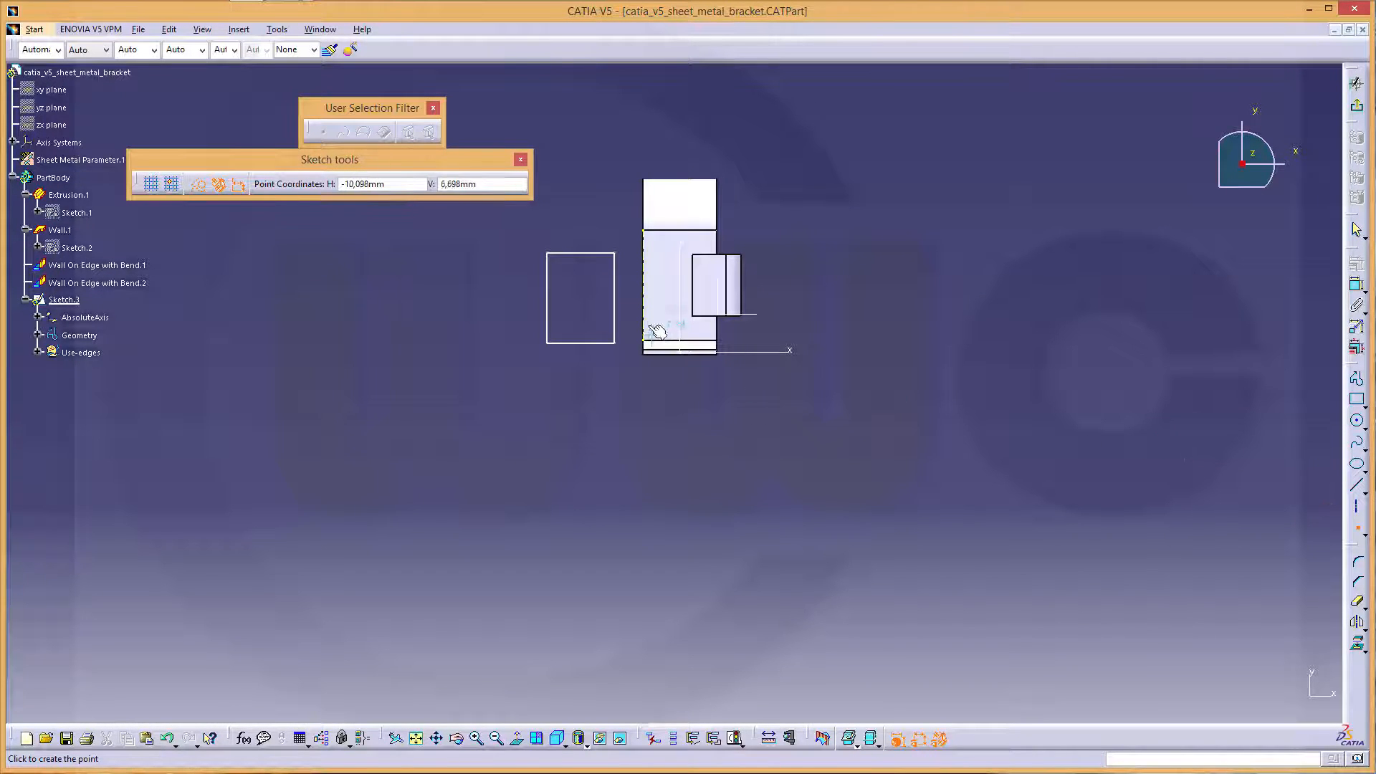
{"action": "mouse_move", "coordinate": [645, 295]}
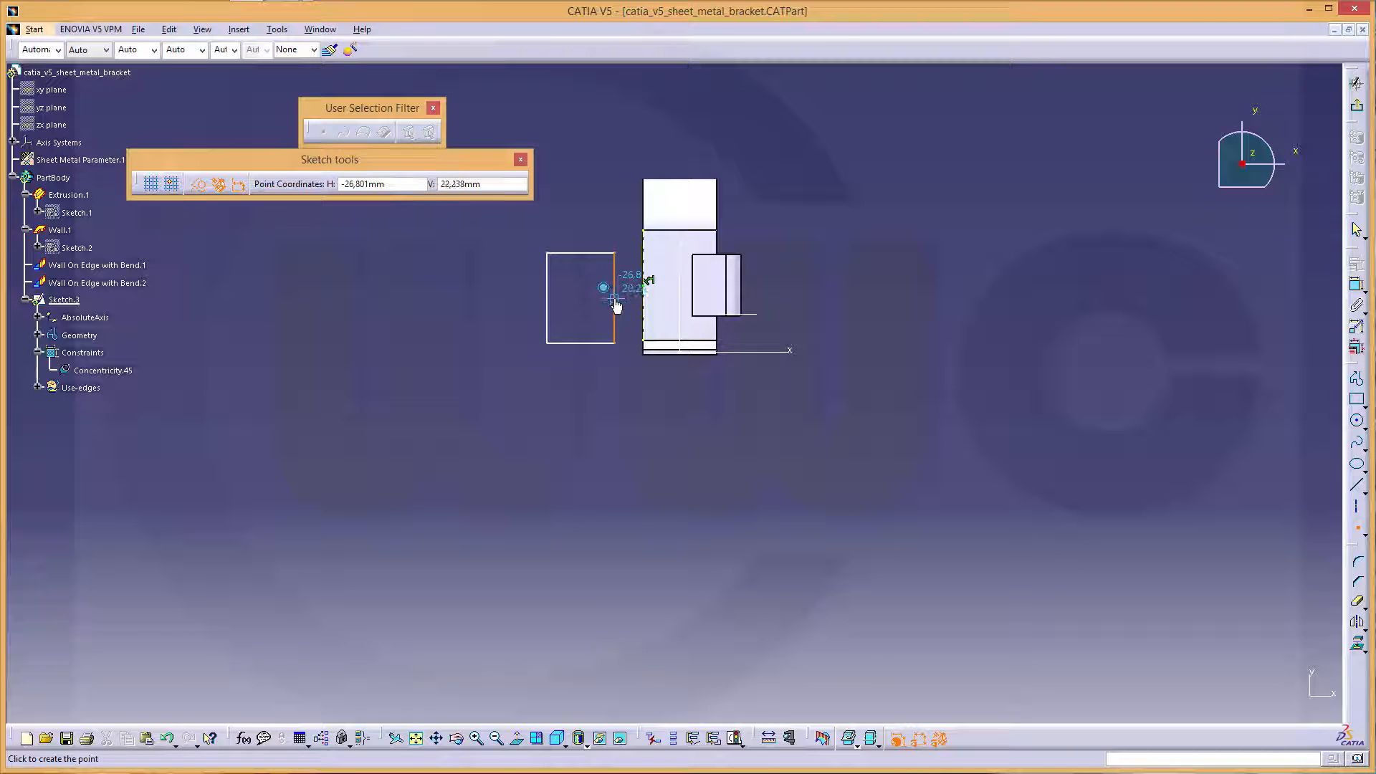
Tie the rectangle's right edge to the existing wall edge with coincidence constraints
{"action": "left_click", "coordinate": [603, 289]}
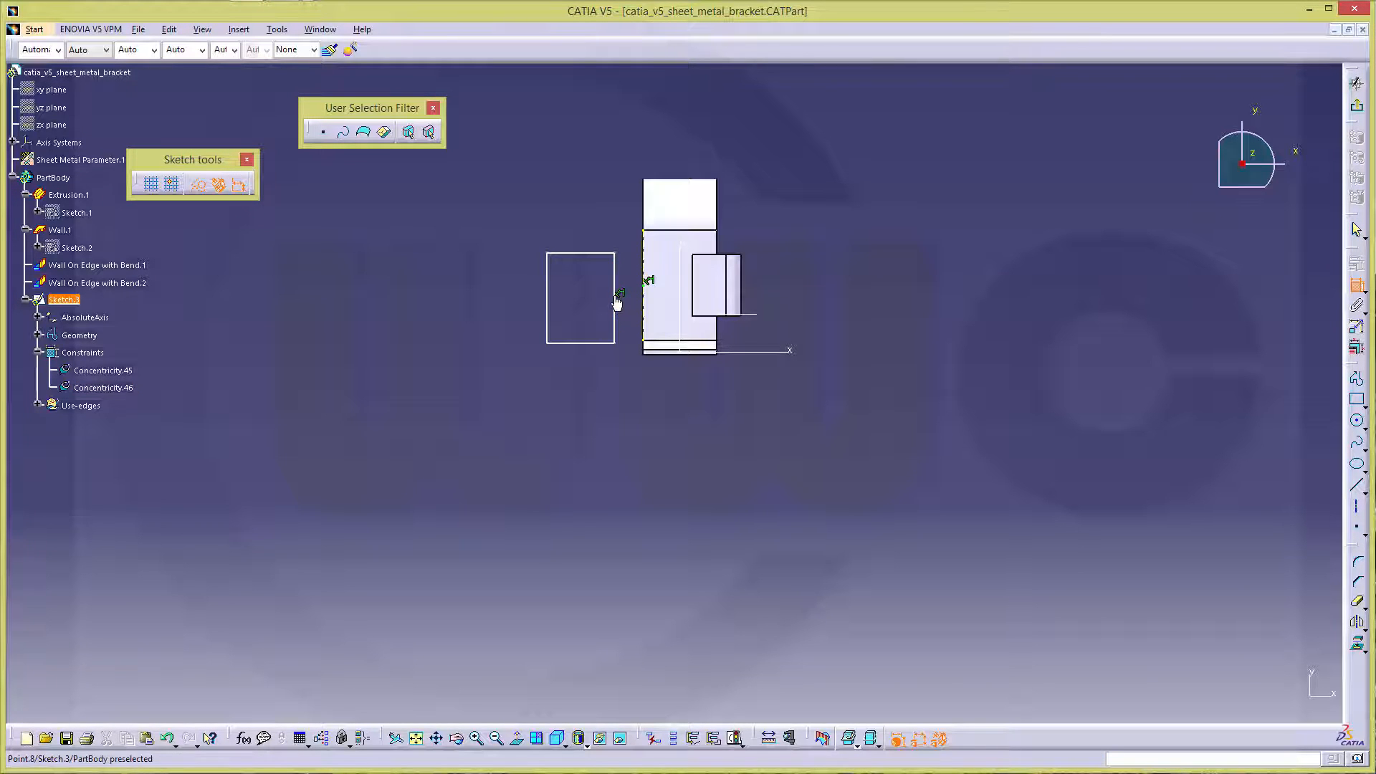
{"action": "mouse_move", "coordinate": [640, 289]}
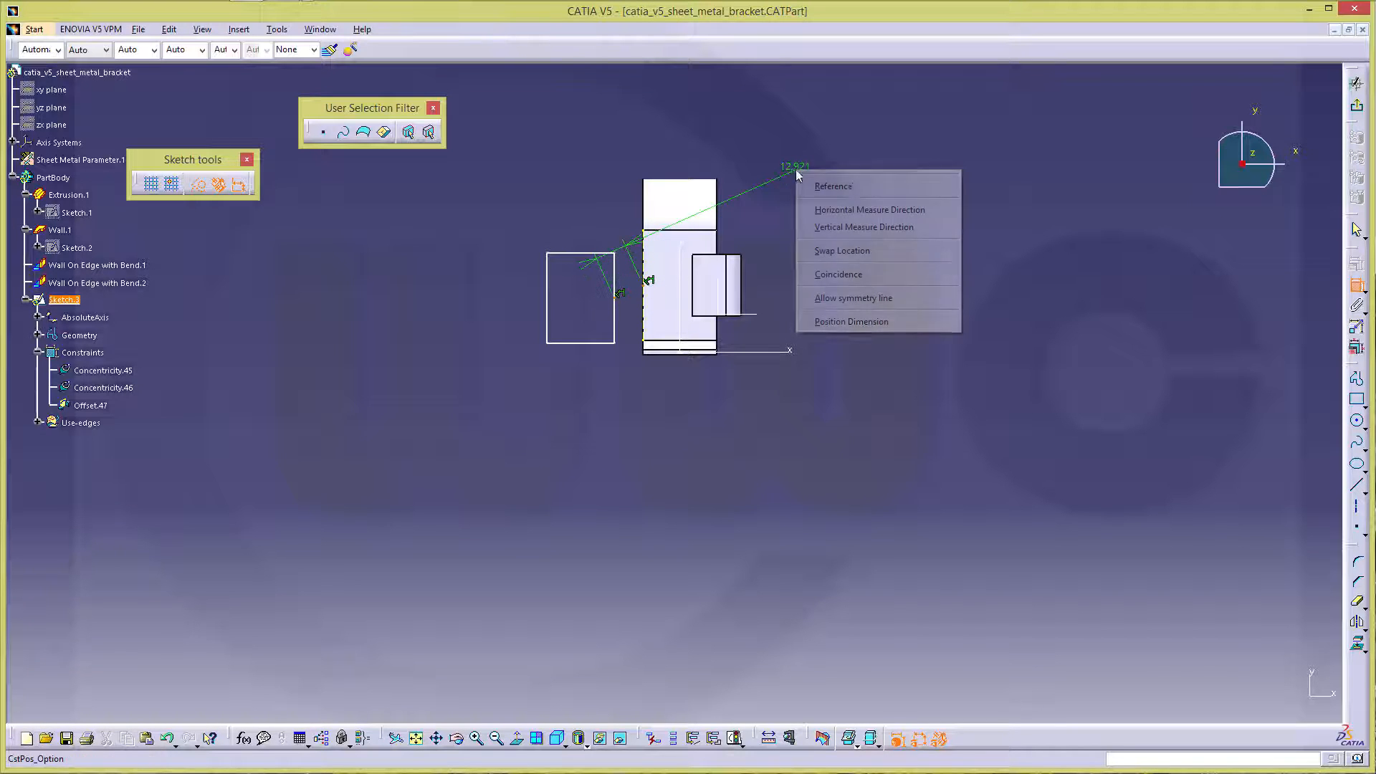
{"action": "left_click", "coordinate": [837, 274]}
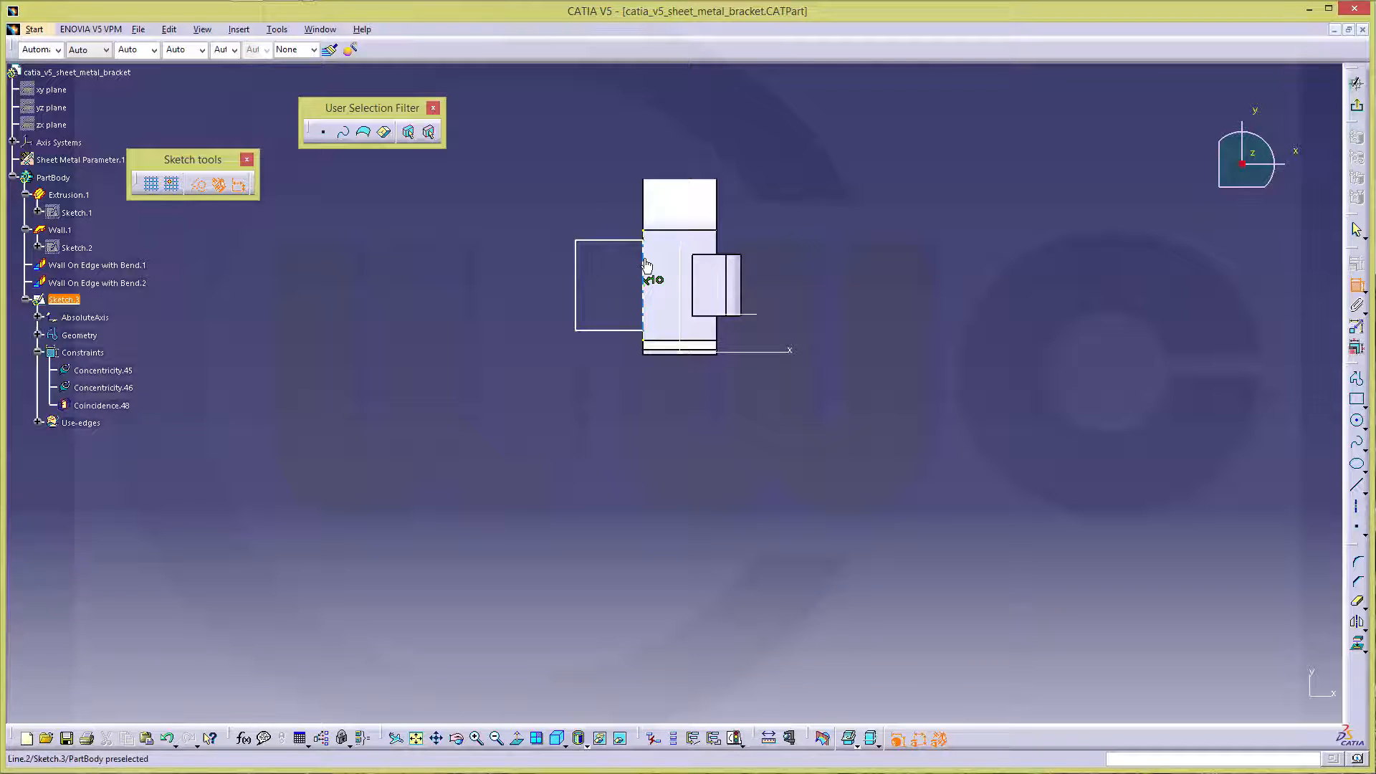
{"action": "left_click", "coordinate": [642, 263]}
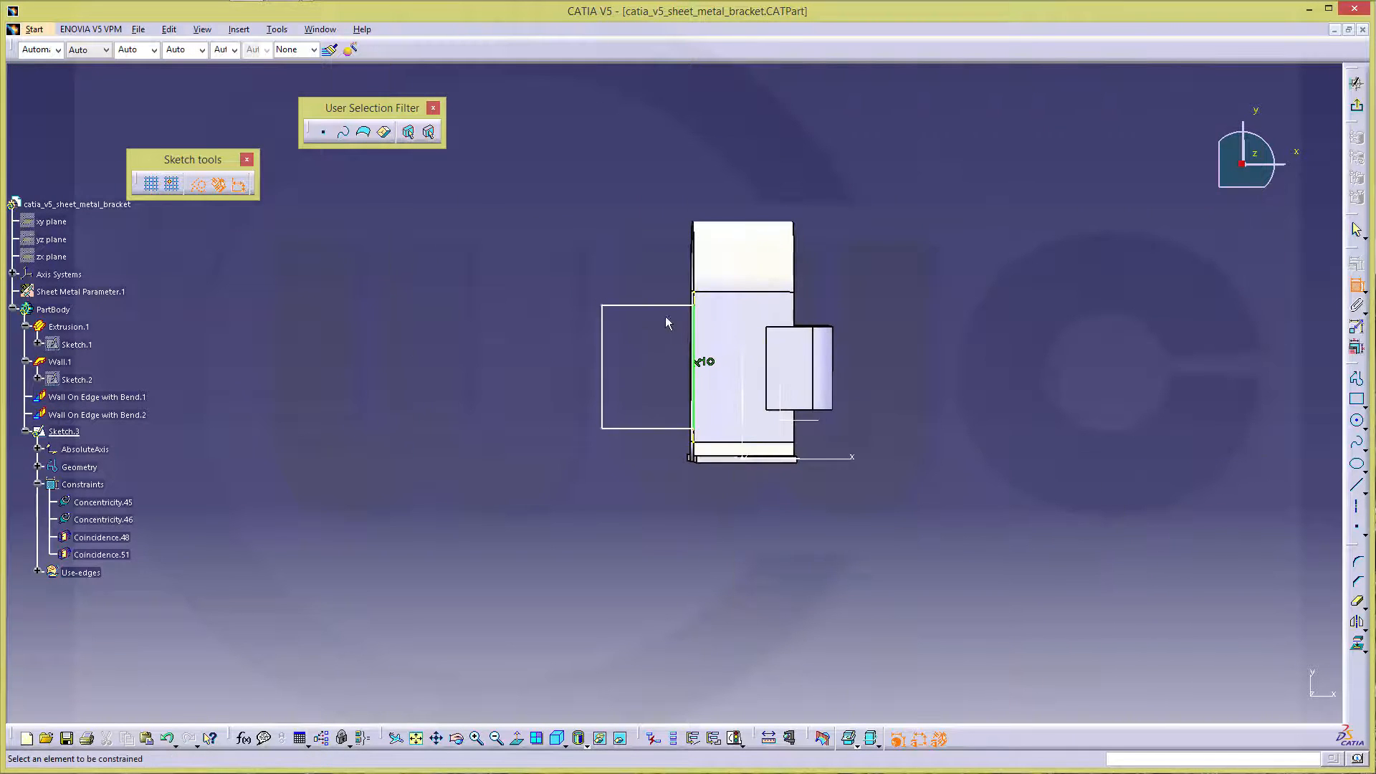
Dimension the tab with length 25 and a width, then add an angle constraint and edit its value
{"action": "left_click", "coordinate": [652, 441]}
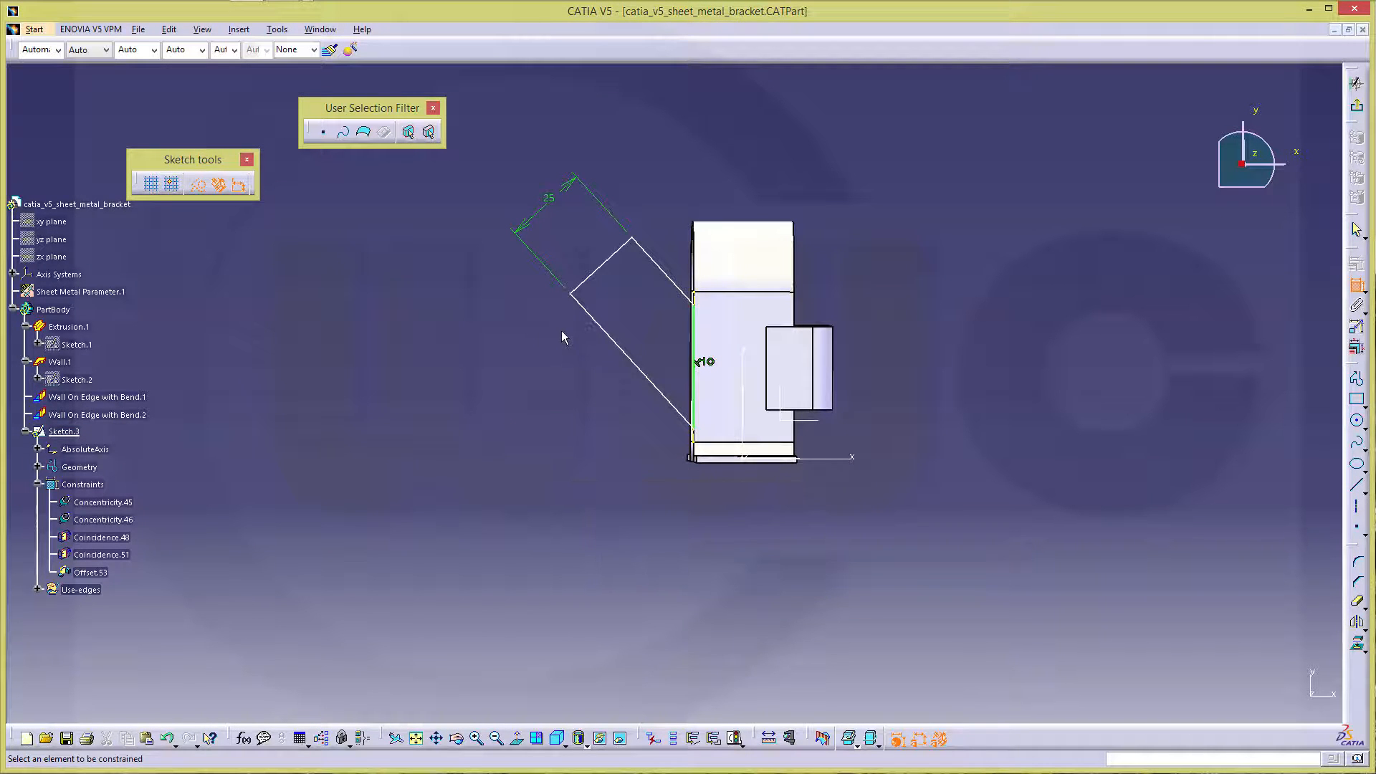
{"action": "mouse_move", "coordinate": [1141, 376]}
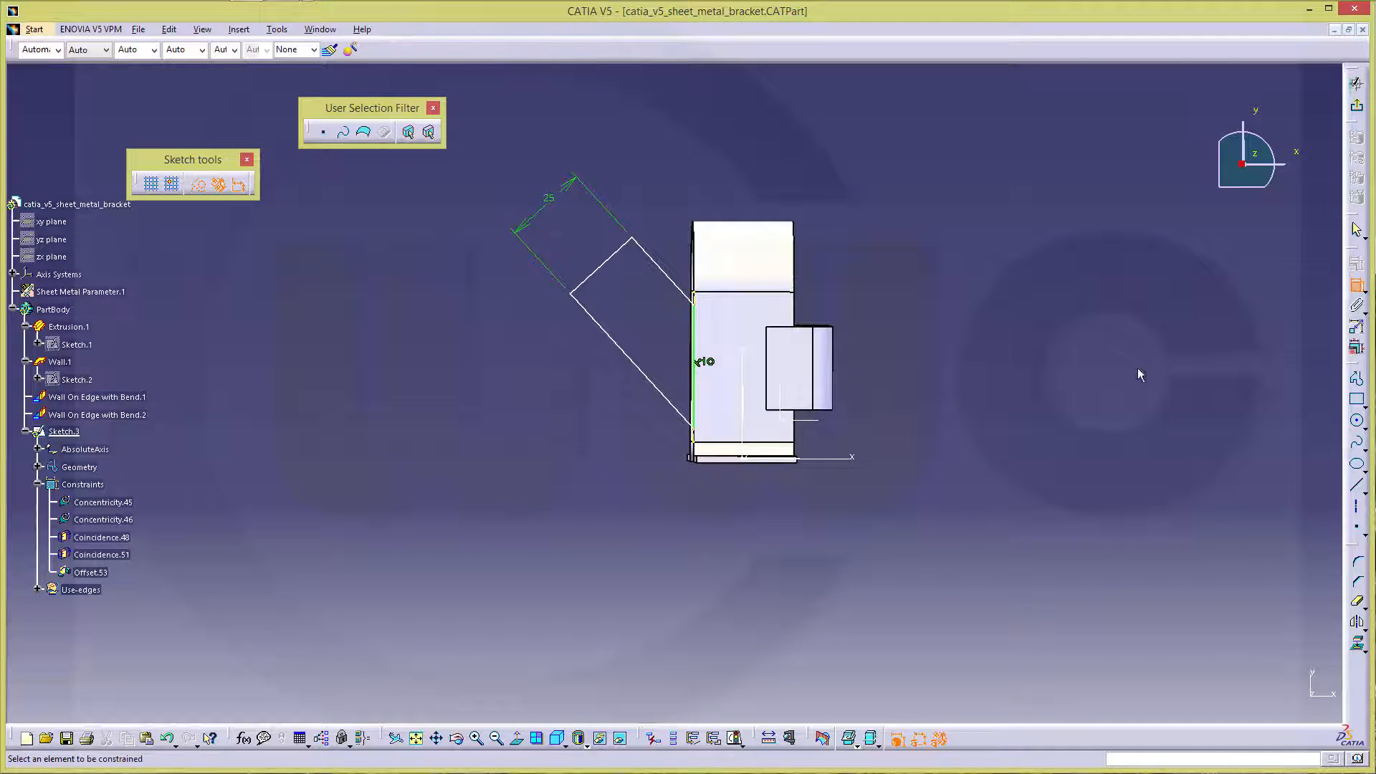
{"action": "mouse_move", "coordinate": [1292, 353]}
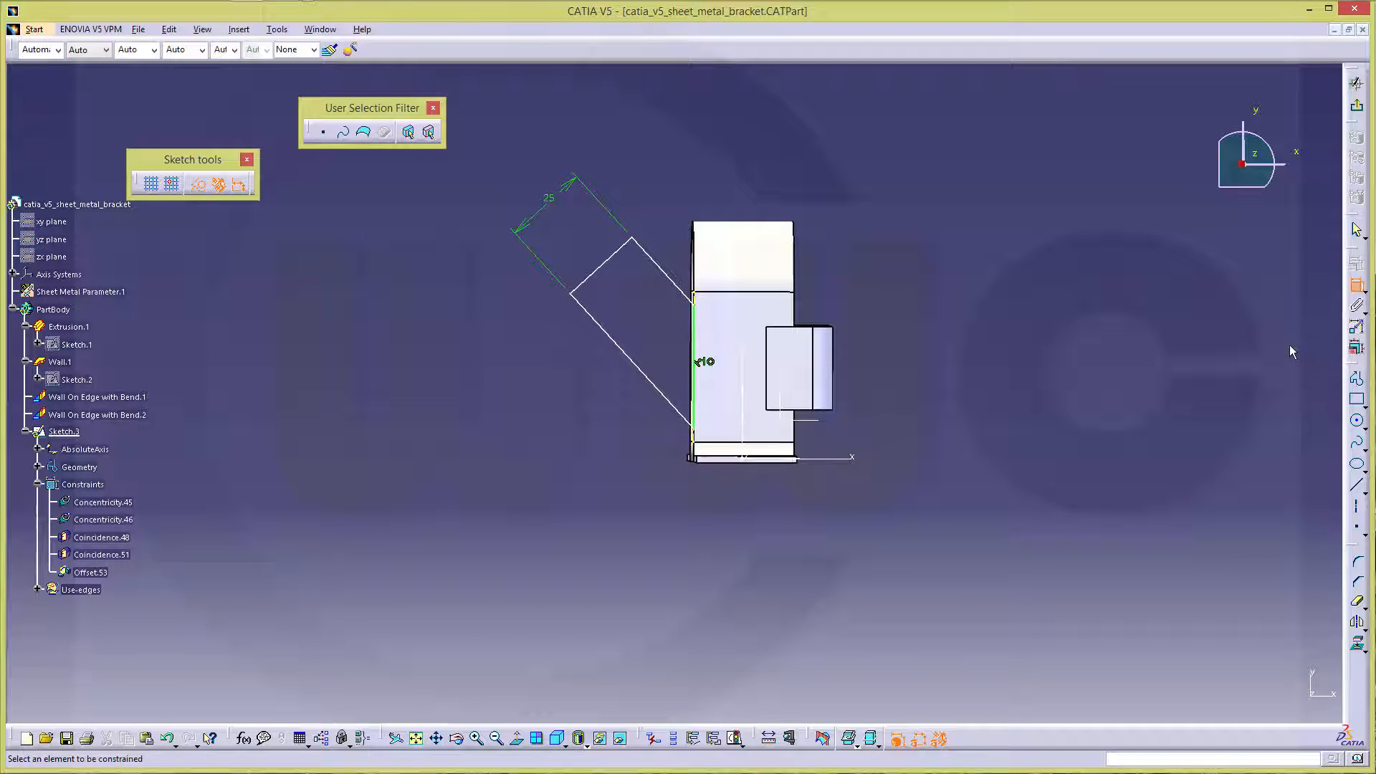
{"action": "left_click", "coordinate": [611, 269]}
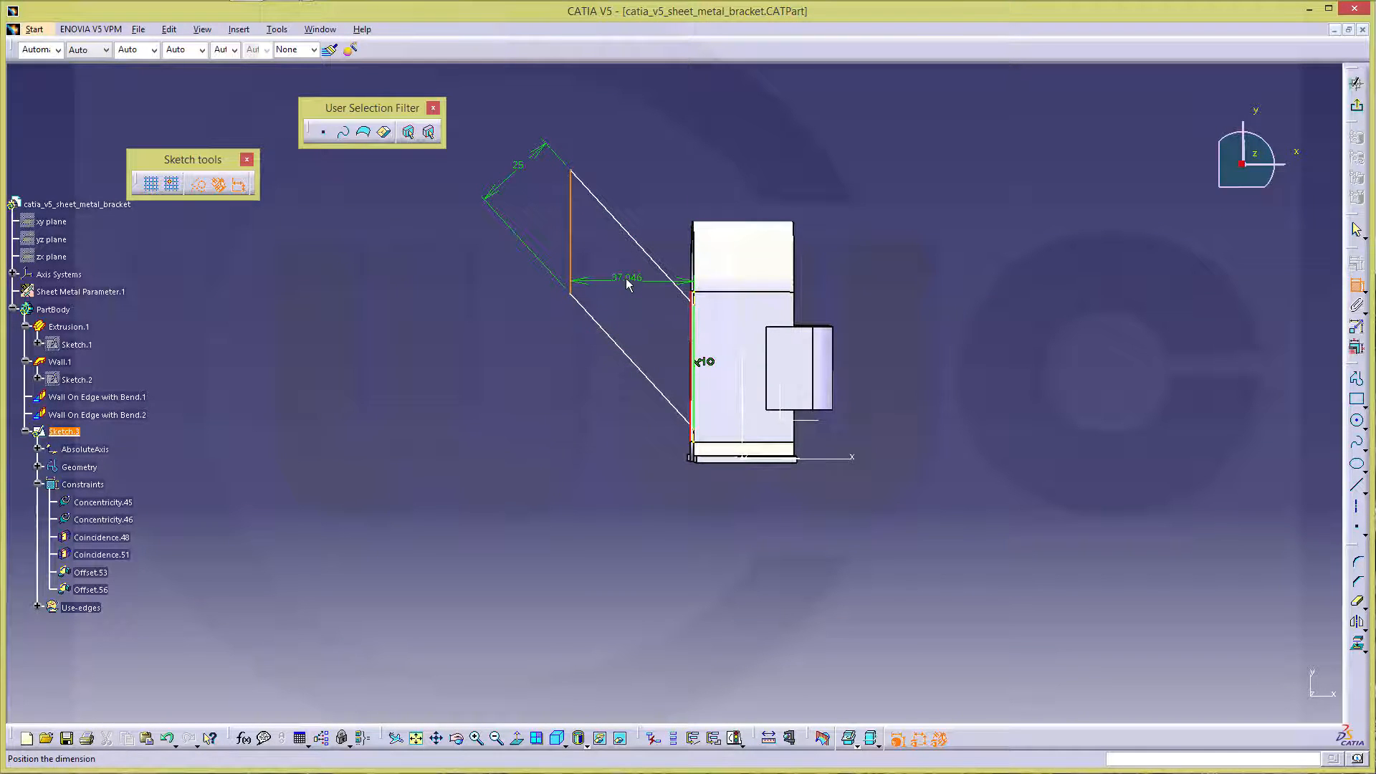
{"action": "double_click", "coordinate": [625, 278]}
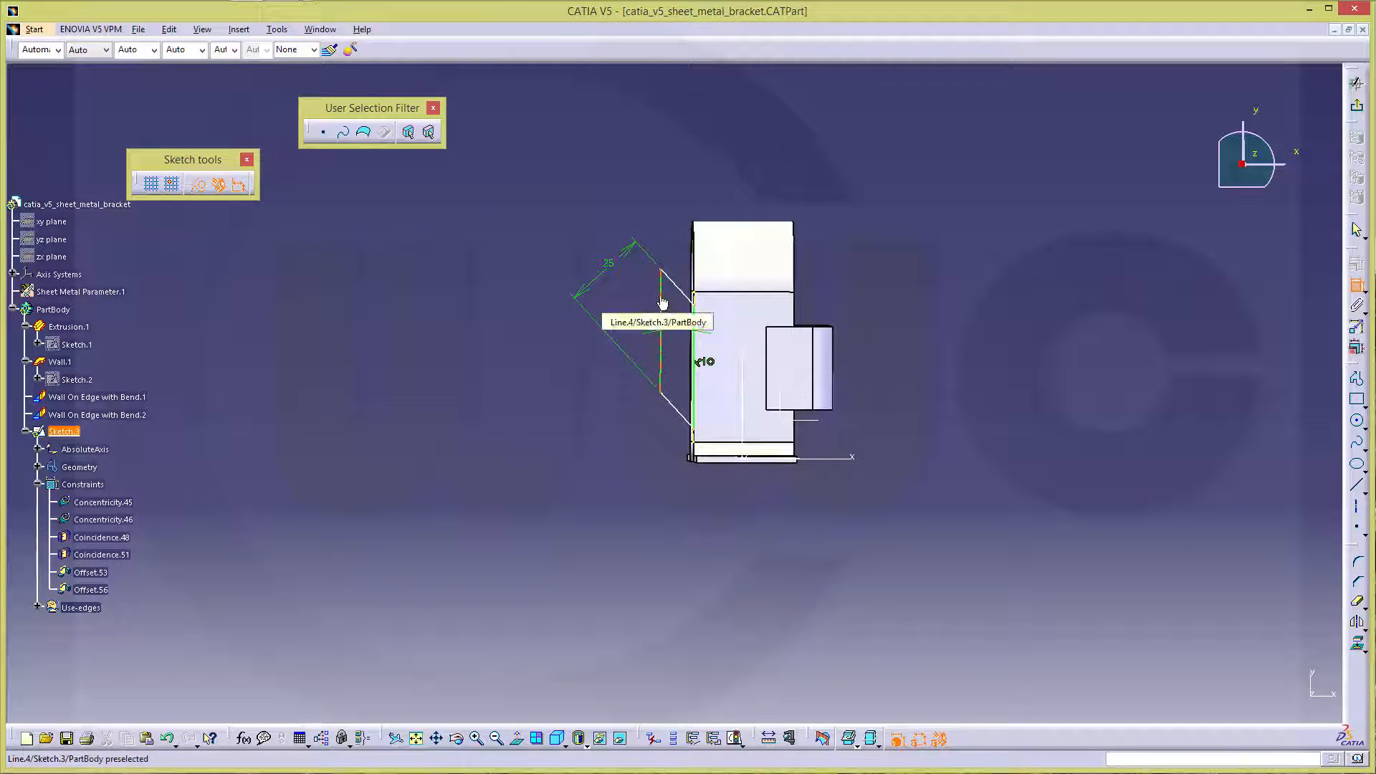
{"action": "left_click", "coordinate": [664, 287]}
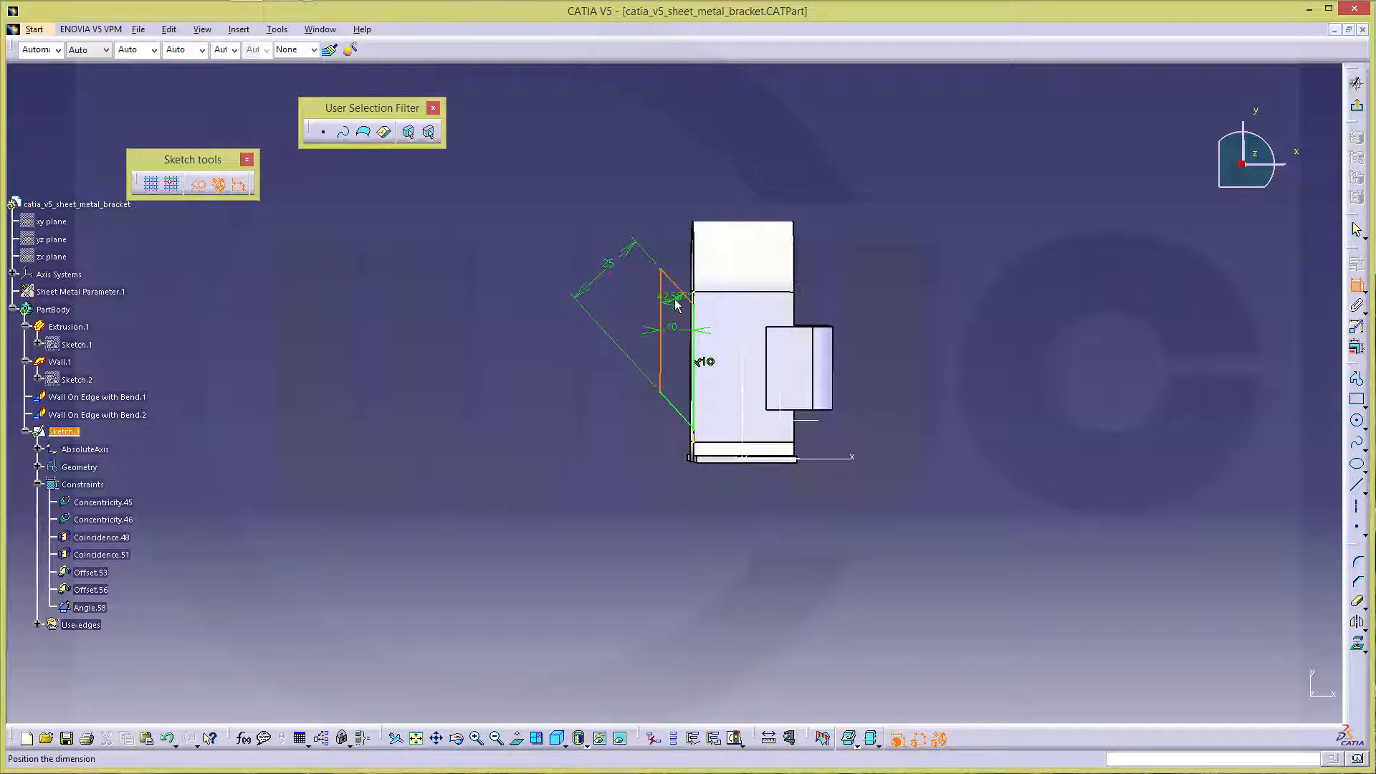
{"action": "double_click", "coordinate": [666, 296]}
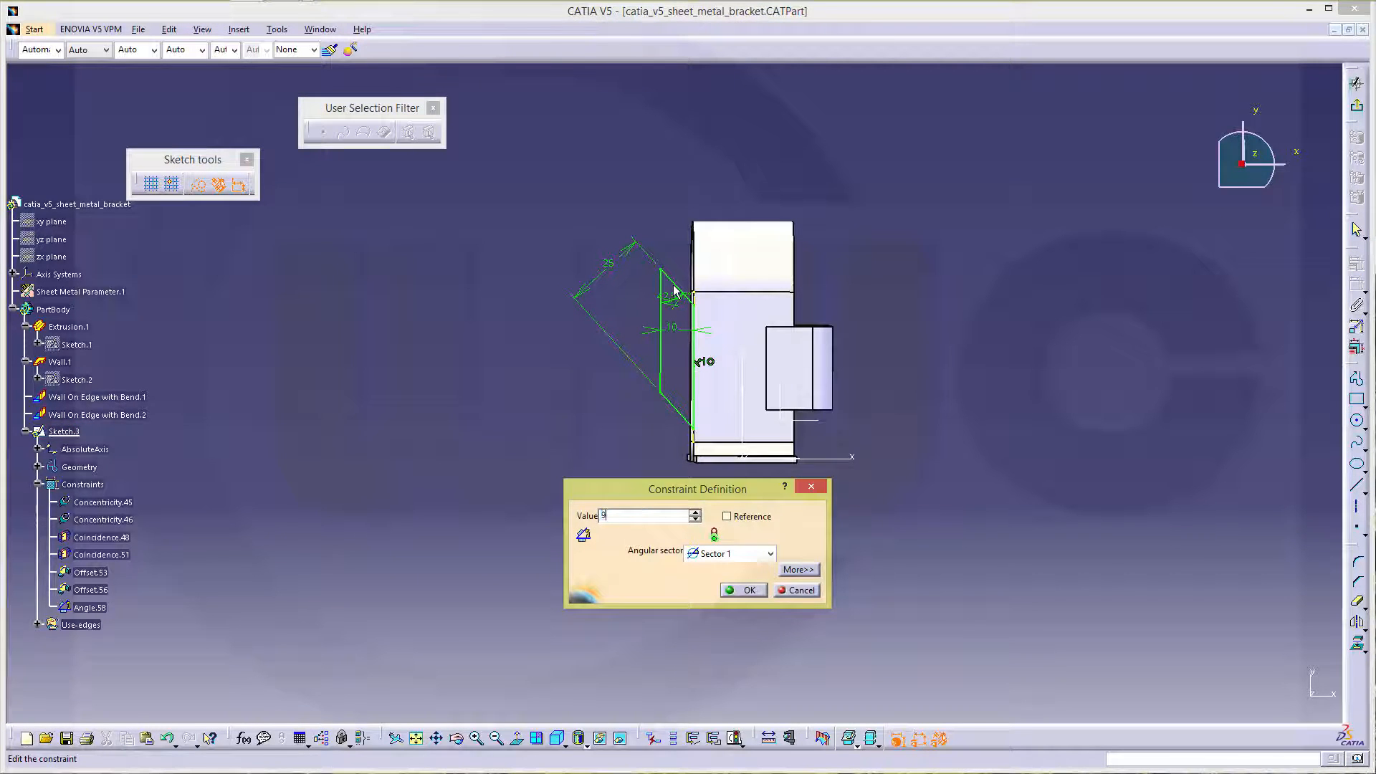
Confirm the tilt angle and create a Wall from Sketch.3
{"action": "left_click", "coordinate": [744, 591]}
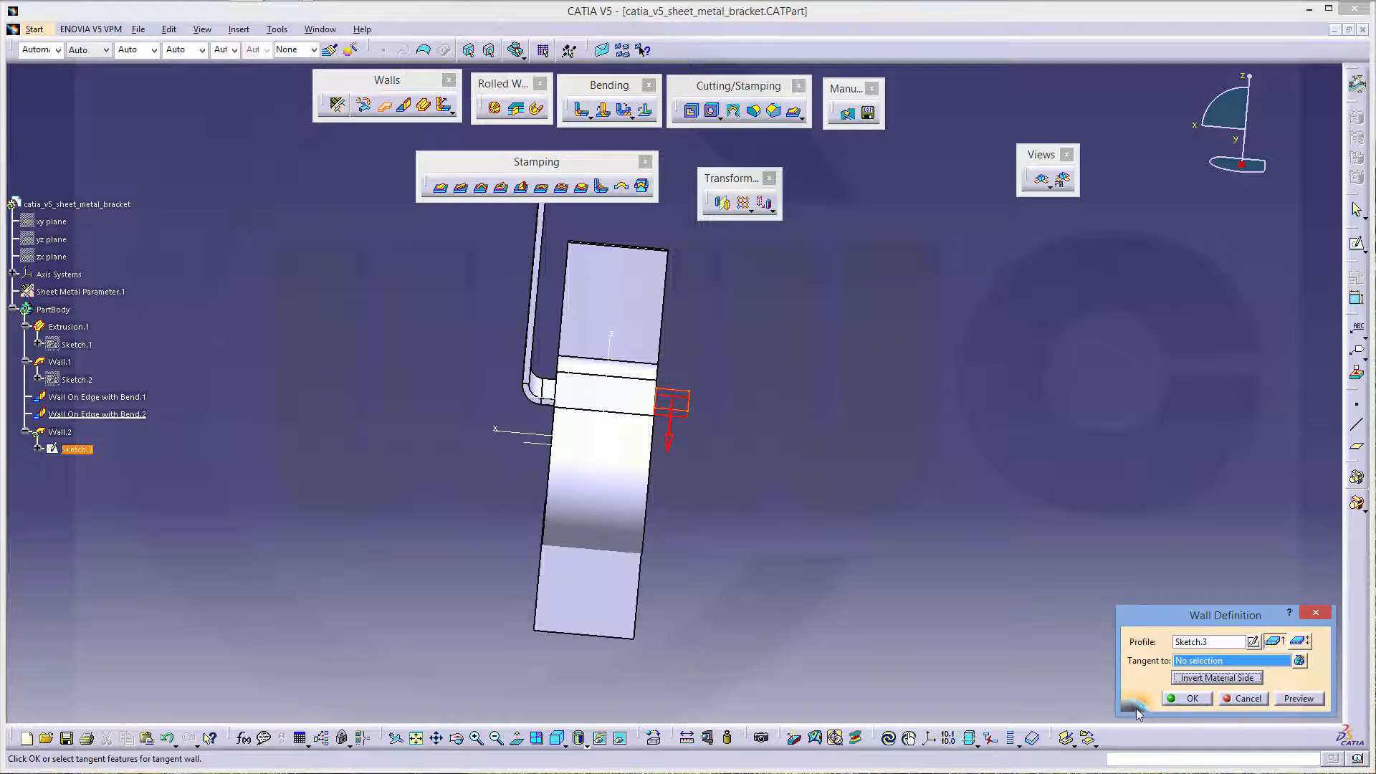
{"action": "left_click", "coordinate": [1190, 698]}
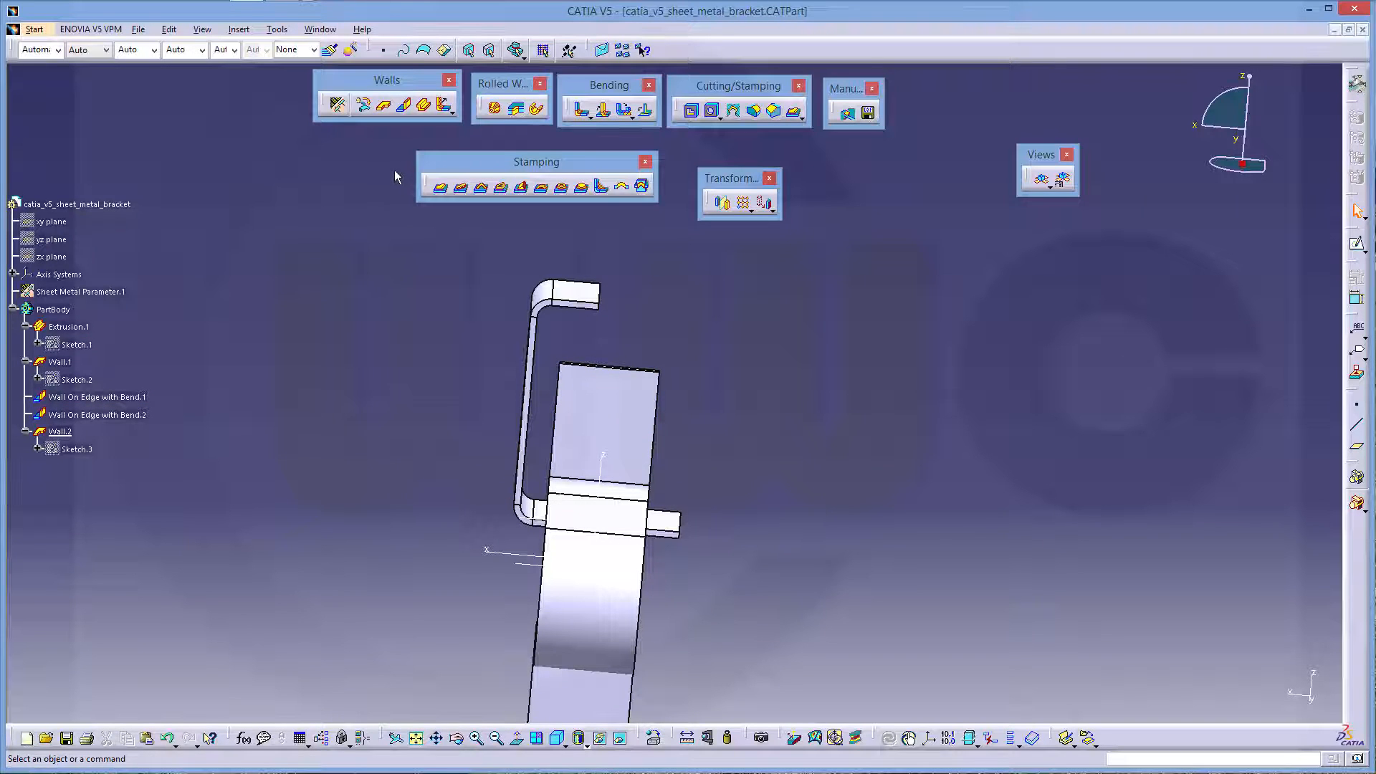
{"action": "mouse_move", "coordinate": [306, 139]}
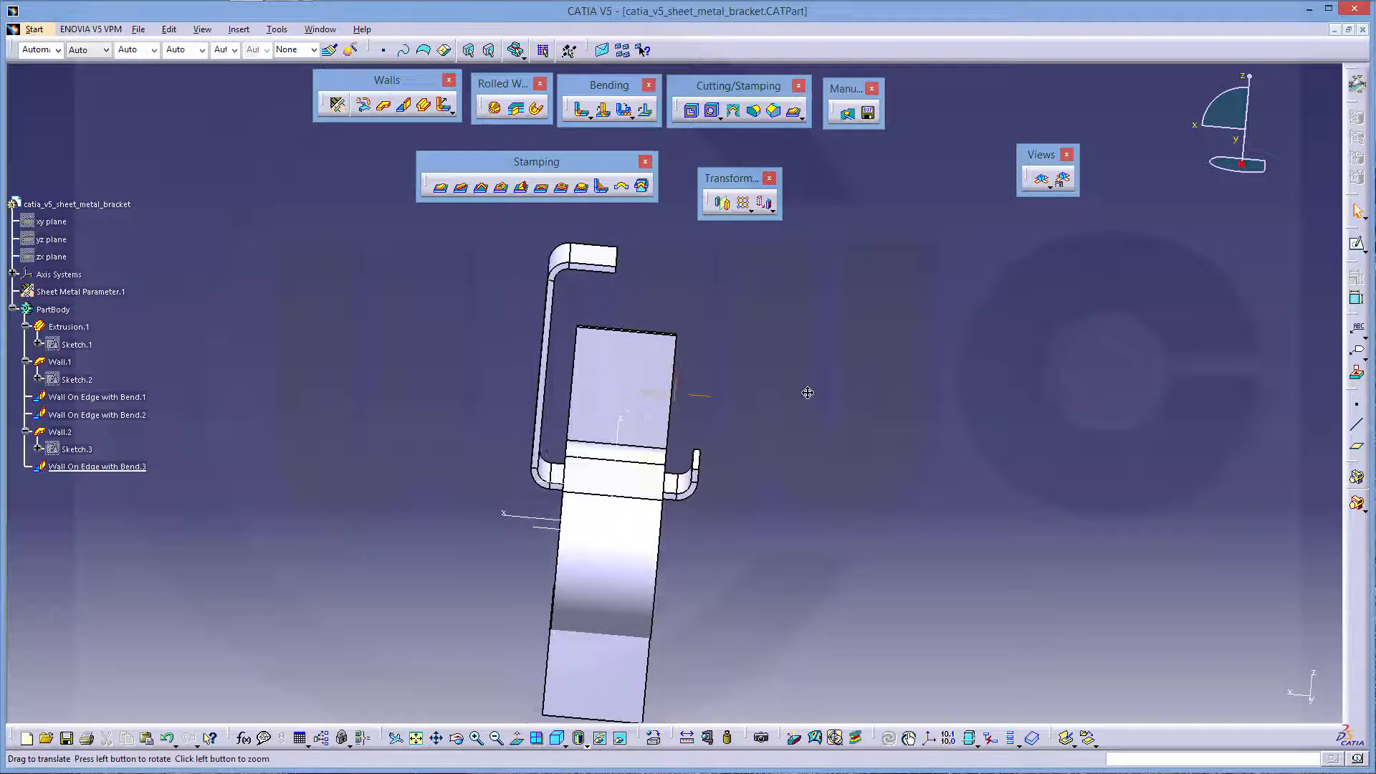
Chamfer the flange edges with Length 1 of 2mm at 45deg
{"action": "left_click_drag", "start_coordinate": [807, 393], "coordinate": [732, 516]}
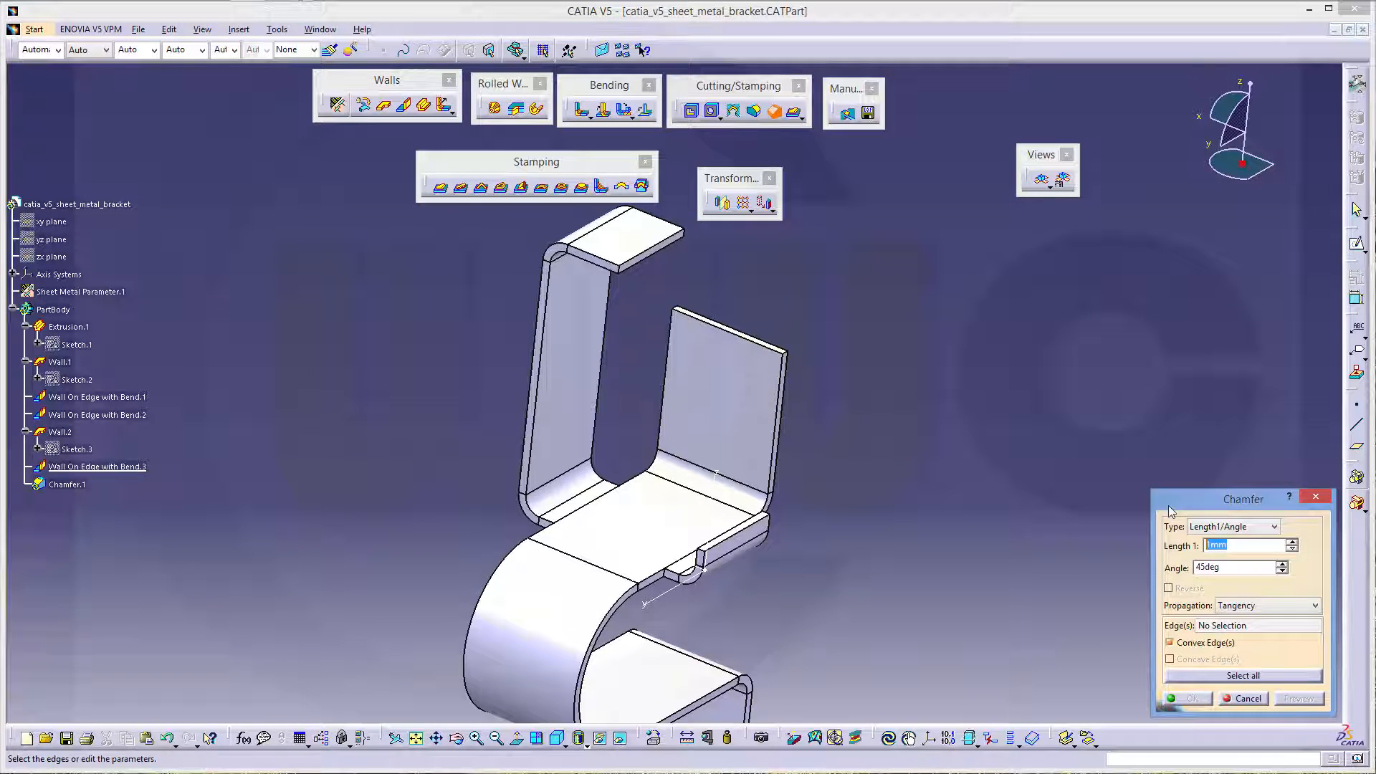
{"action": "type", "text": "2"}
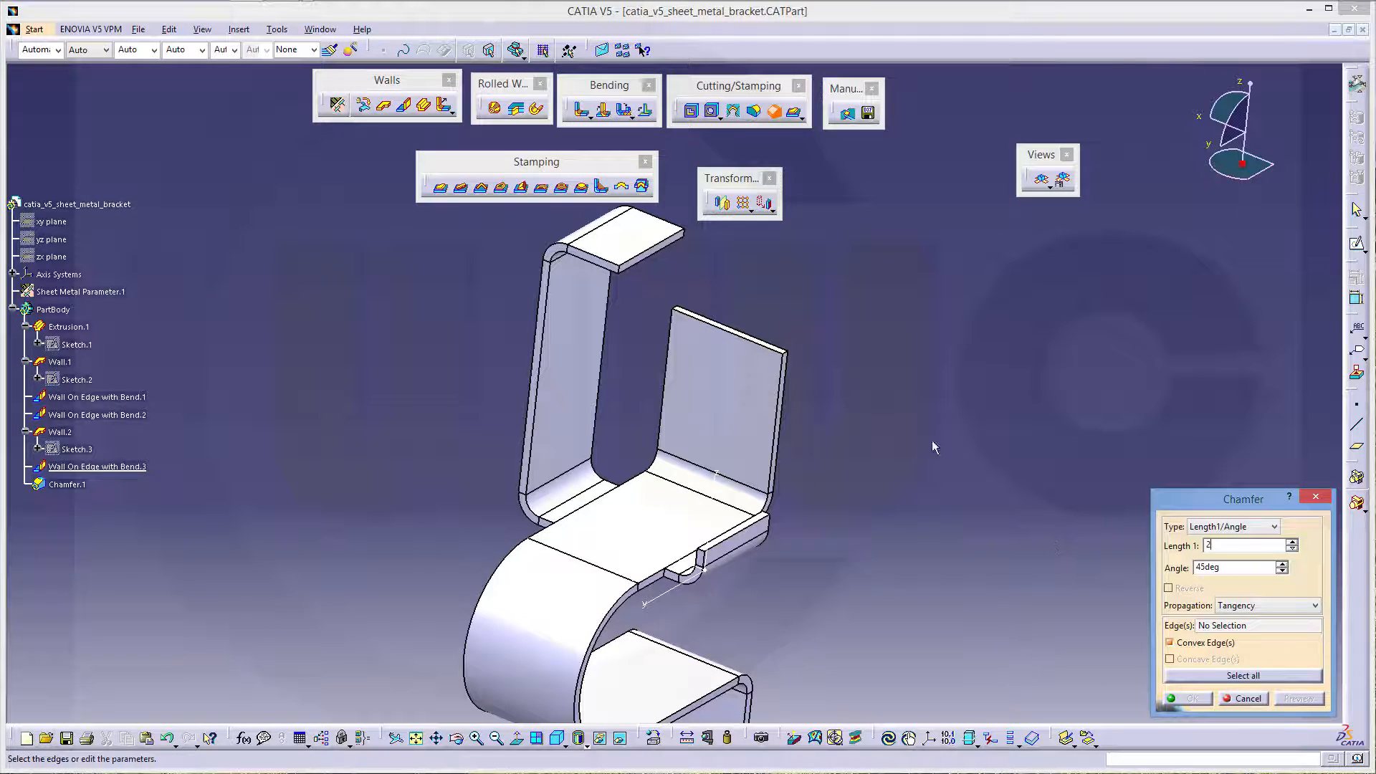
{"action": "mouse_move", "coordinate": [625, 275]}
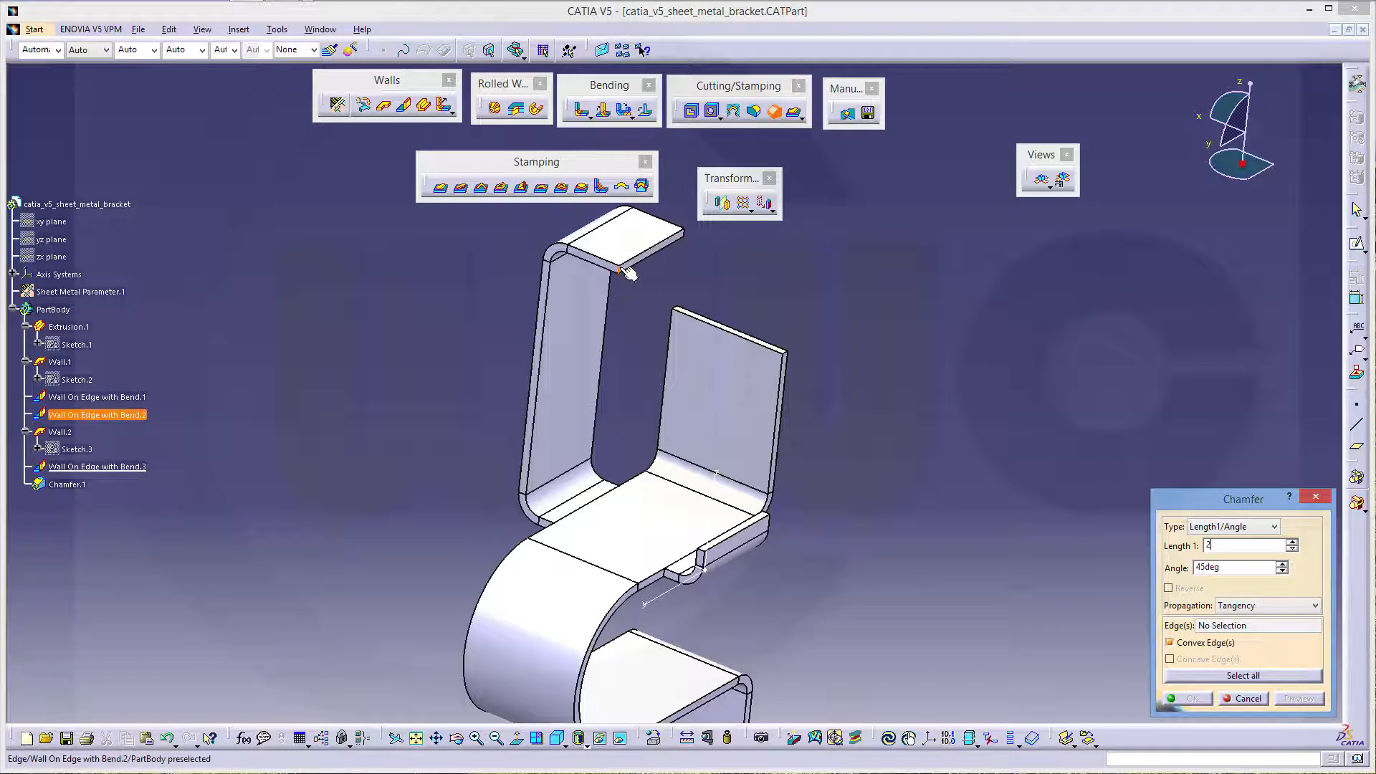
{"action": "left_click", "coordinate": [653, 270]}
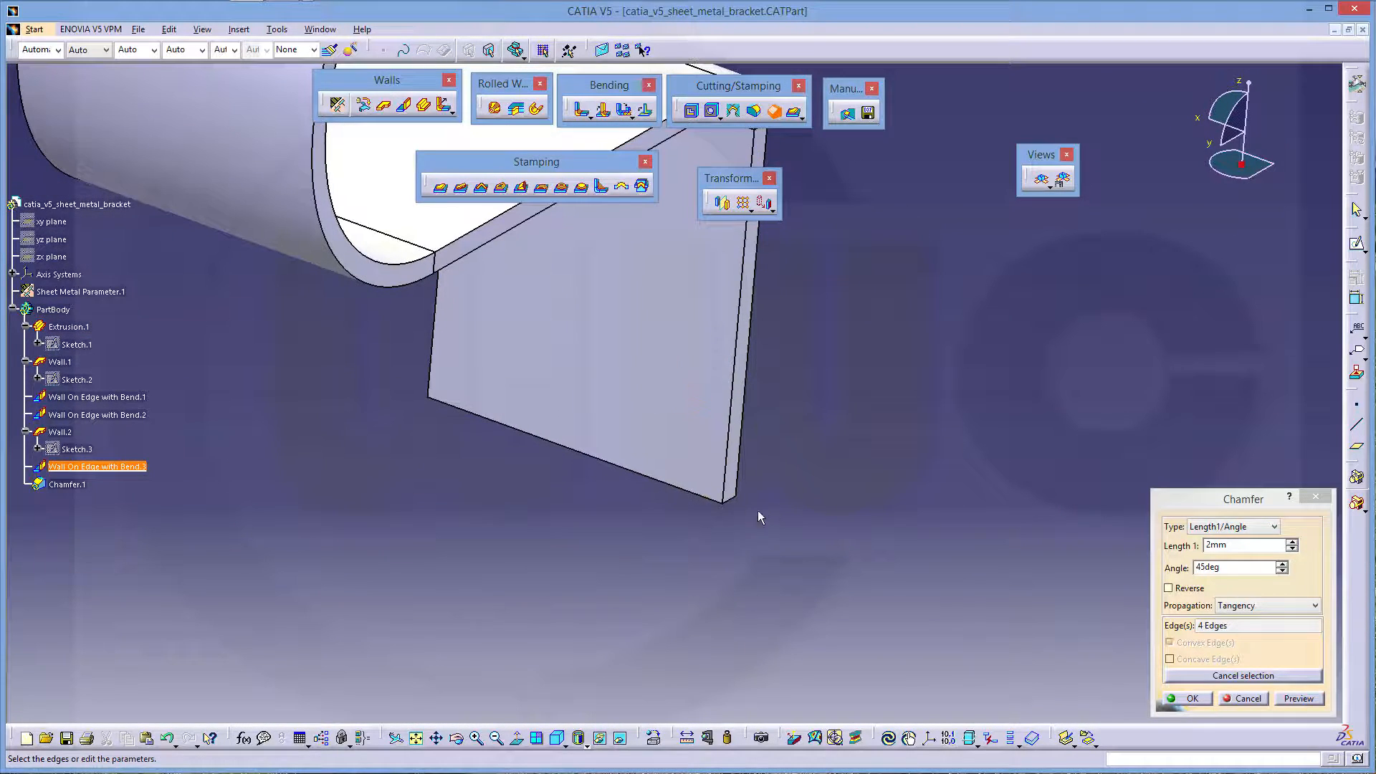
{"action": "left_click", "coordinate": [724, 503]}
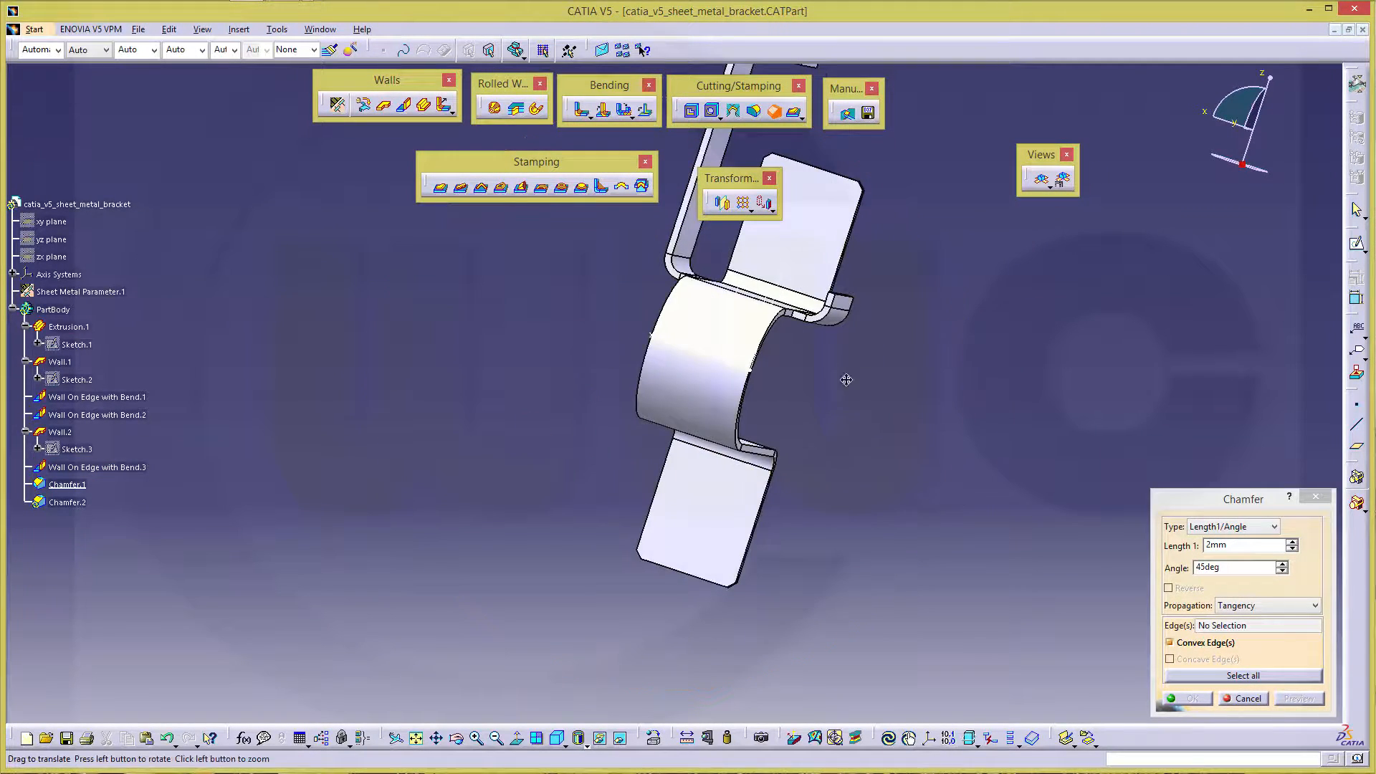
Inspect the bracket's back side, then cancel the second Chamfer dialog
{"action": "left_click_drag", "start_coordinate": [847, 378], "coordinate": [1022, 428]}
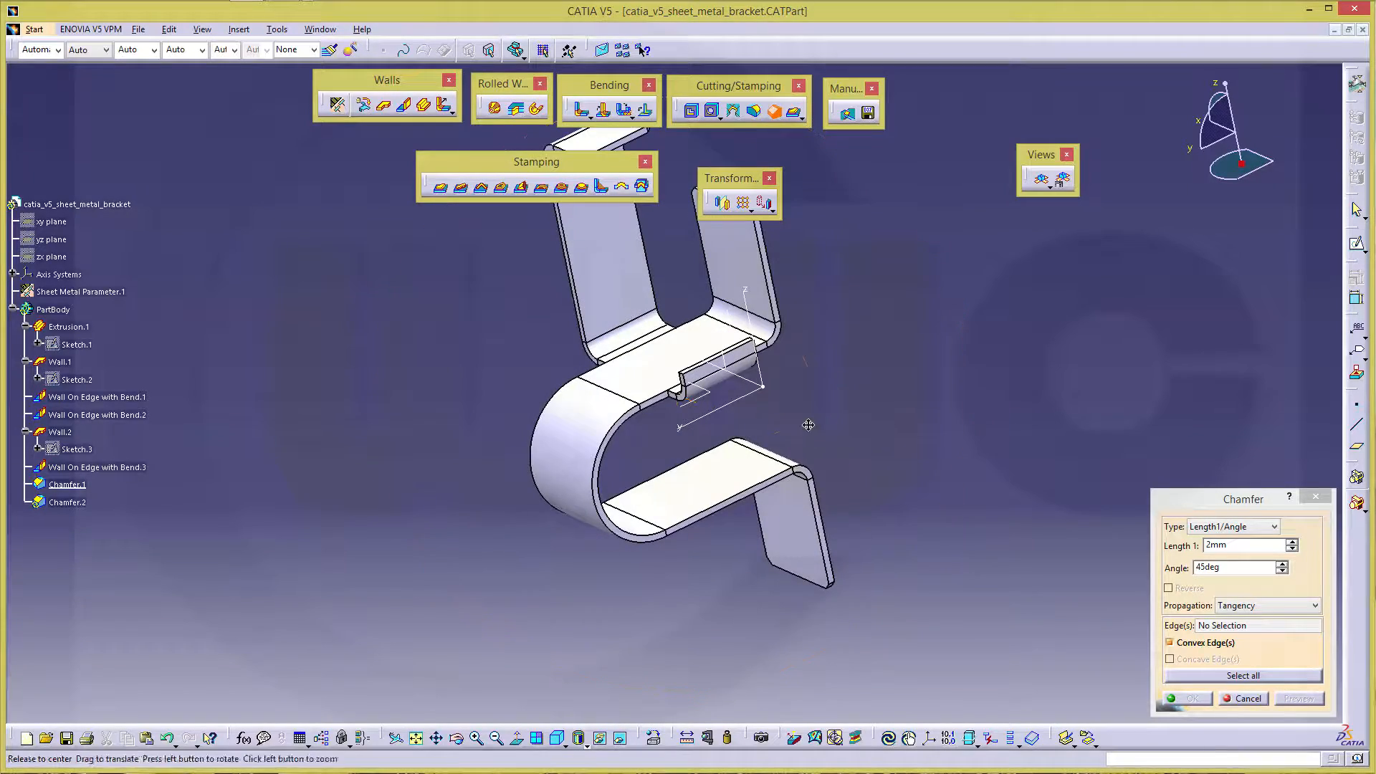
{"action": "left_click_drag", "start_coordinate": [807, 424], "coordinate": [850, 393]}
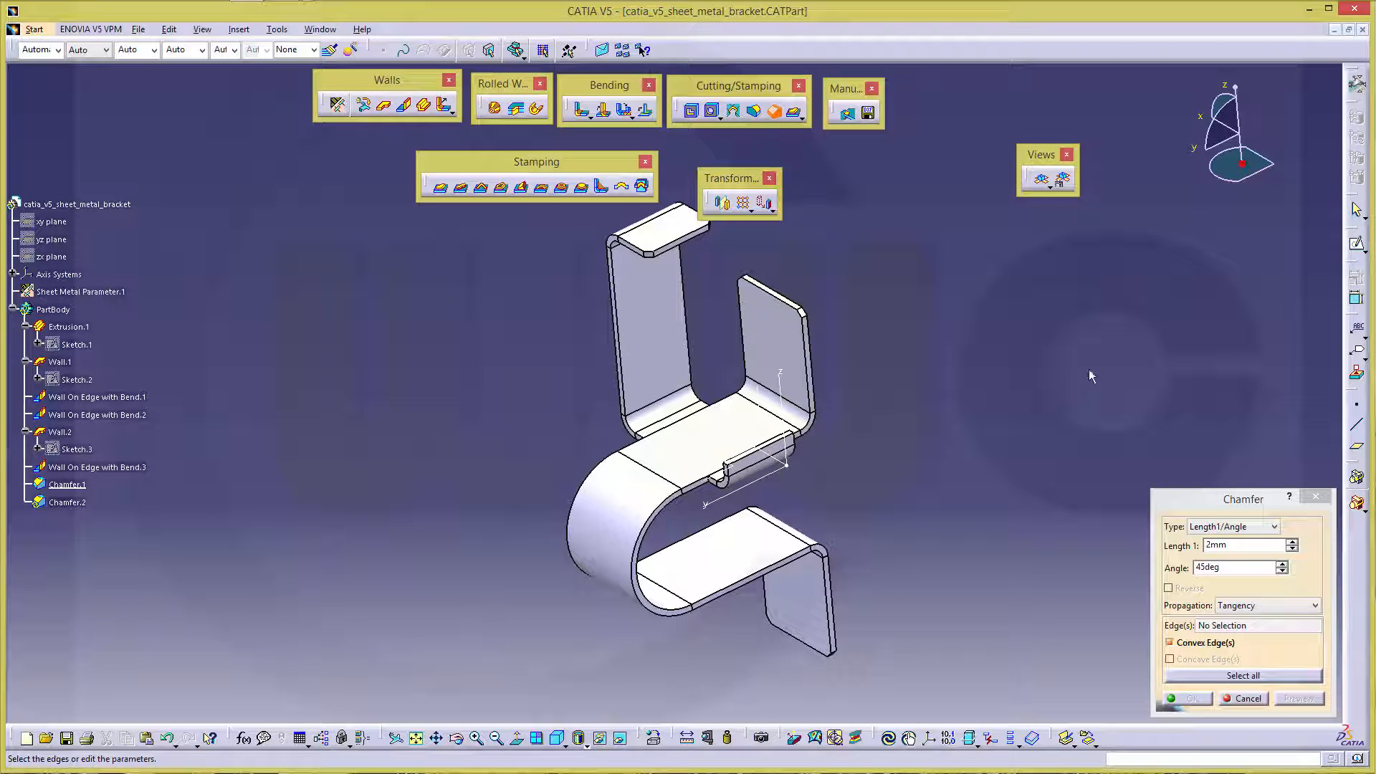
{"action": "mouse_move", "coordinate": [1055, 390]}
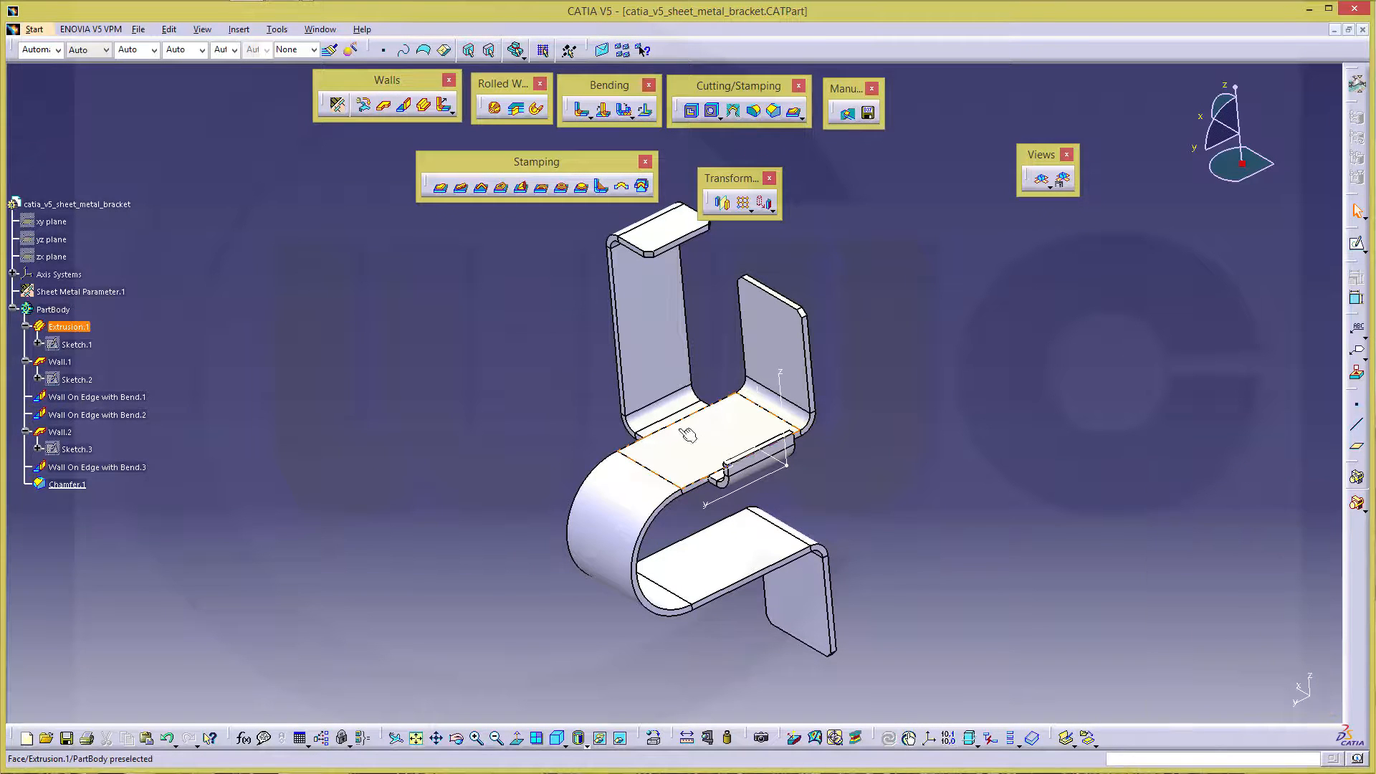
{"action": "left_click", "coordinate": [846, 656]}
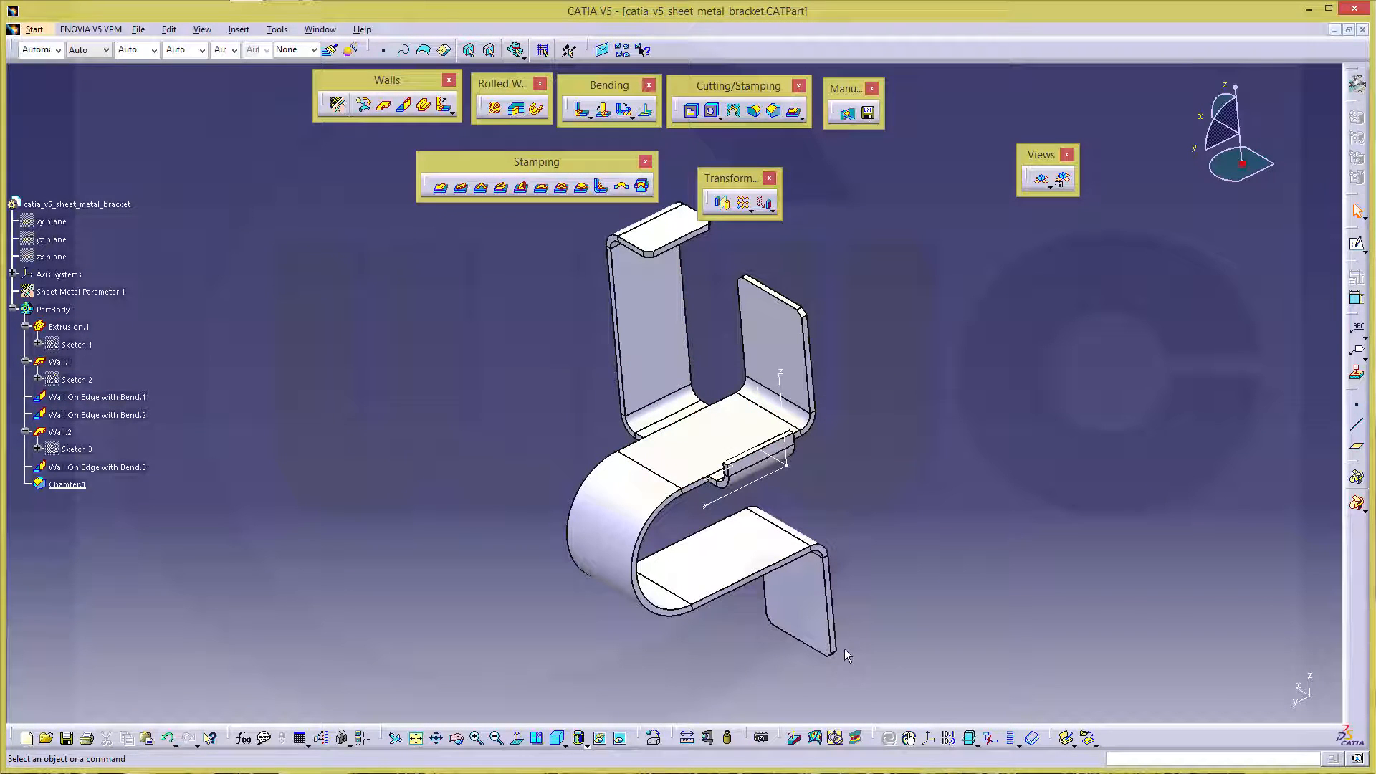
{"action": "mouse_move", "coordinate": [874, 354]}
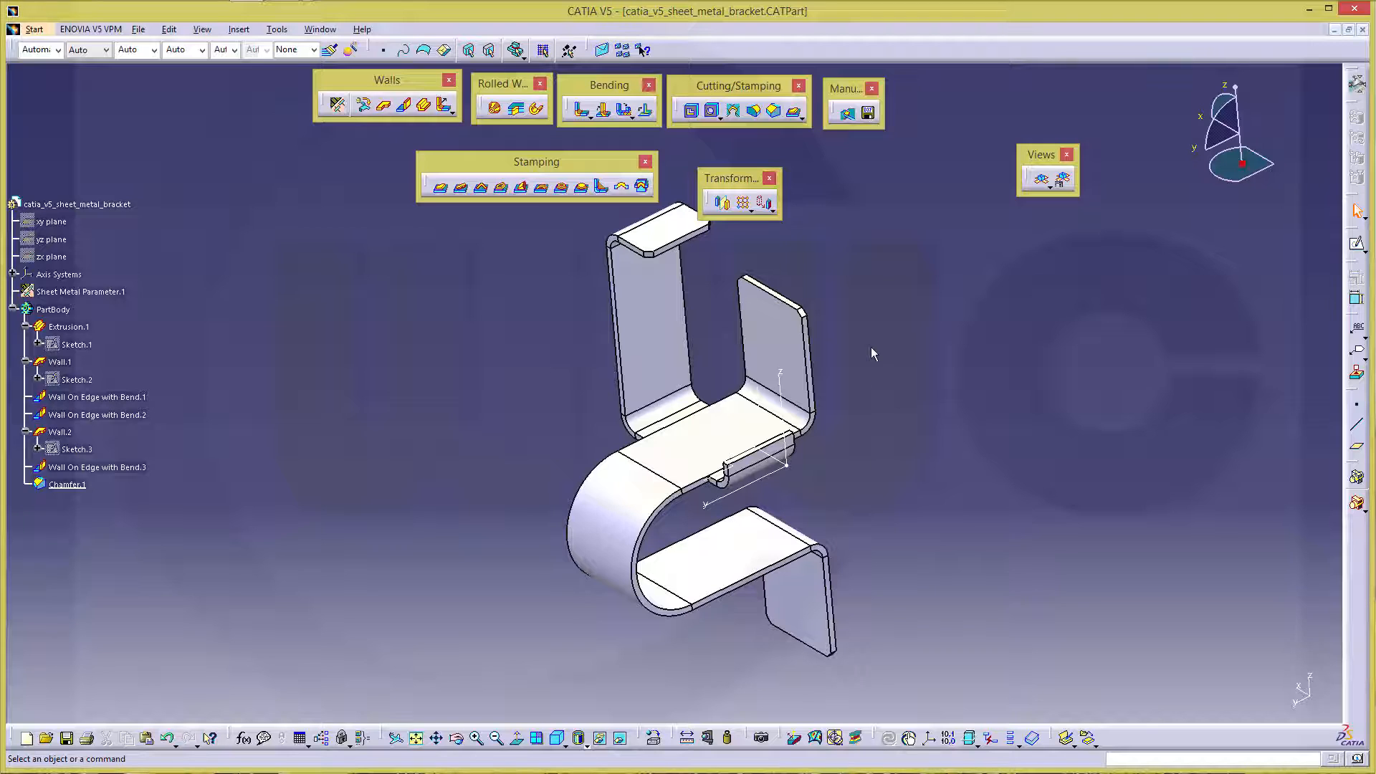
{"action": "mouse_move", "coordinate": [874, 333]}
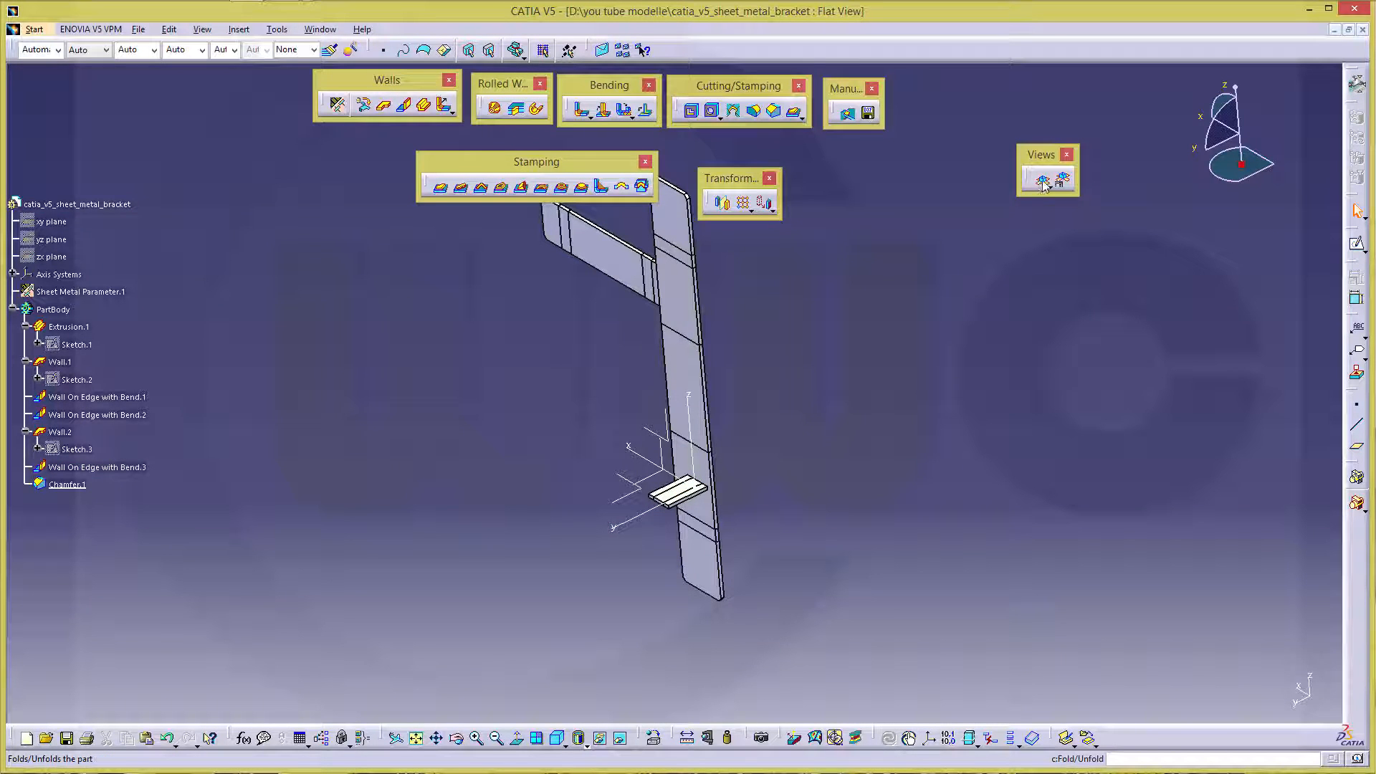
Fold the bracket back to 3D and make Wall.2 tangent to Wall On Edge with Bend.2
{"action": "left_click", "coordinate": [1039, 178]}
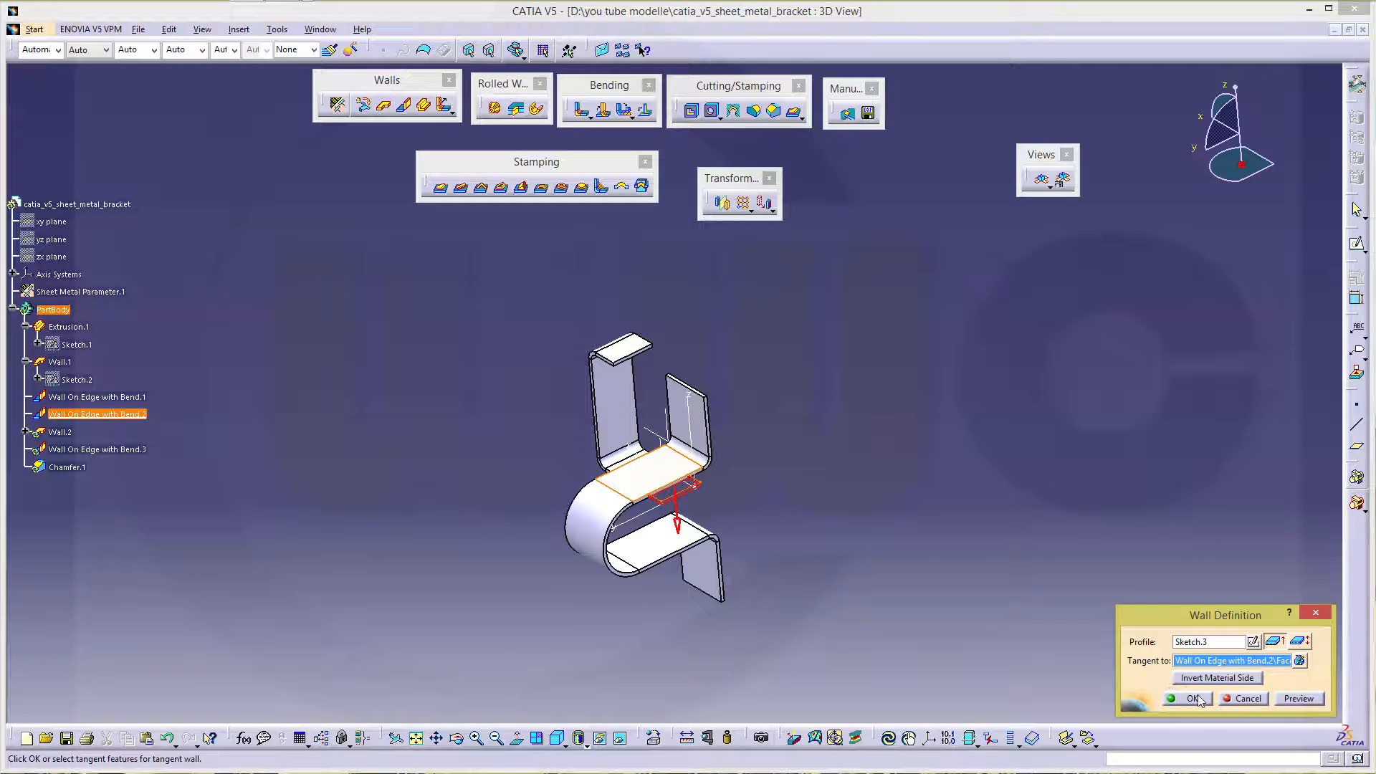
{"action": "left_click", "coordinate": [1192, 698]}
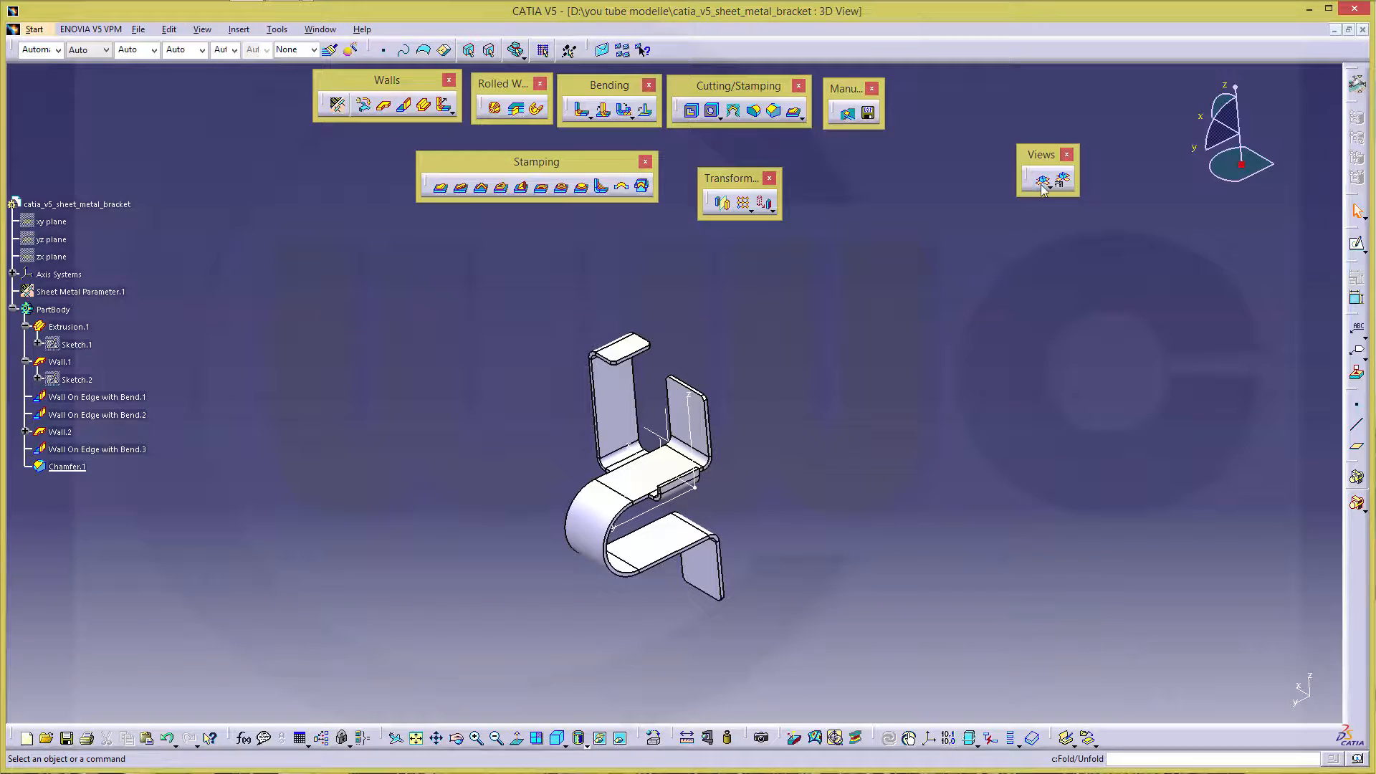
Unfold the bracket into its flat cross-shaped sheet pattern via Fold/Unfold
{"action": "left_click", "coordinate": [1041, 179]}
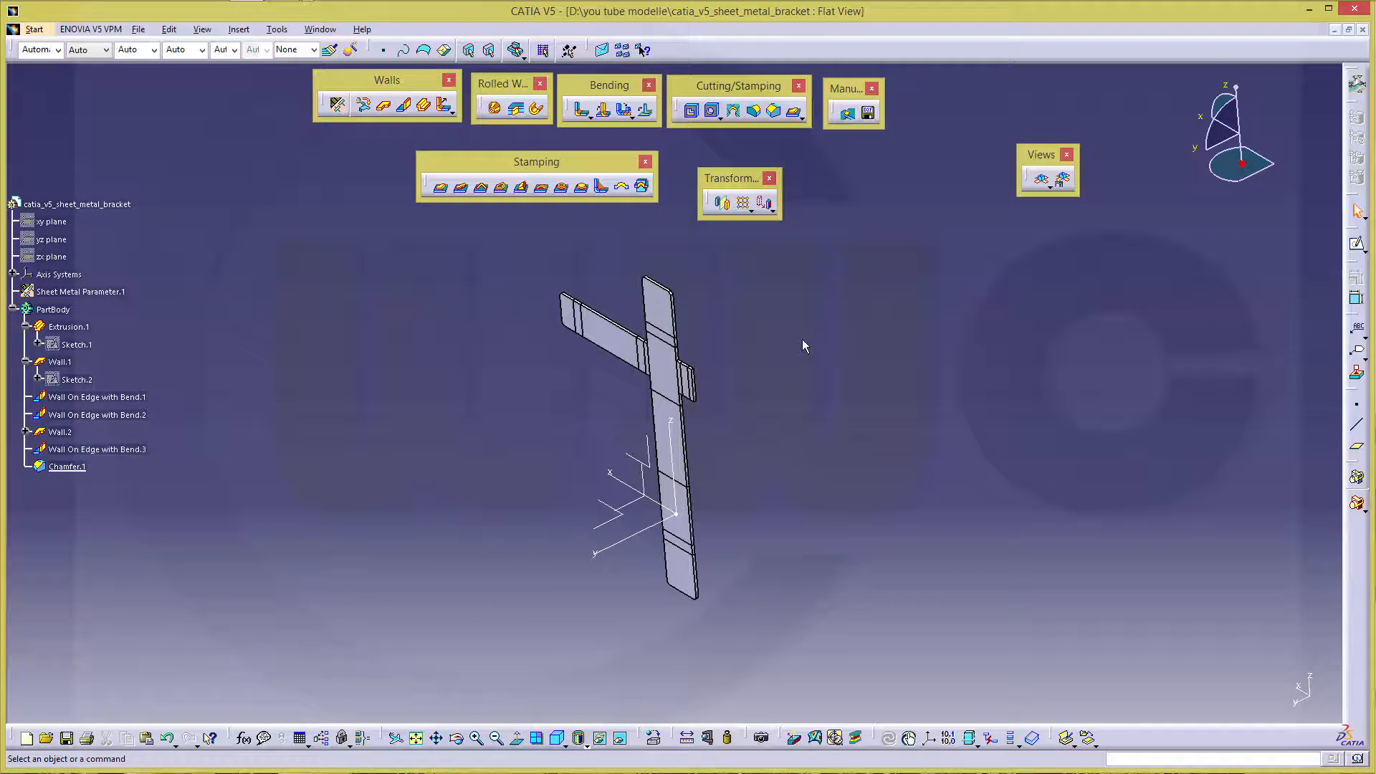
{"action": "mouse_move", "coordinate": [809, 341]}
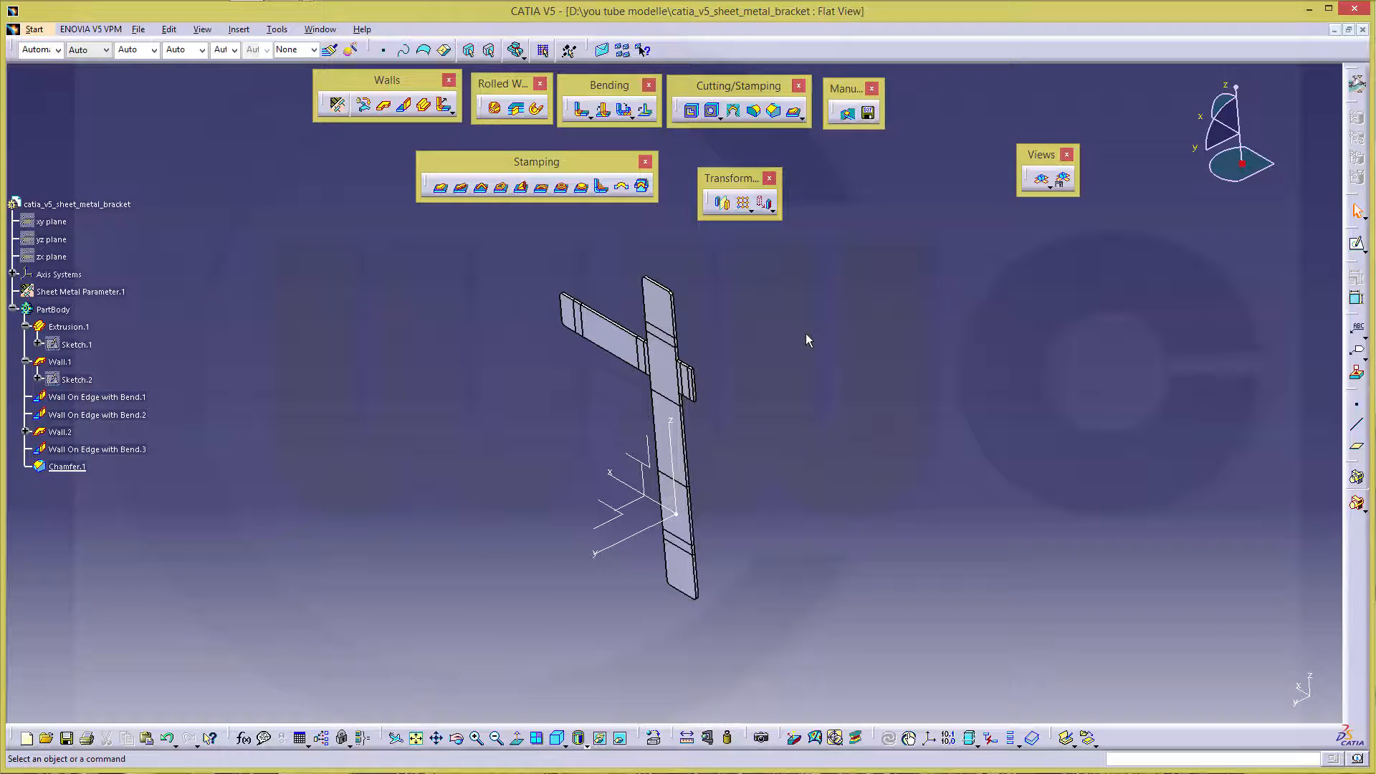
{"action": "mouse_move", "coordinate": [812, 324]}
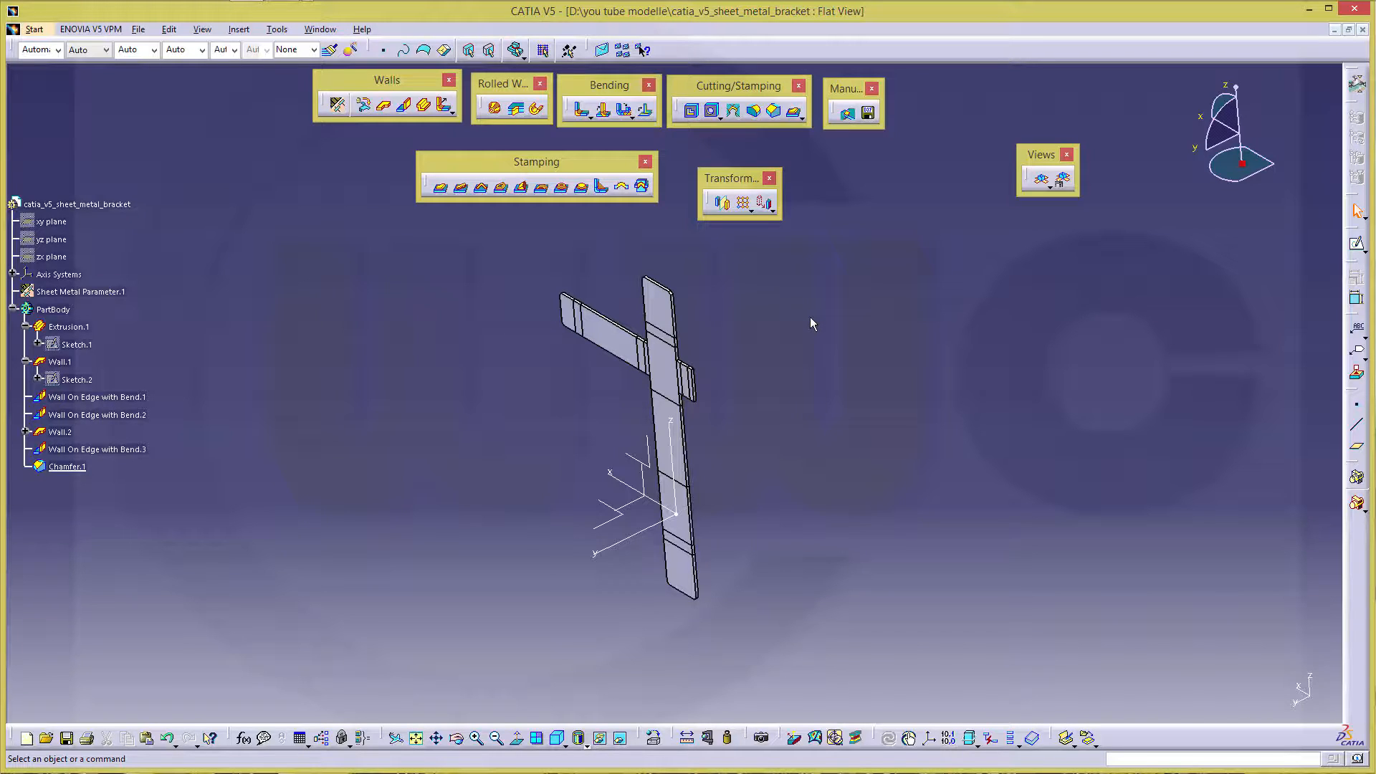